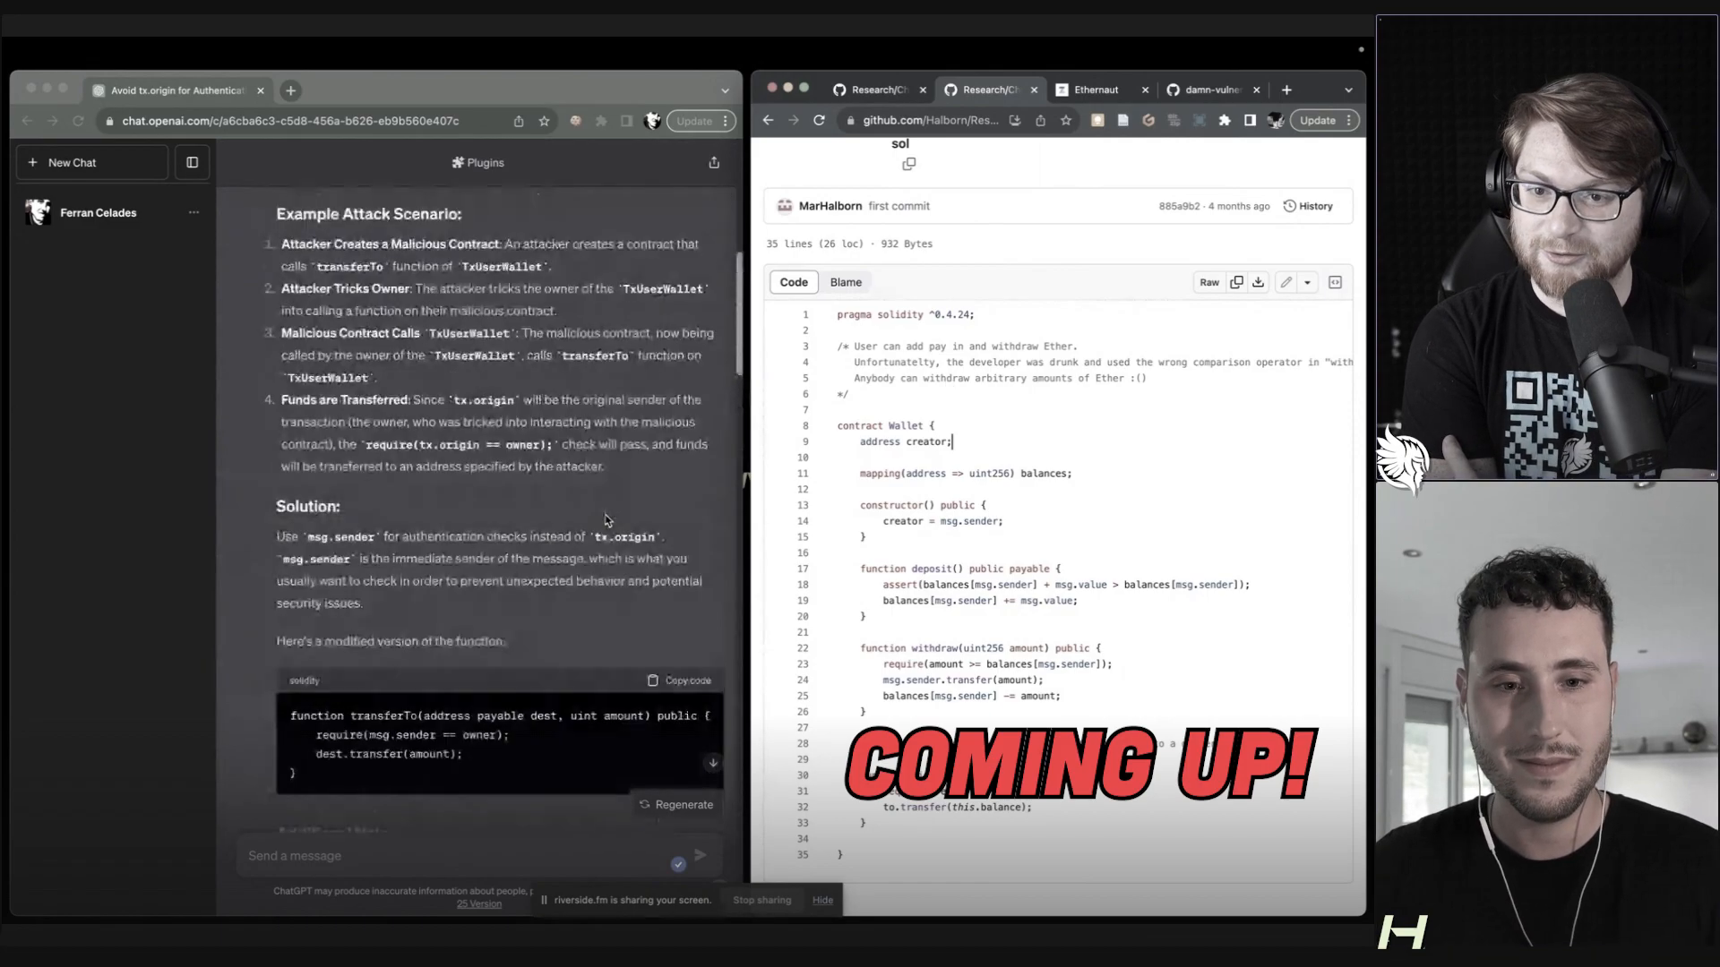
Select the whole TxUserWallet.sol source in the GitHub code view for copying.
{"action": "scroll", "scroll_direction": "down", "scroll_amount": 3}
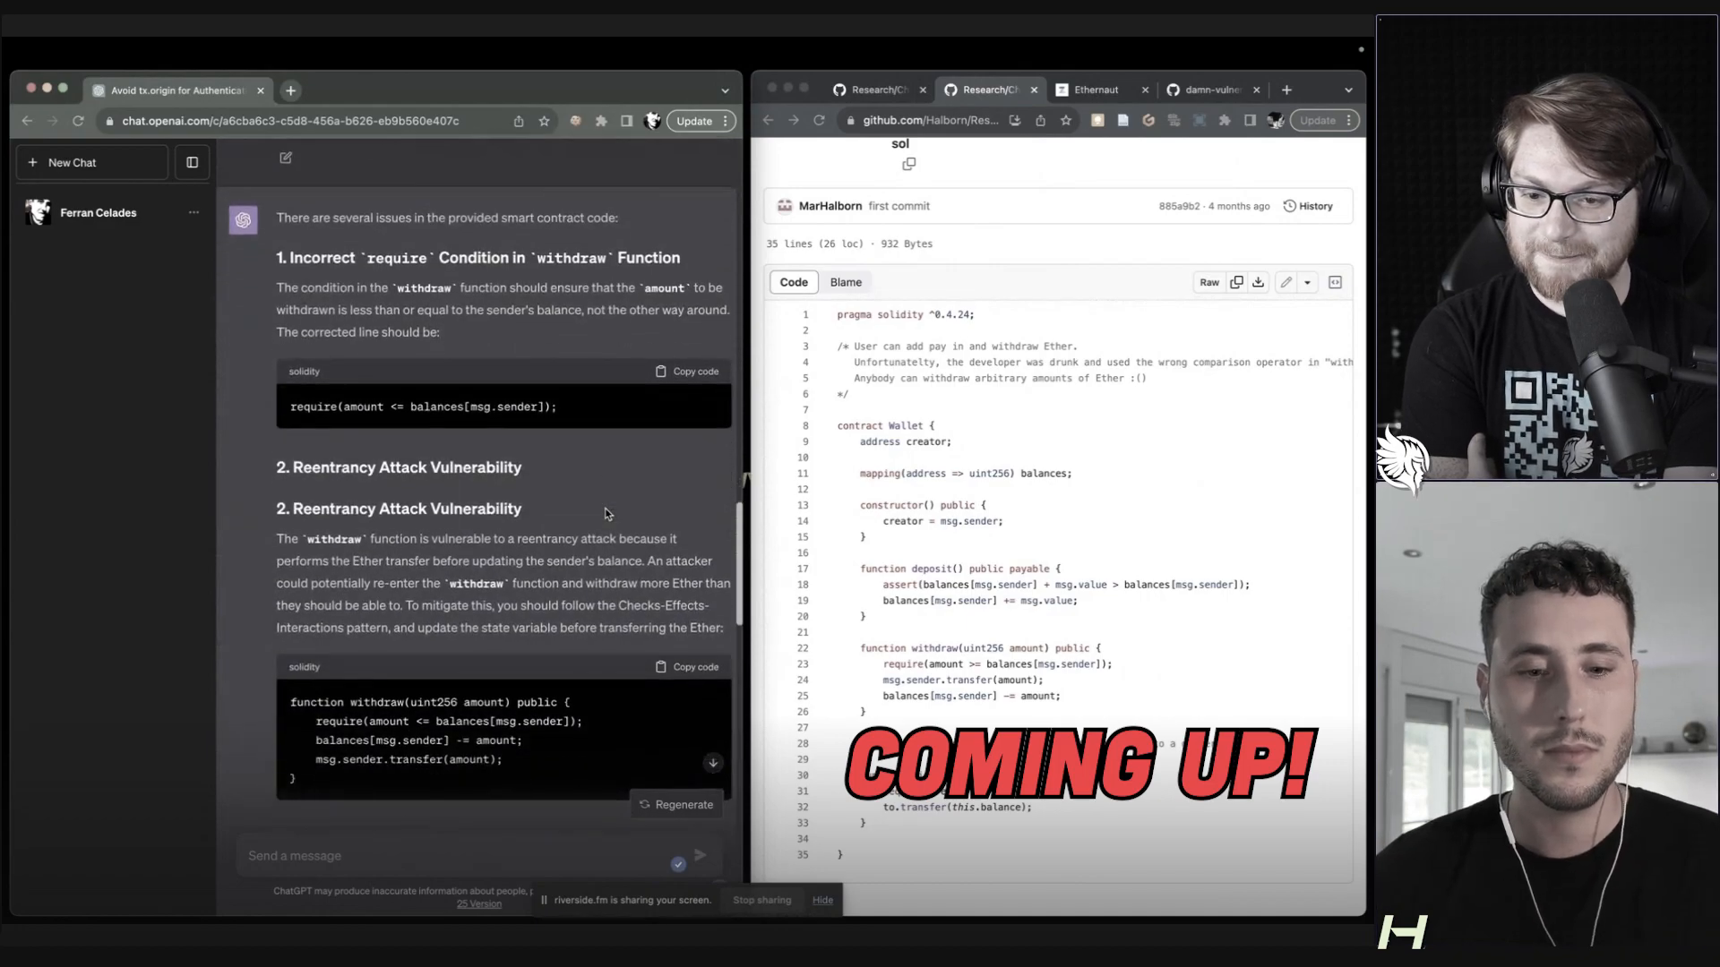
{"action": "scroll", "scroll_direction": "down", "scroll_amount": 3}
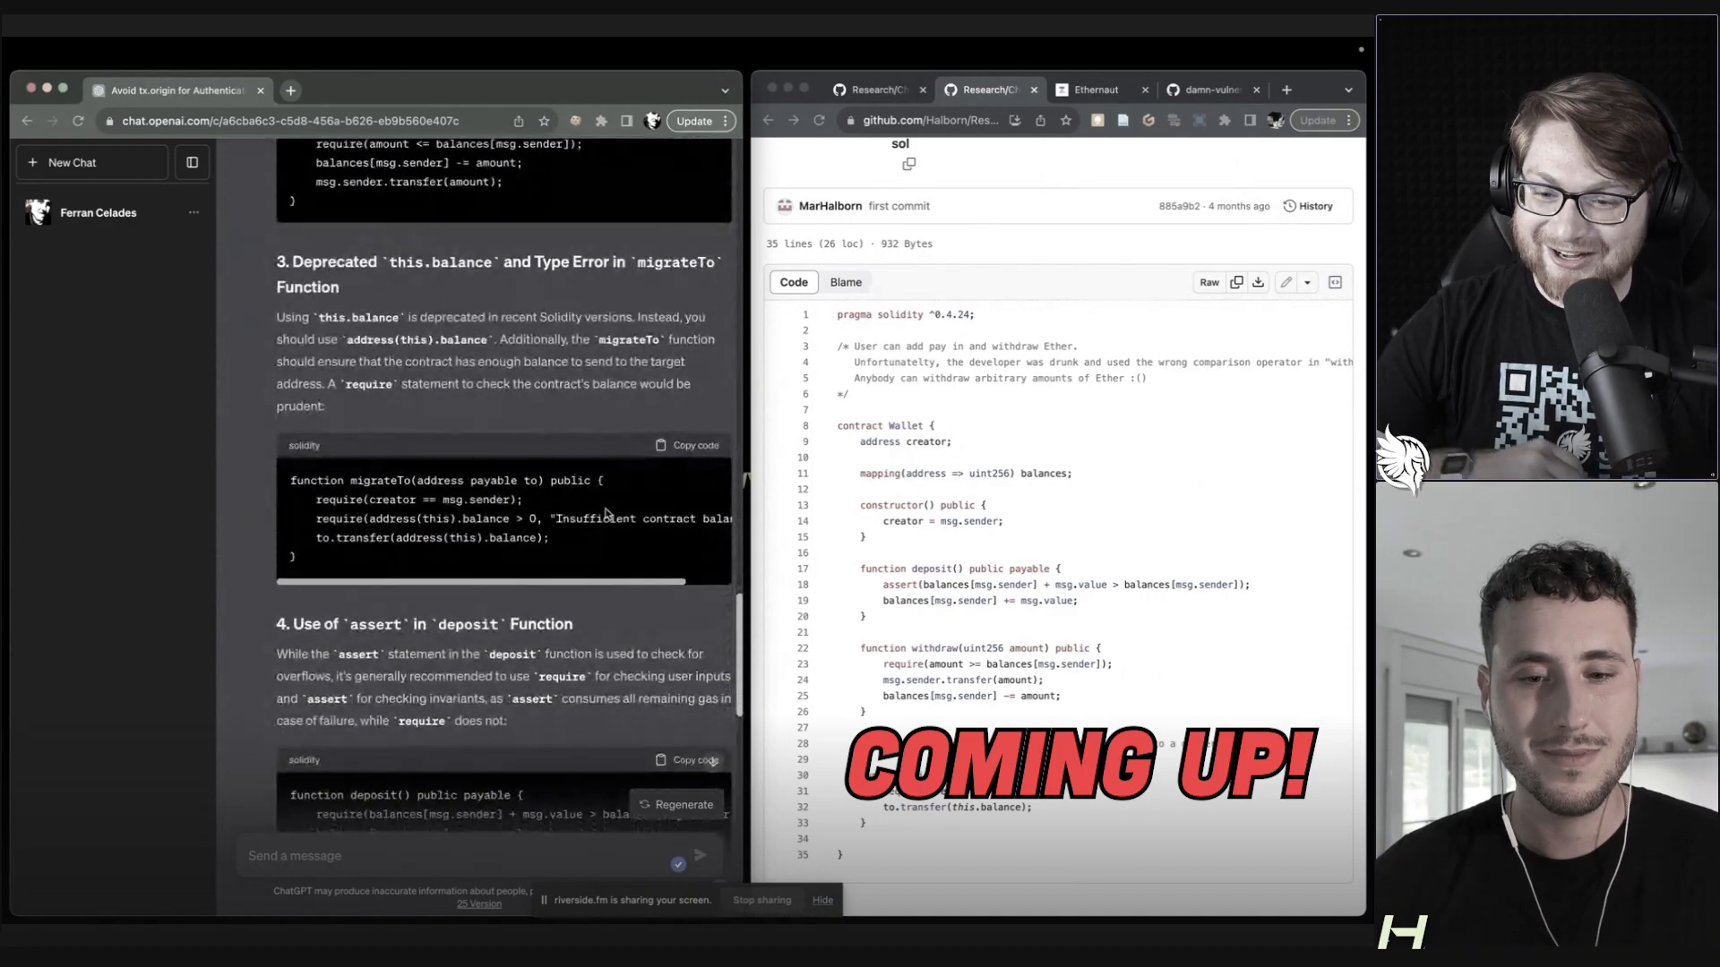
{"action": "scroll", "scroll_direction": "down", "scroll_amount": 3}
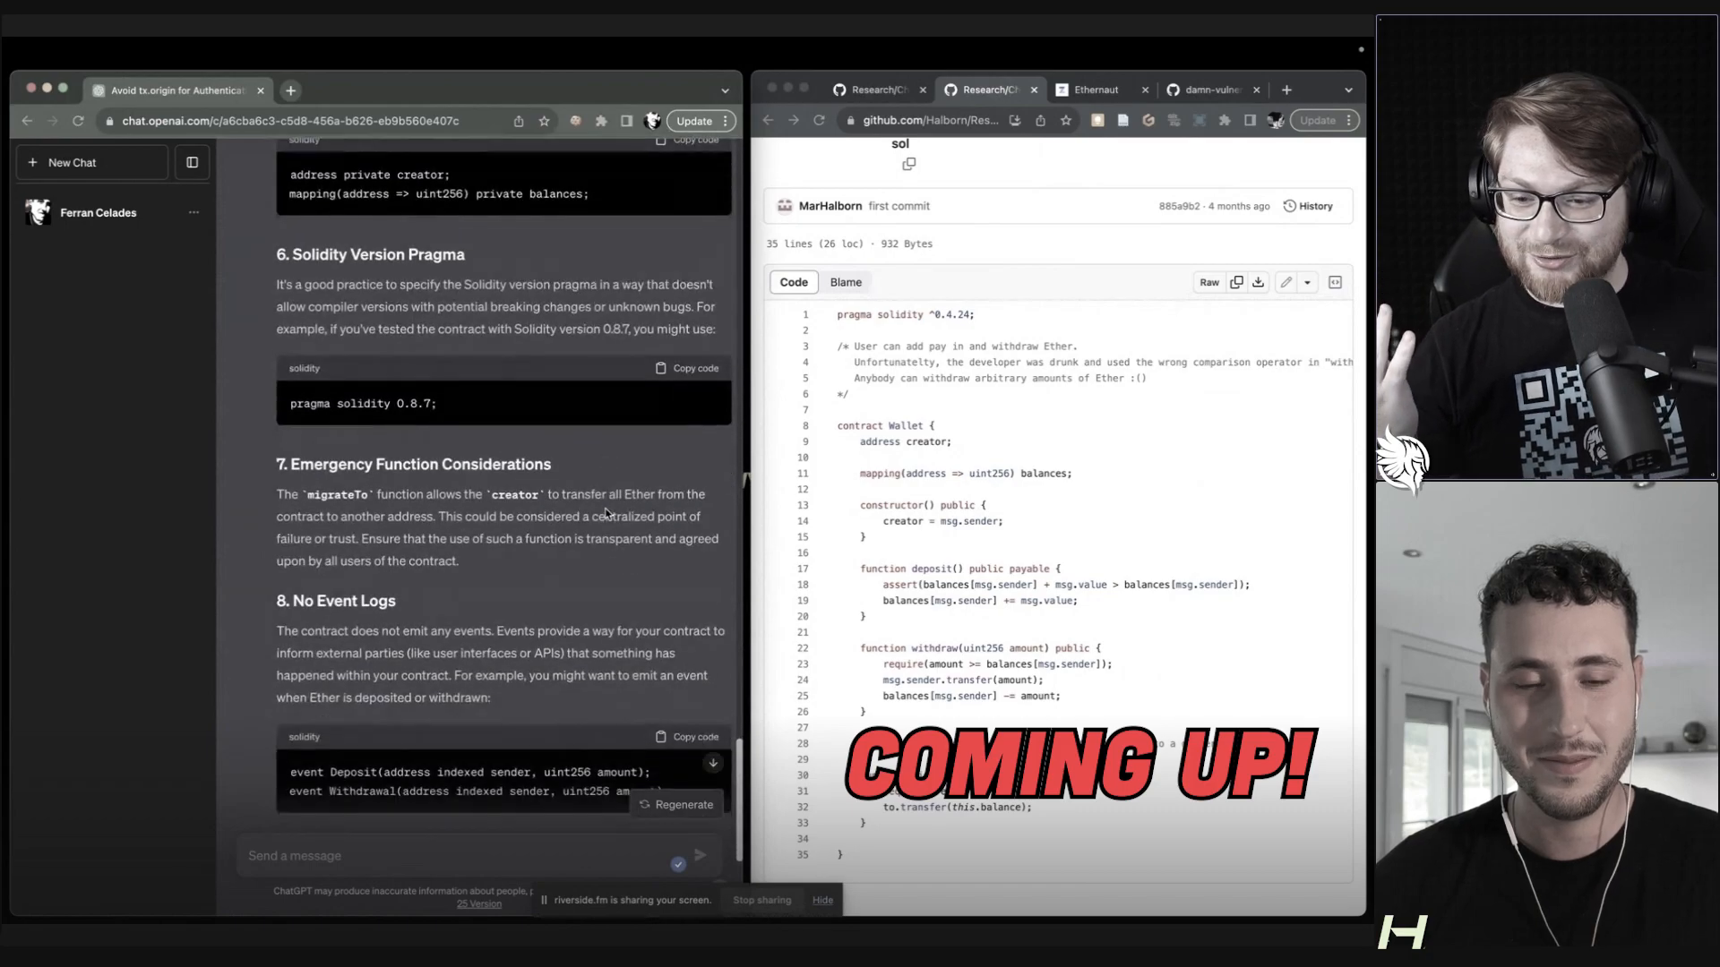
{"action": "scroll", "scroll_direction": "down", "scroll_amount": 3}
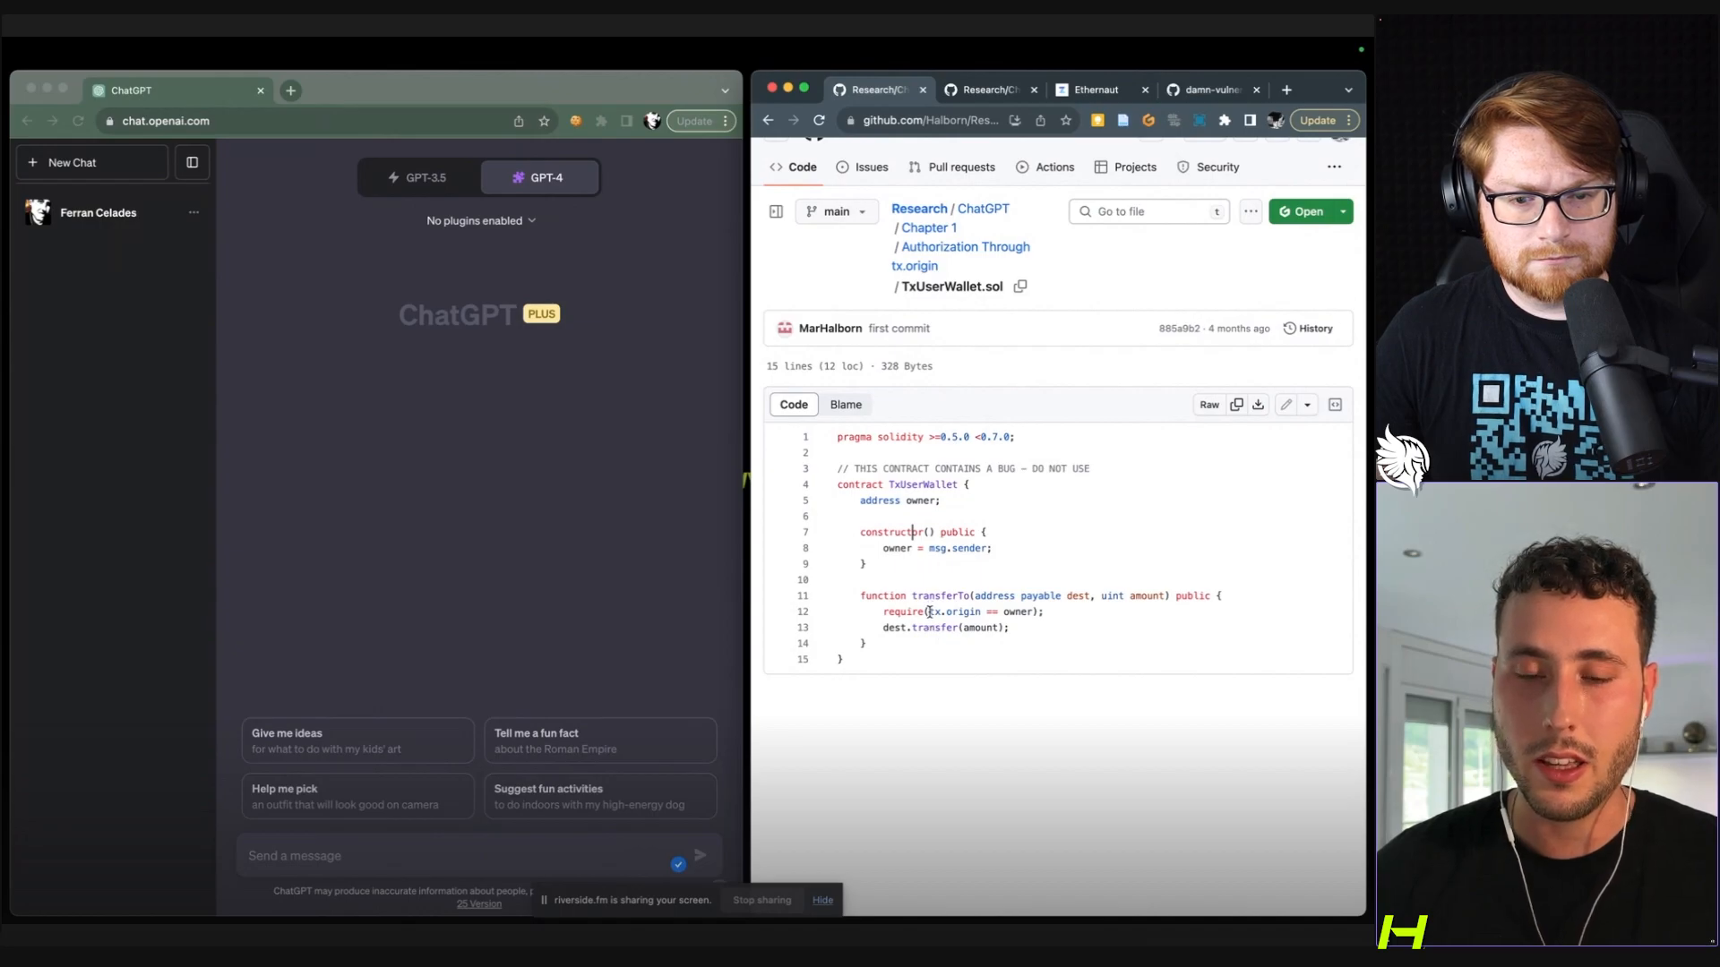
{"action": "double_click", "coordinate": [955, 611]}
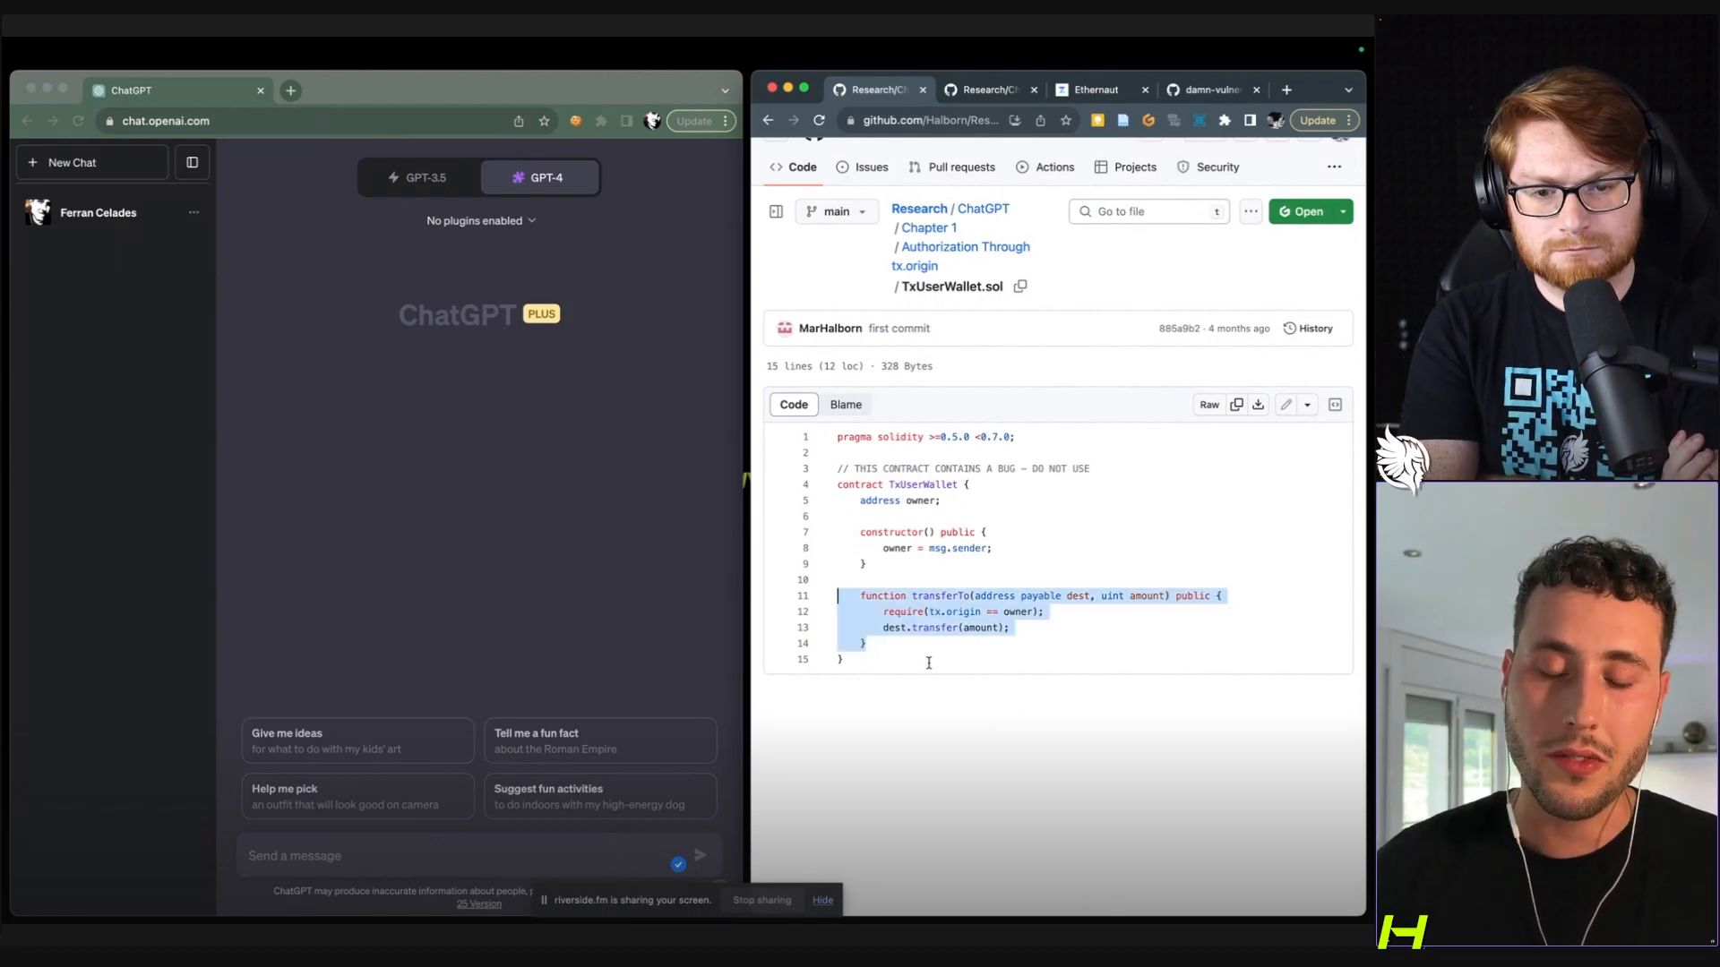
{"action": "left_click", "coordinate": [842, 660]}
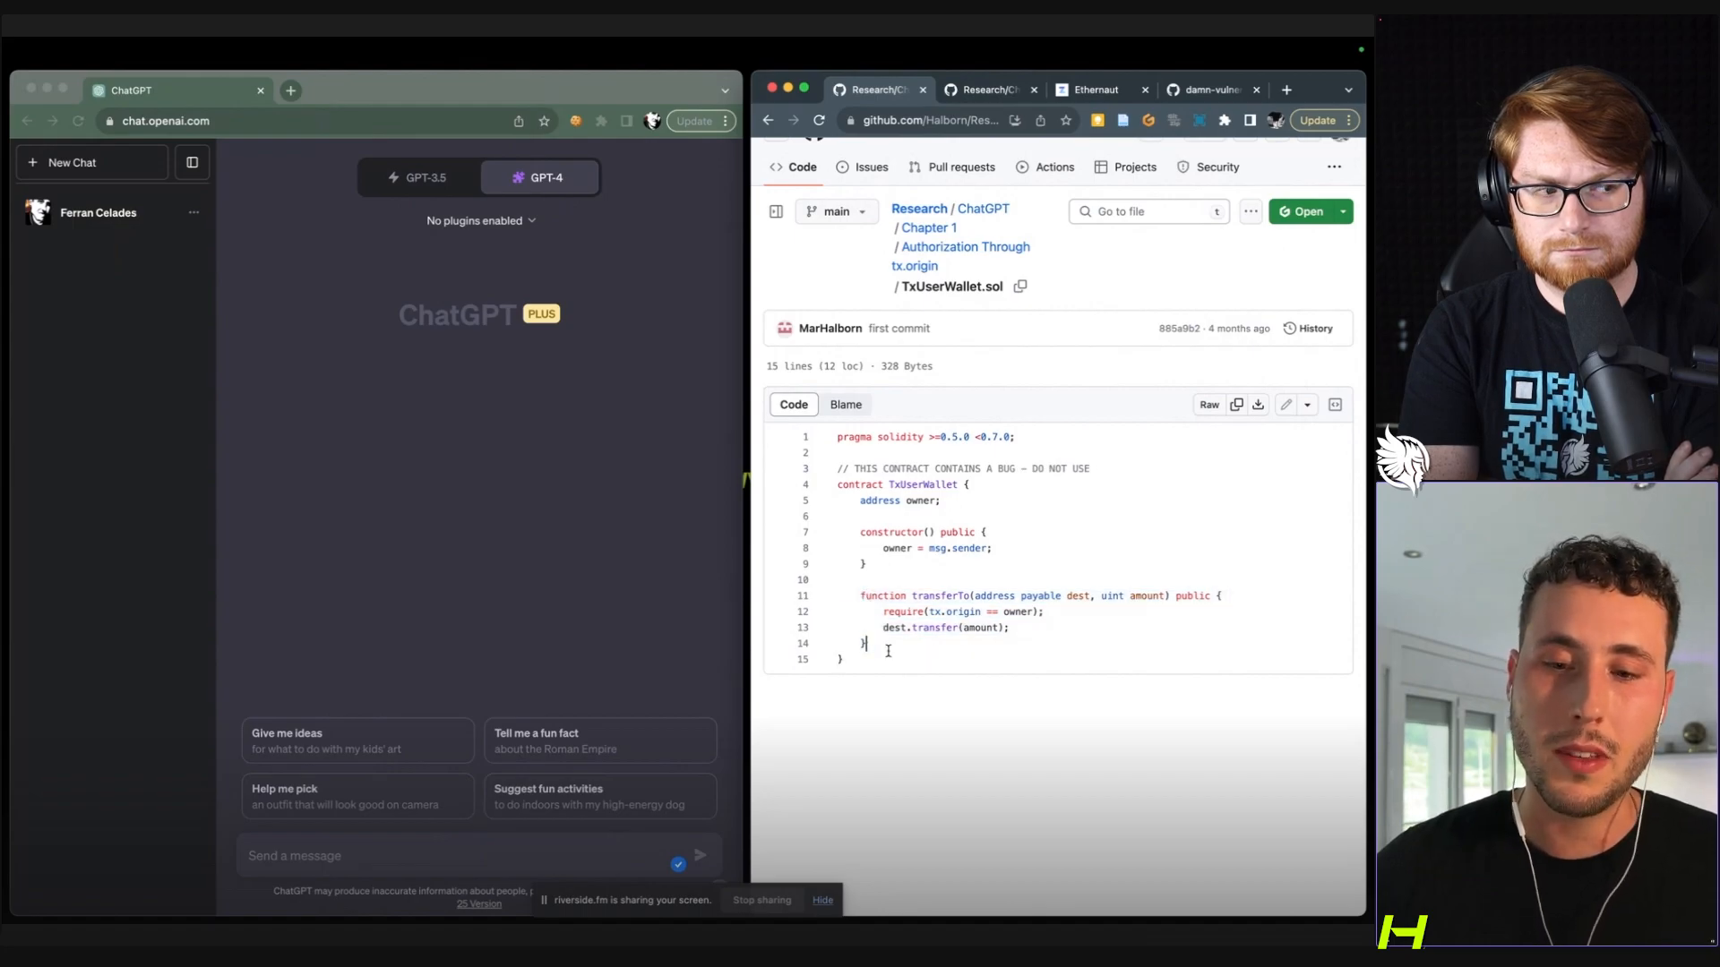
{"action": "double_click", "coordinate": [954, 613]}
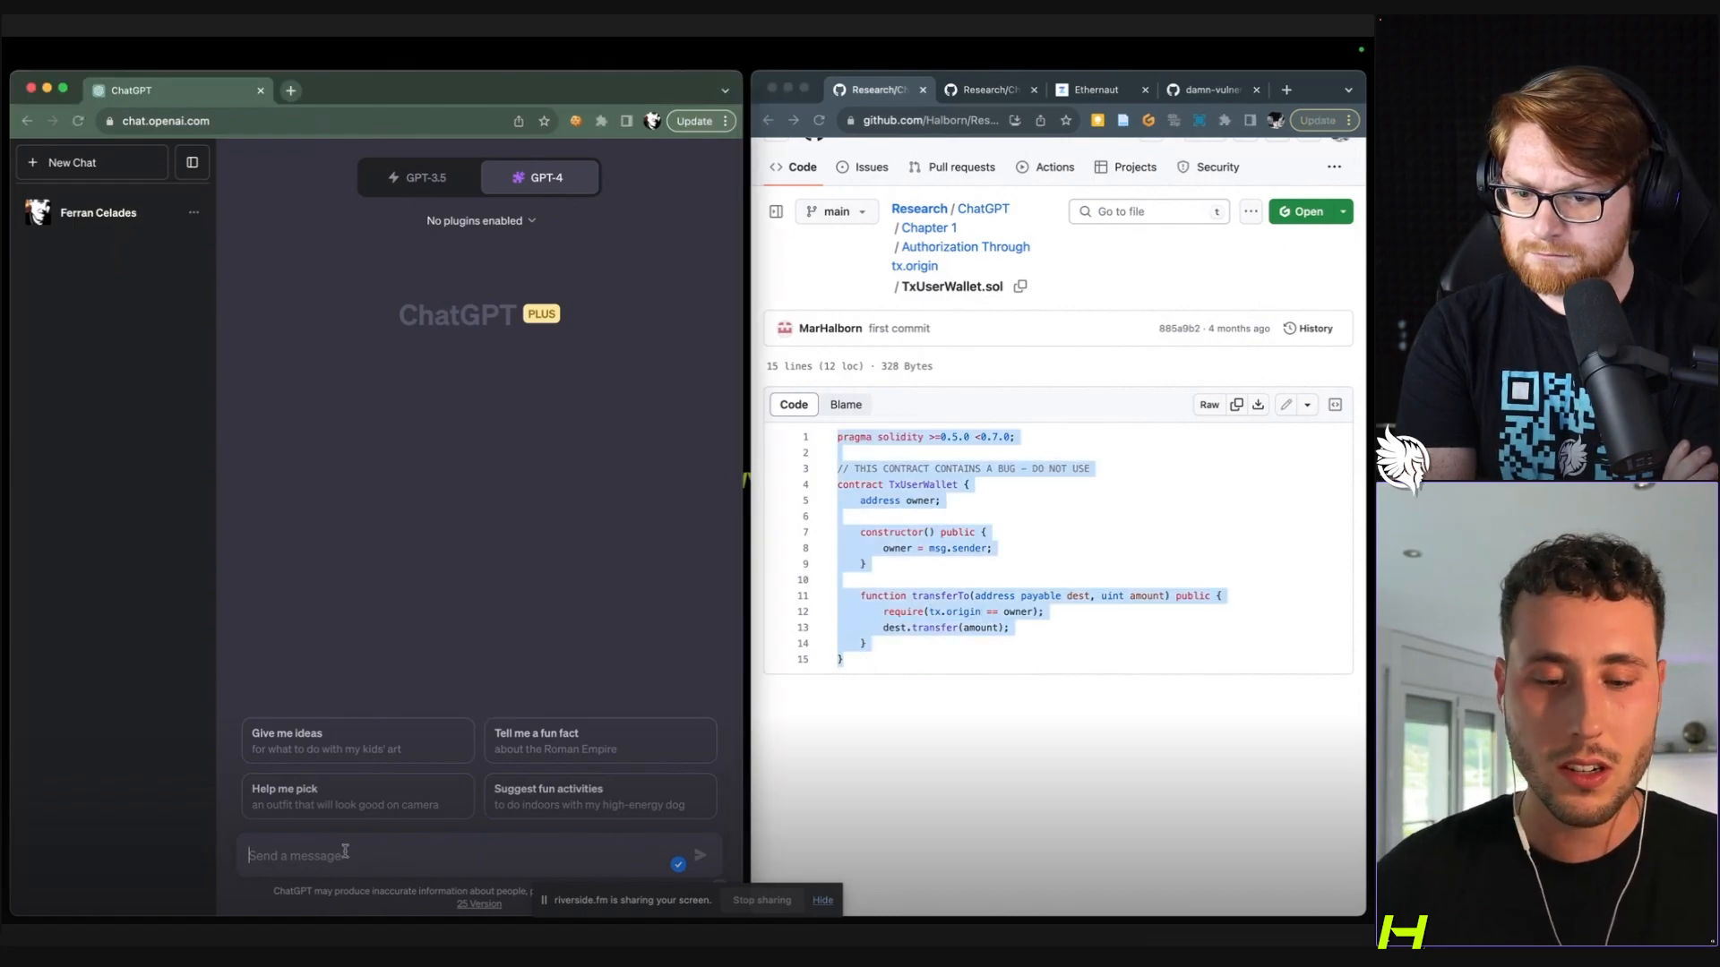
Send GPT-4 'Can you find an issue here?:' with the pasted TxUserWallet contract.
{"action": "type", "text": "Can you find"}
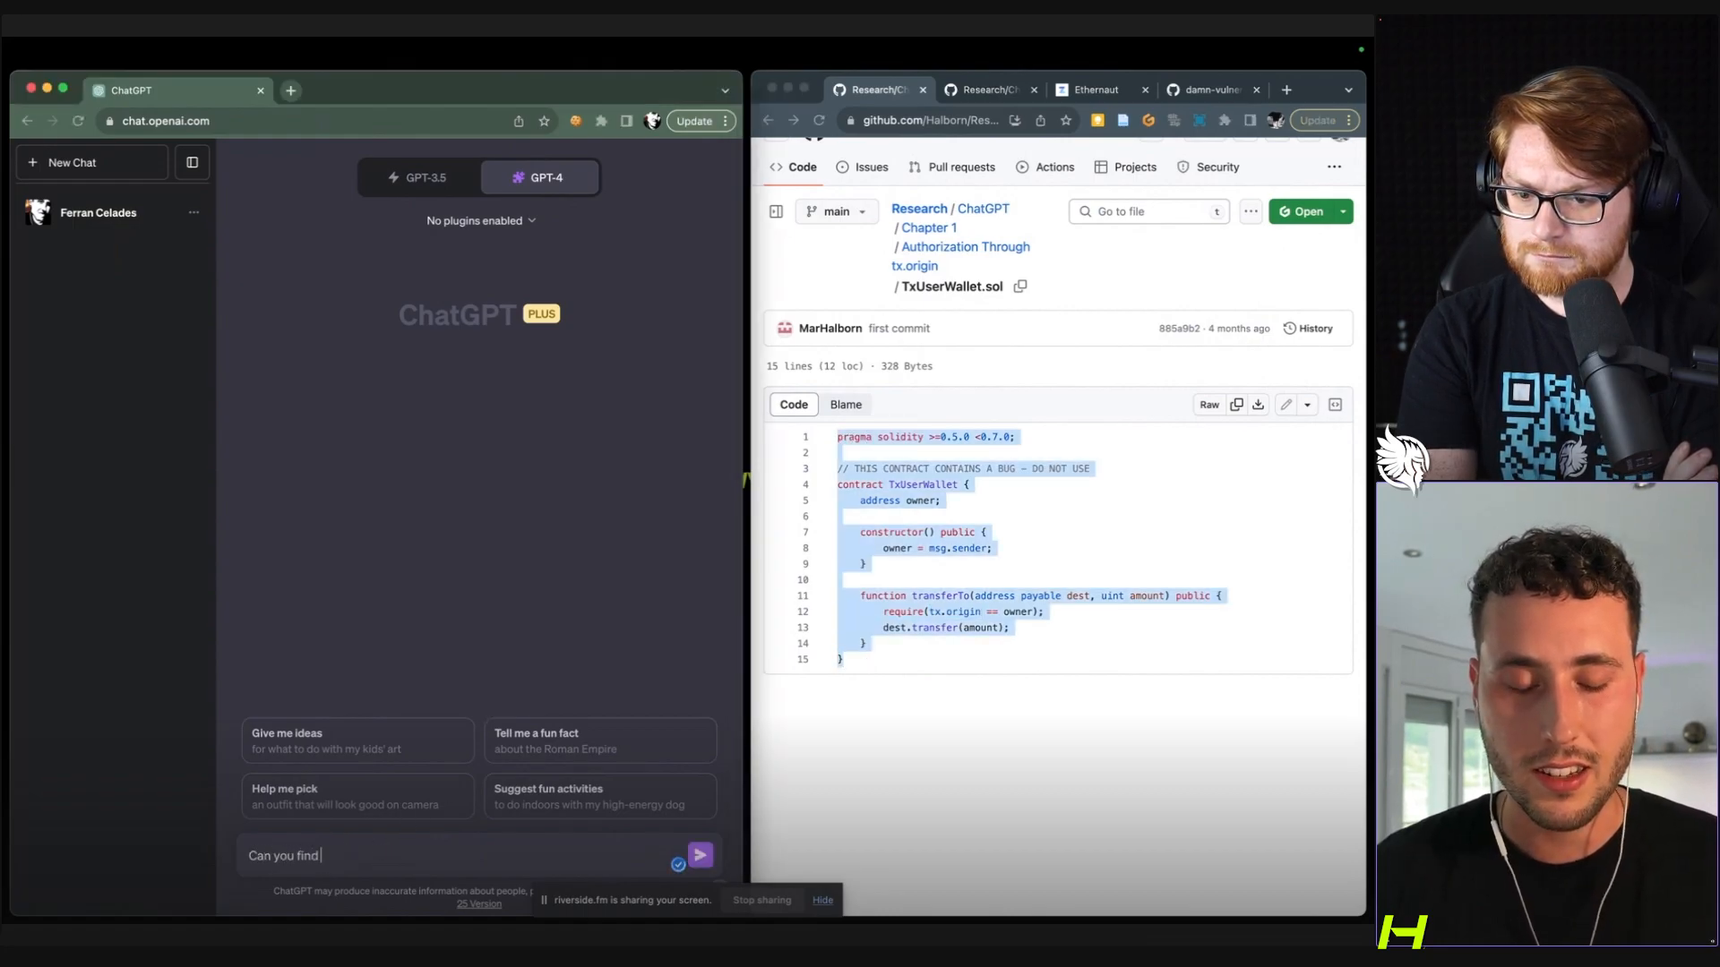
{"action": "type", "text": "an issue here"}
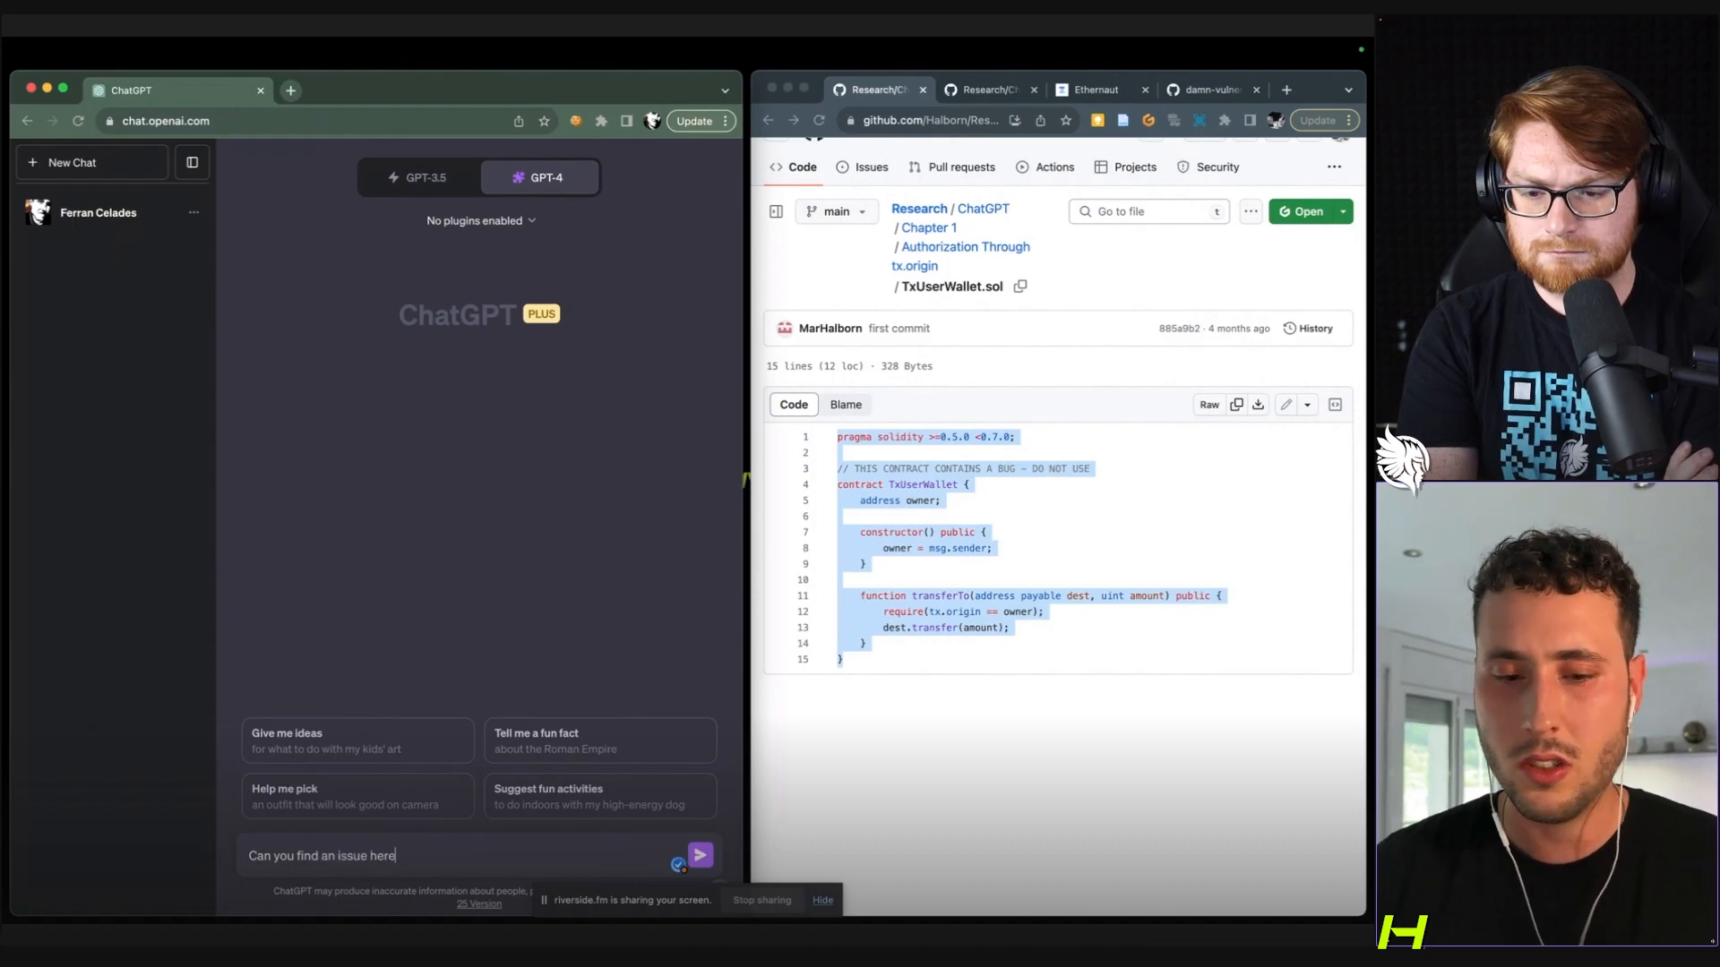
{"action": "type", "text": "?:"}
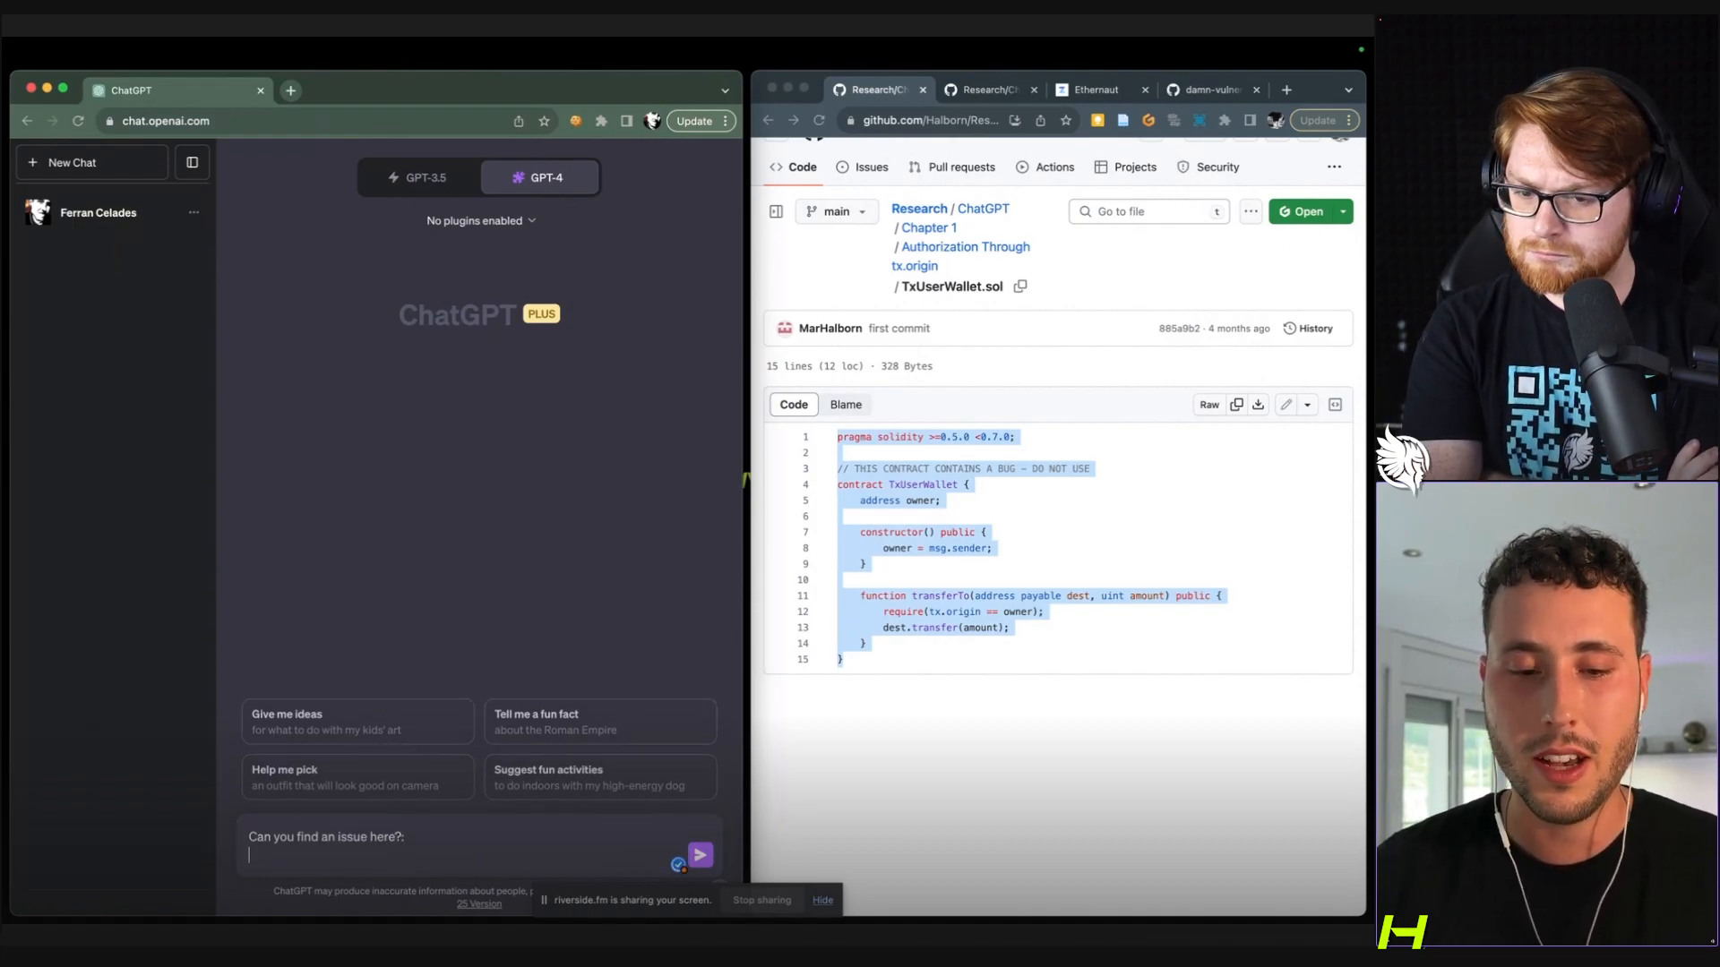
{"action": "left_click", "coordinate": [700, 855]}
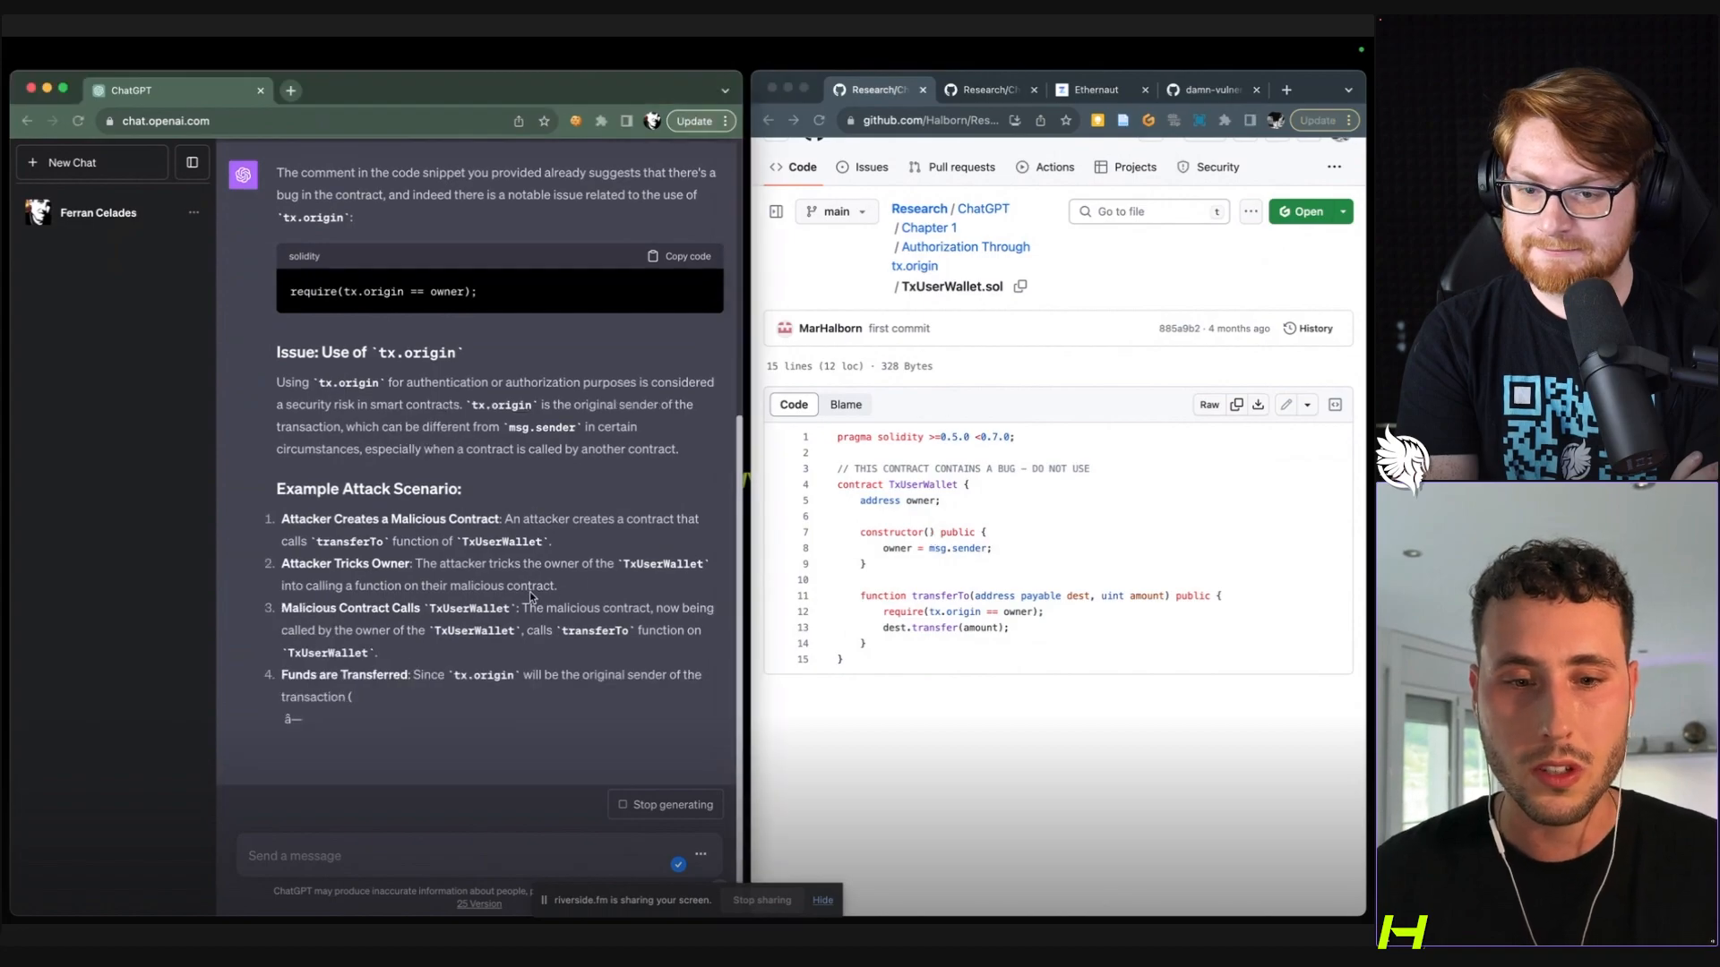
Read through the finished tx.origin/msg.sender answer, then start selecting the Wallet contract on GitHub.
{"action": "scroll", "scroll_direction": "down", "scroll_amount": 3}
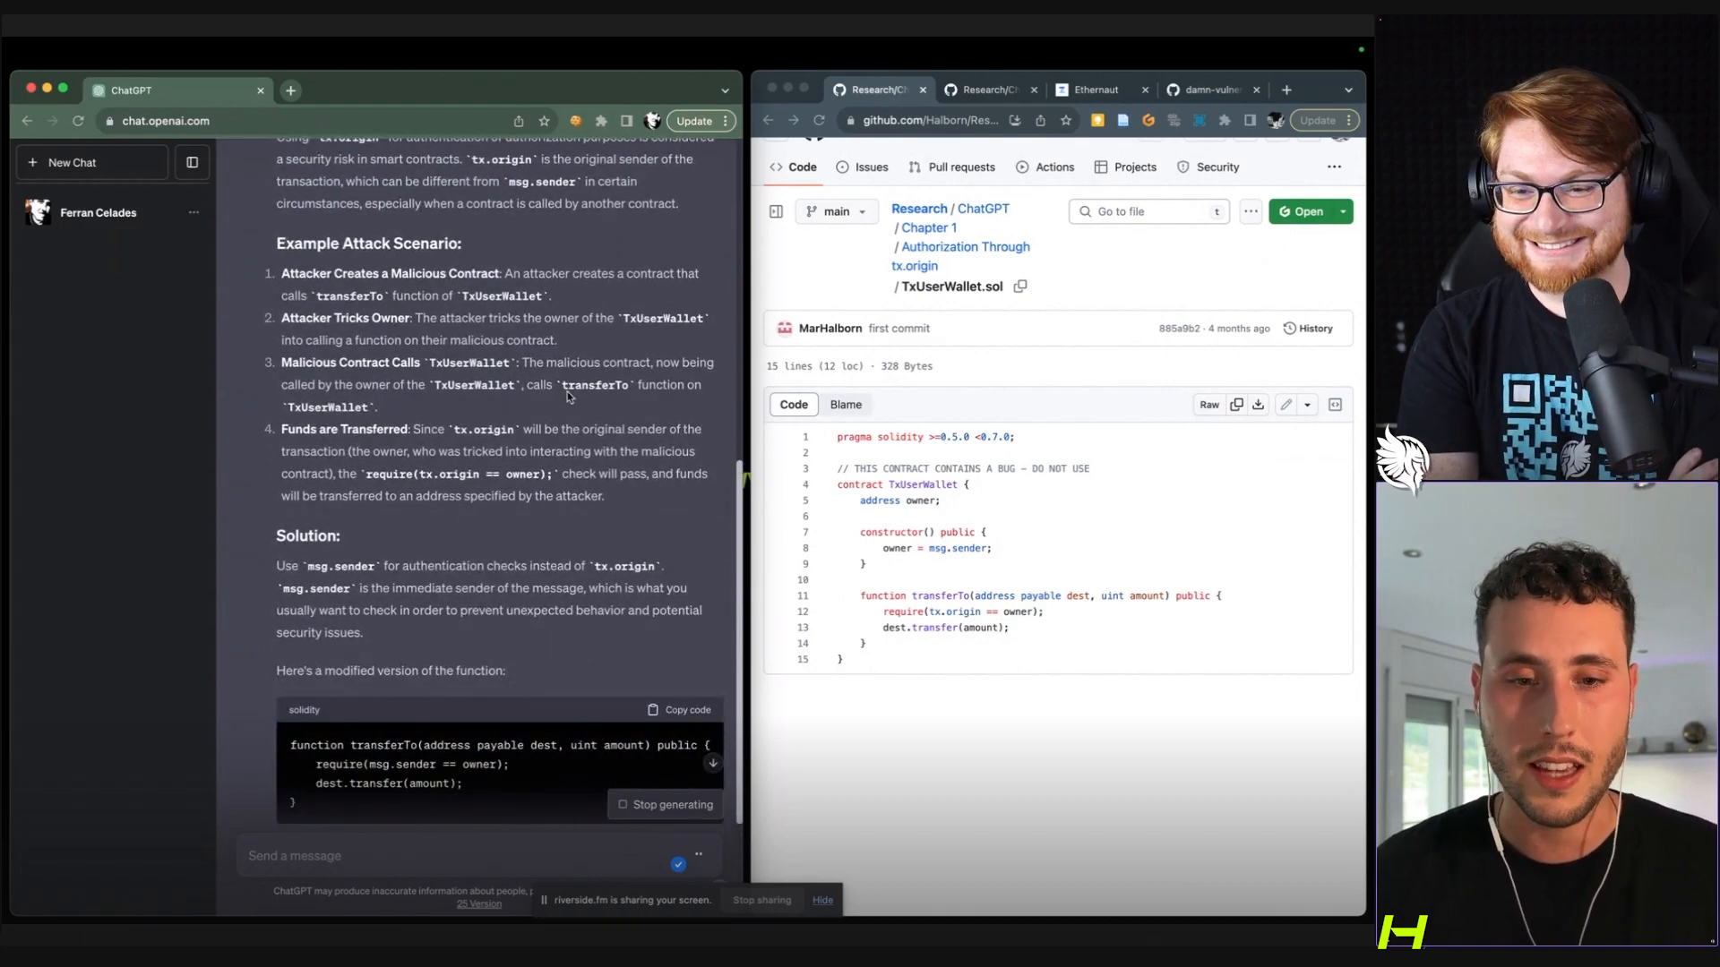
{"action": "scroll", "scroll_direction": "down", "scroll_amount": 3}
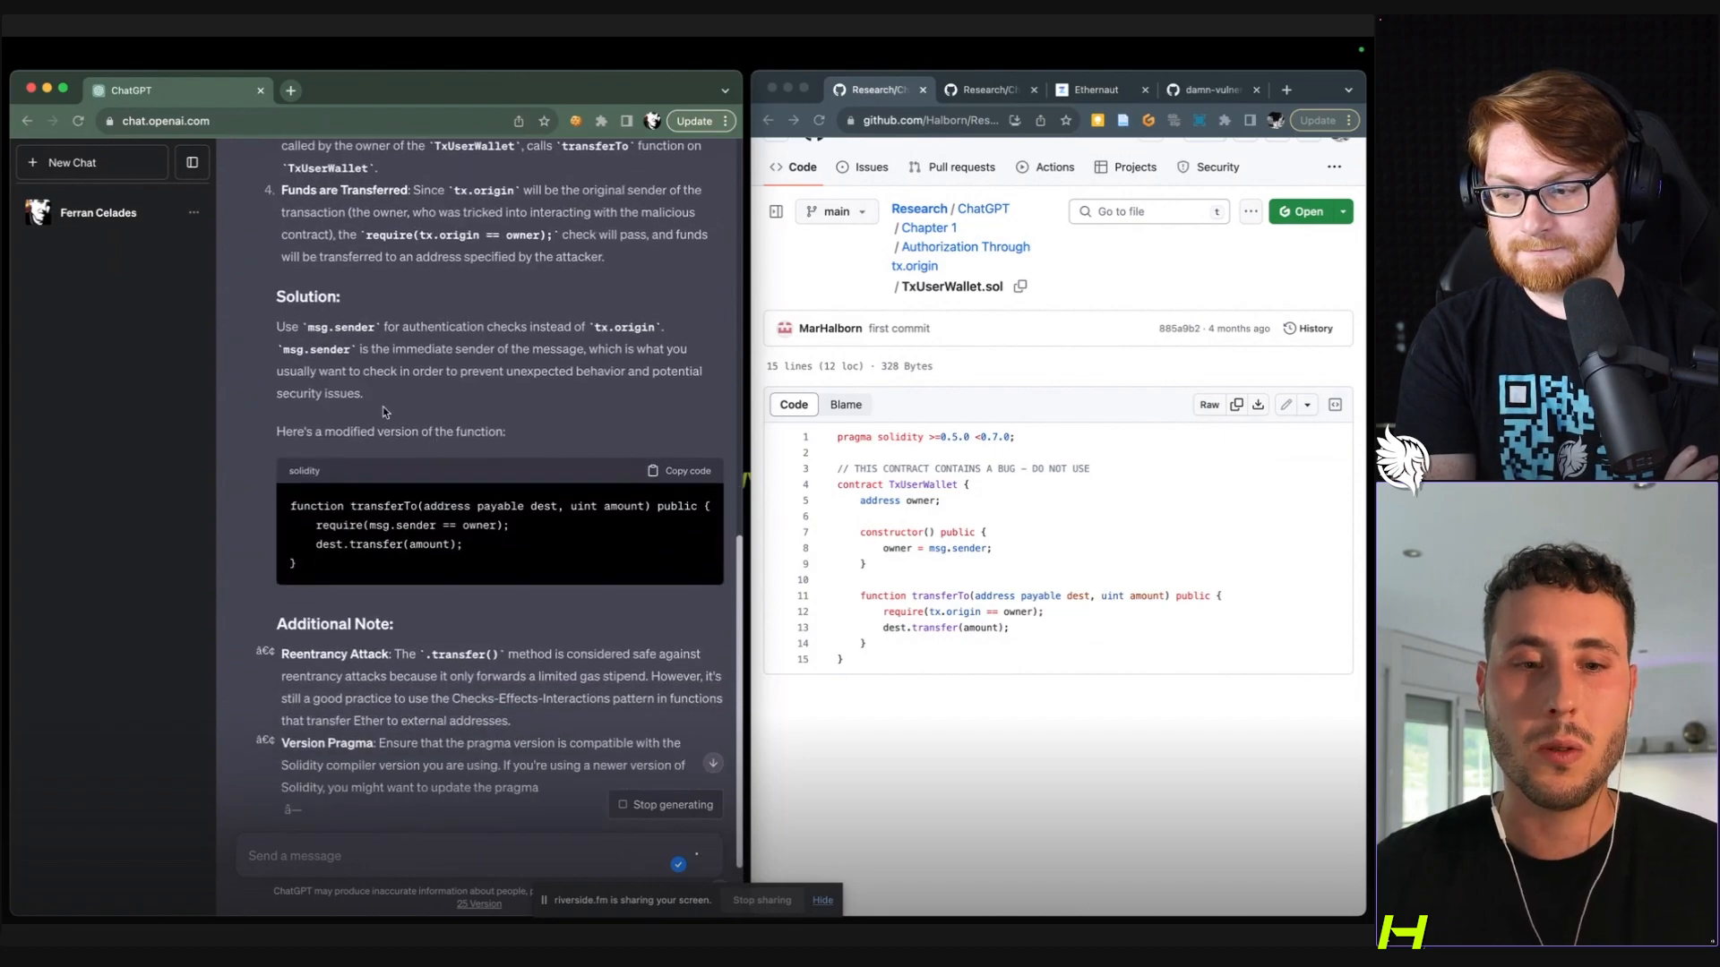
{"action": "scroll", "scroll_direction": "down", "scroll_amount": 3}
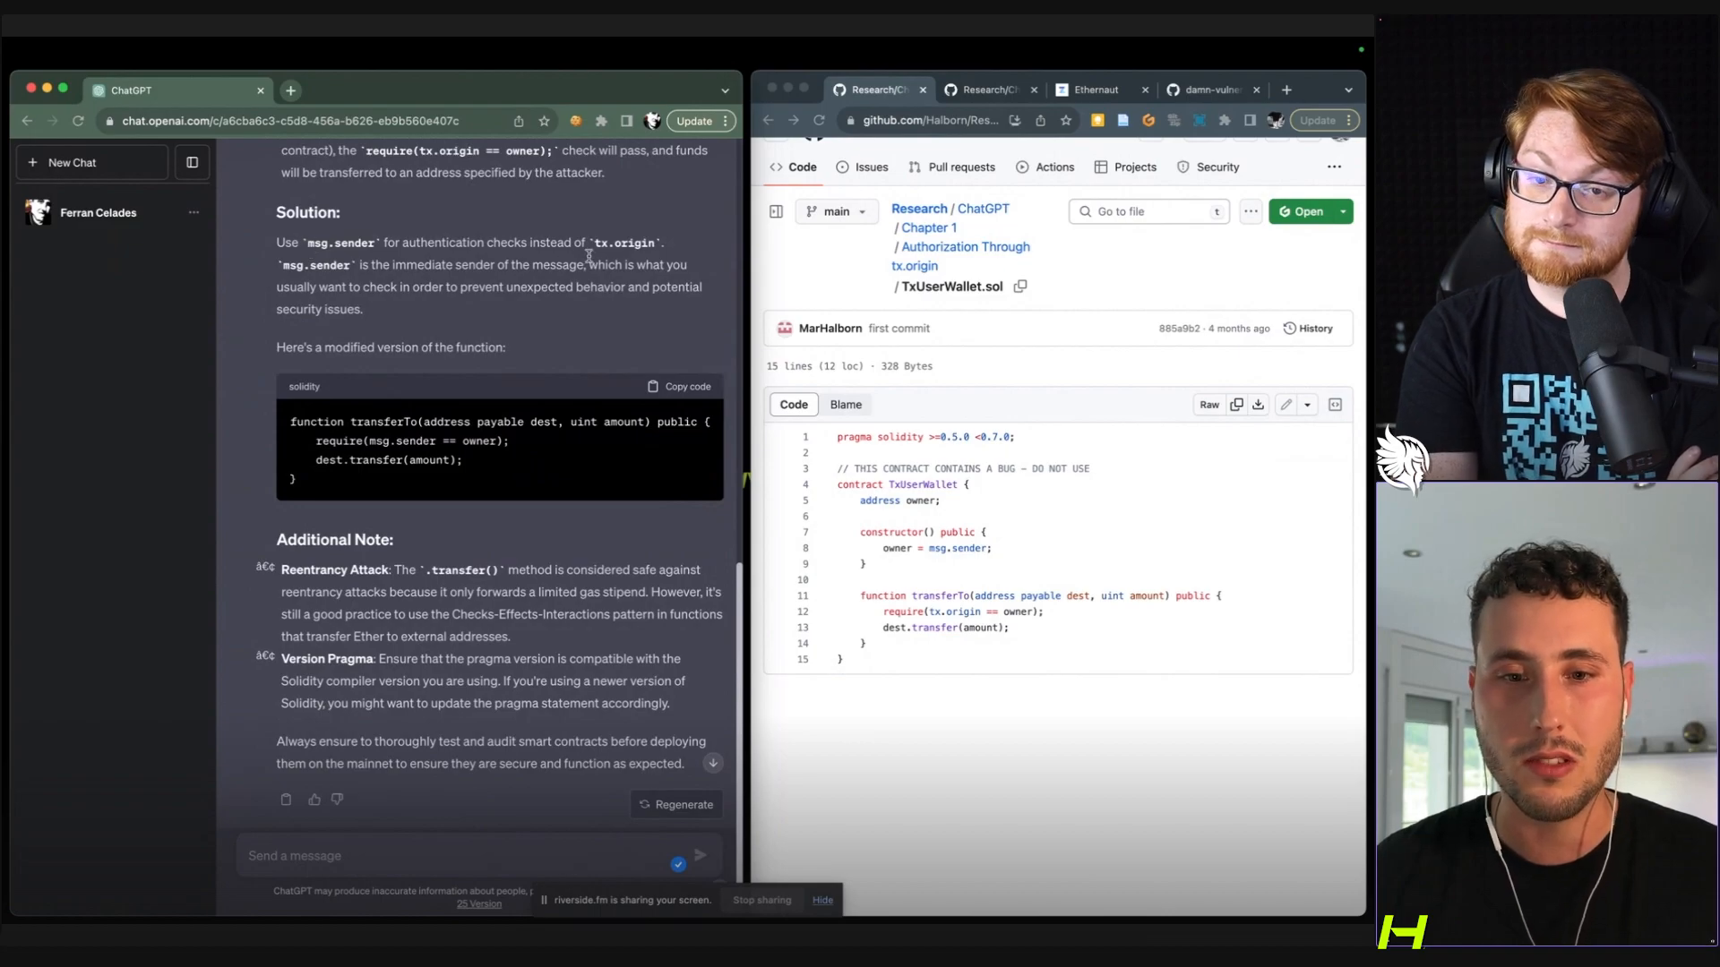
{"action": "mouse_move", "coordinate": [444, 399]}
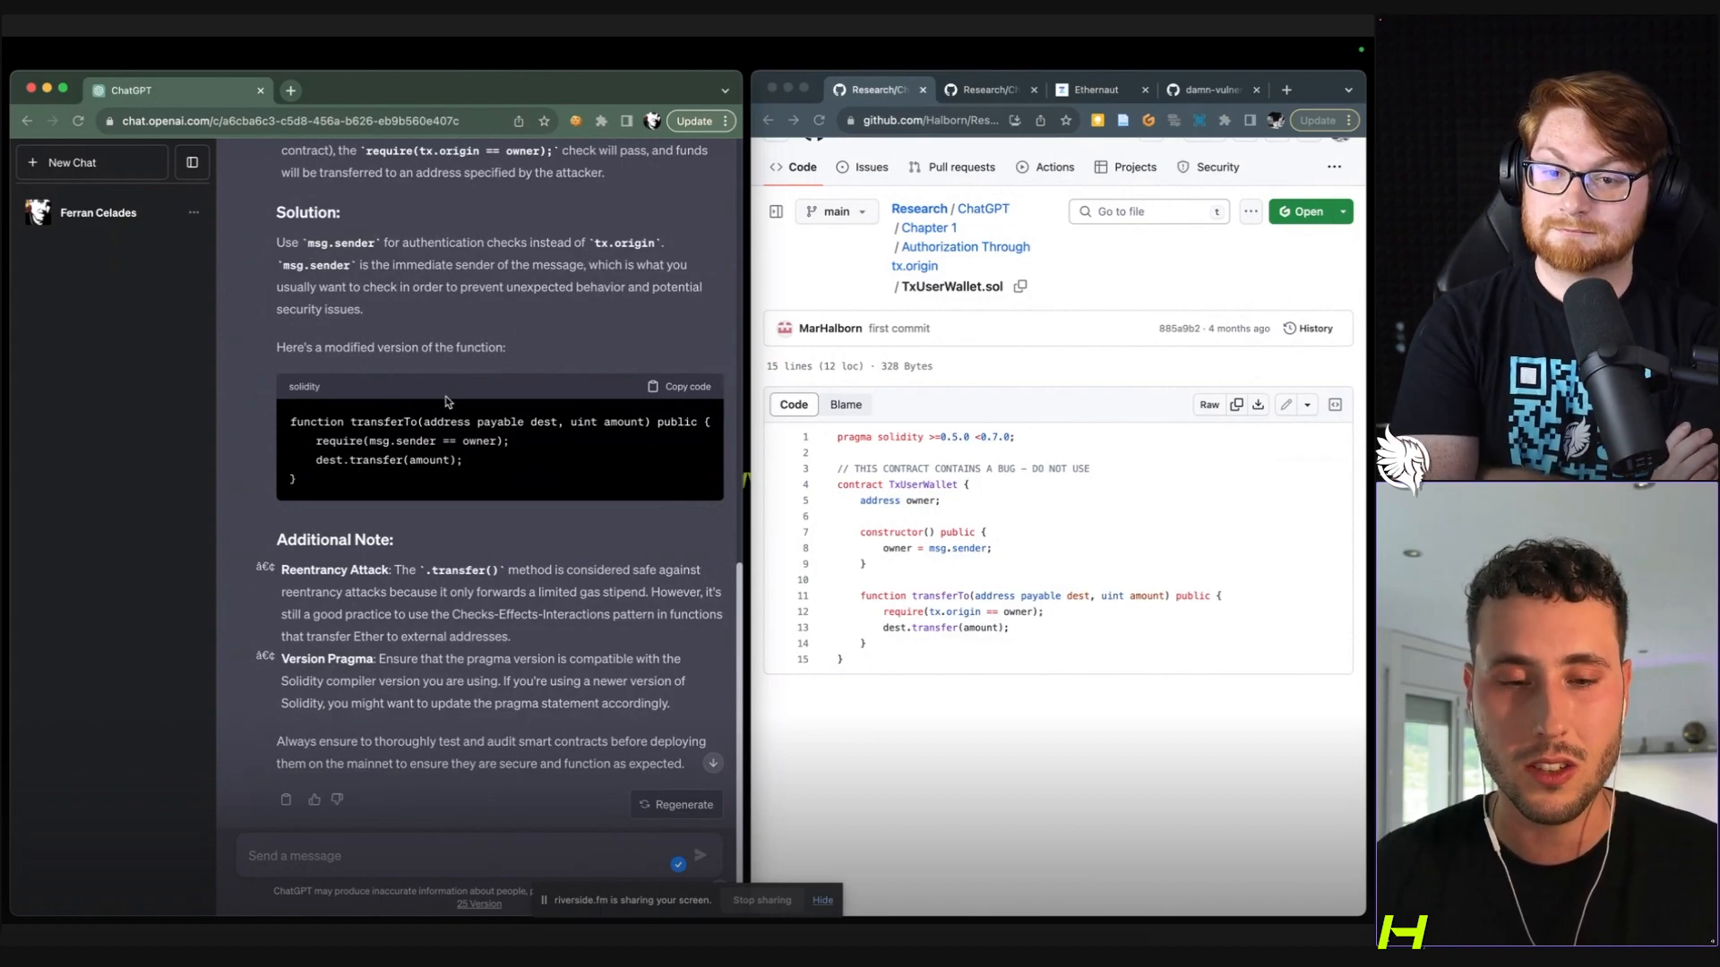
{"action": "scroll", "scroll_direction": "down", "scroll_amount": 3}
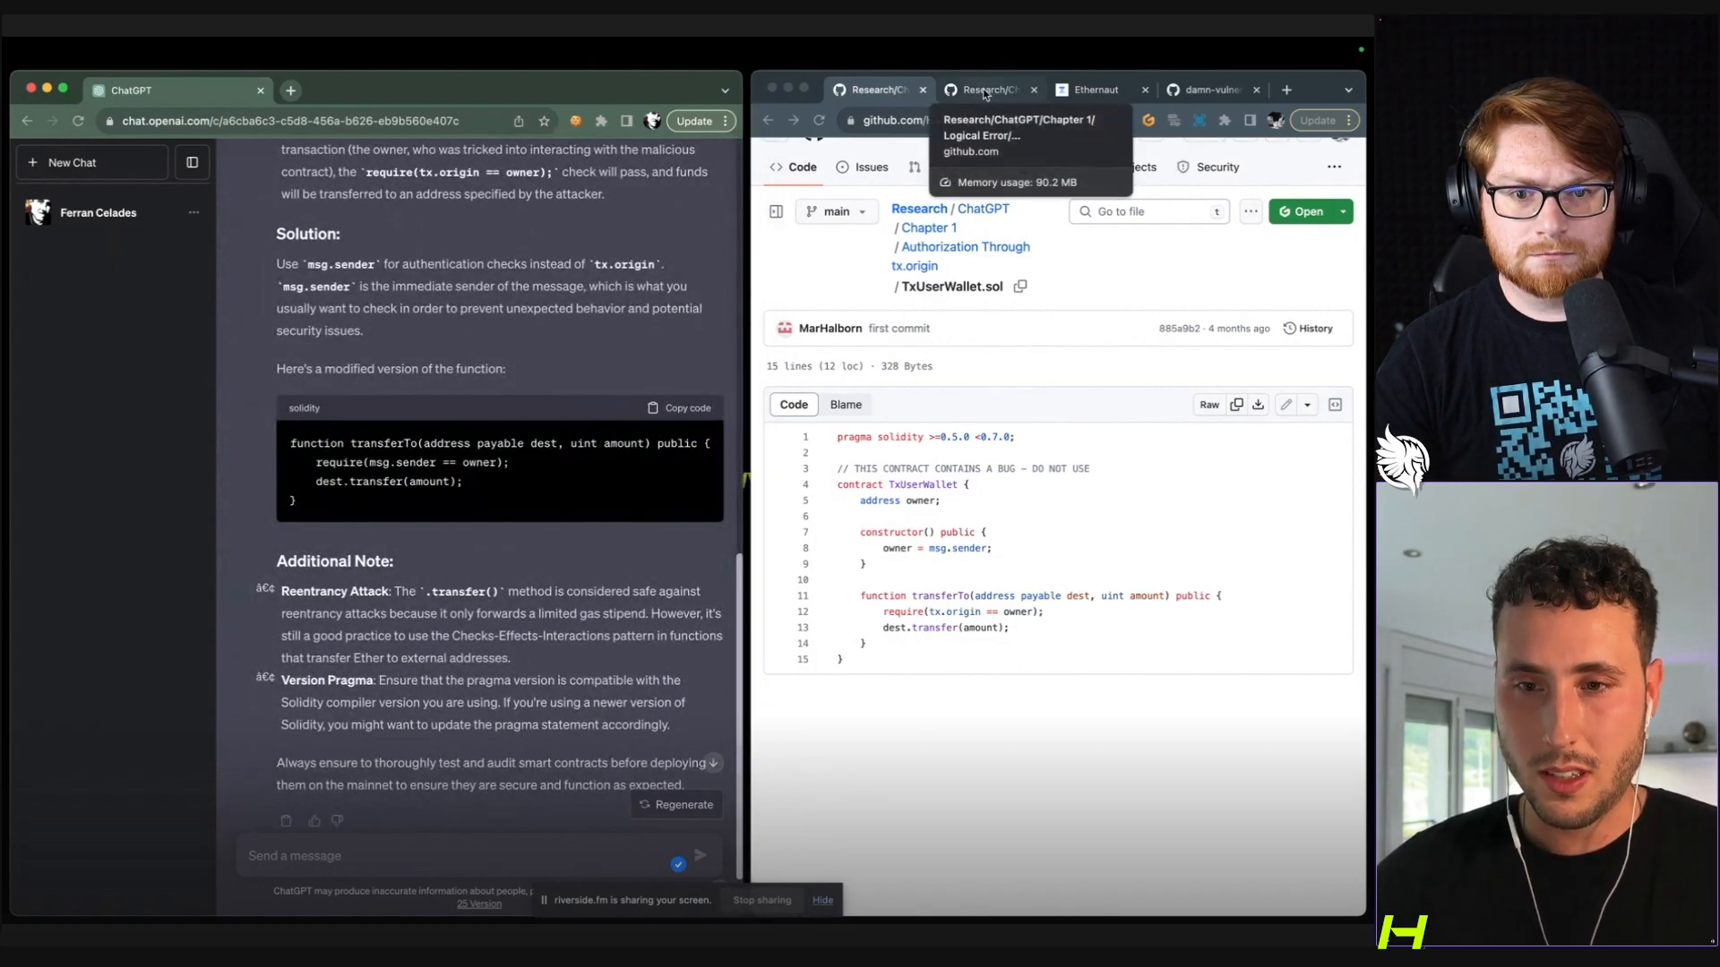
{"action": "left_click", "coordinate": [987, 90]}
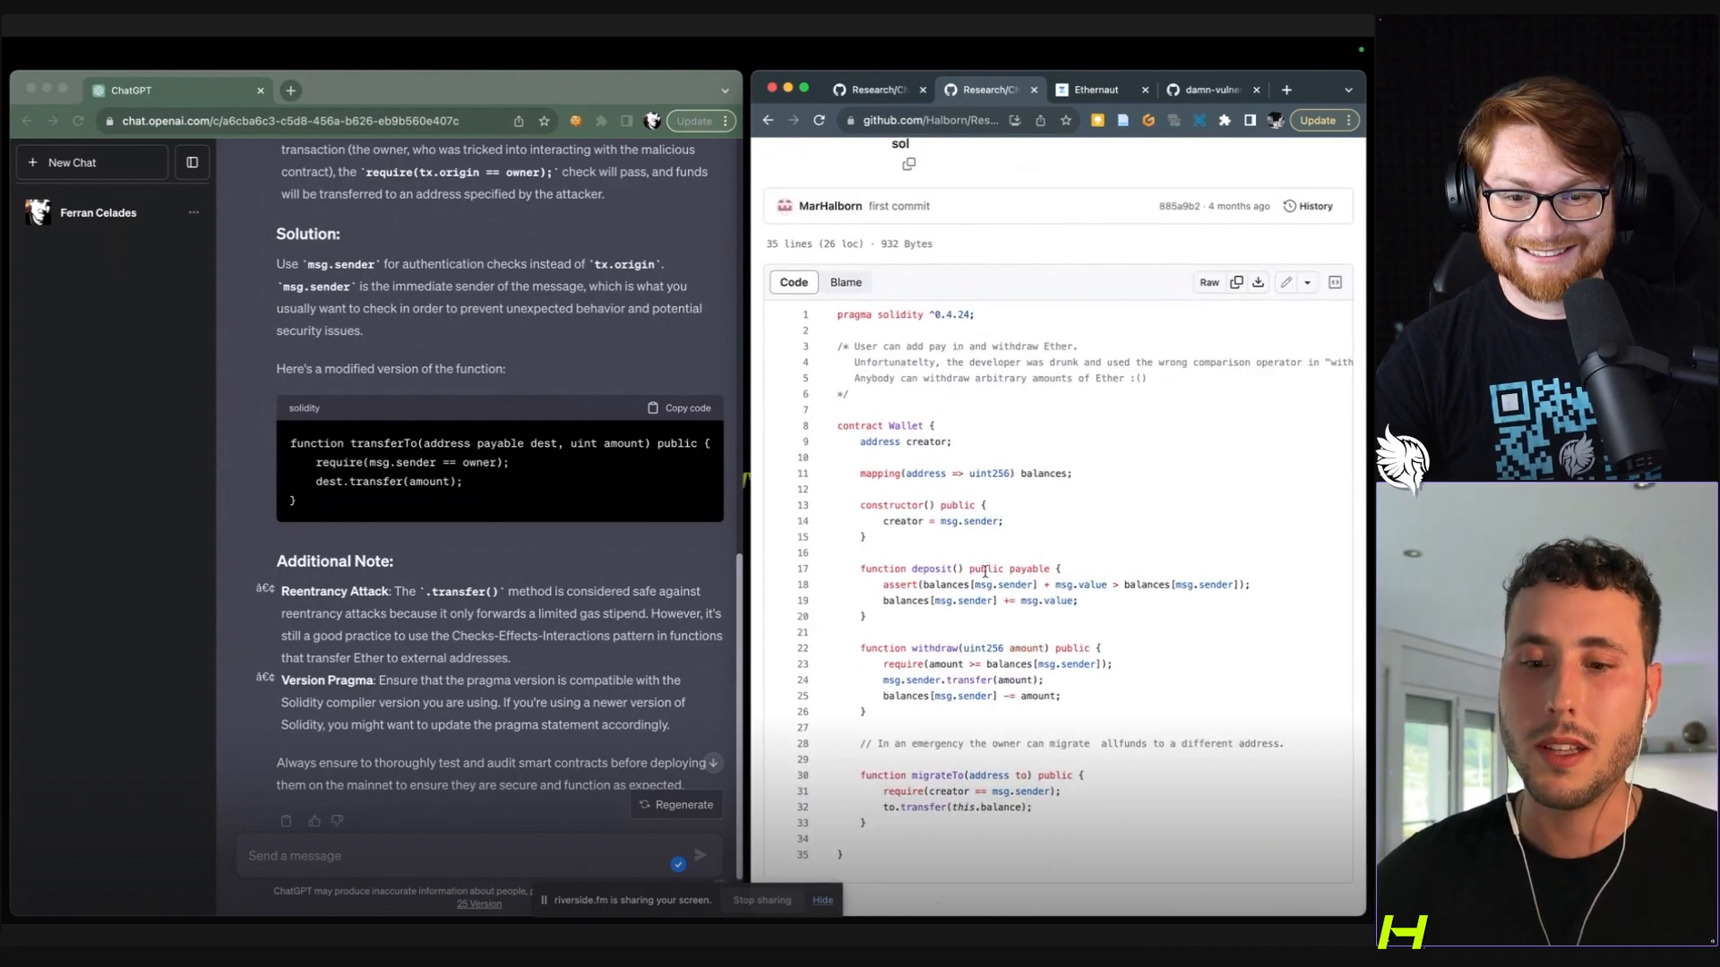
{"action": "left_click_drag", "start_coordinate": [839, 346], "coordinate": [1146, 392]}
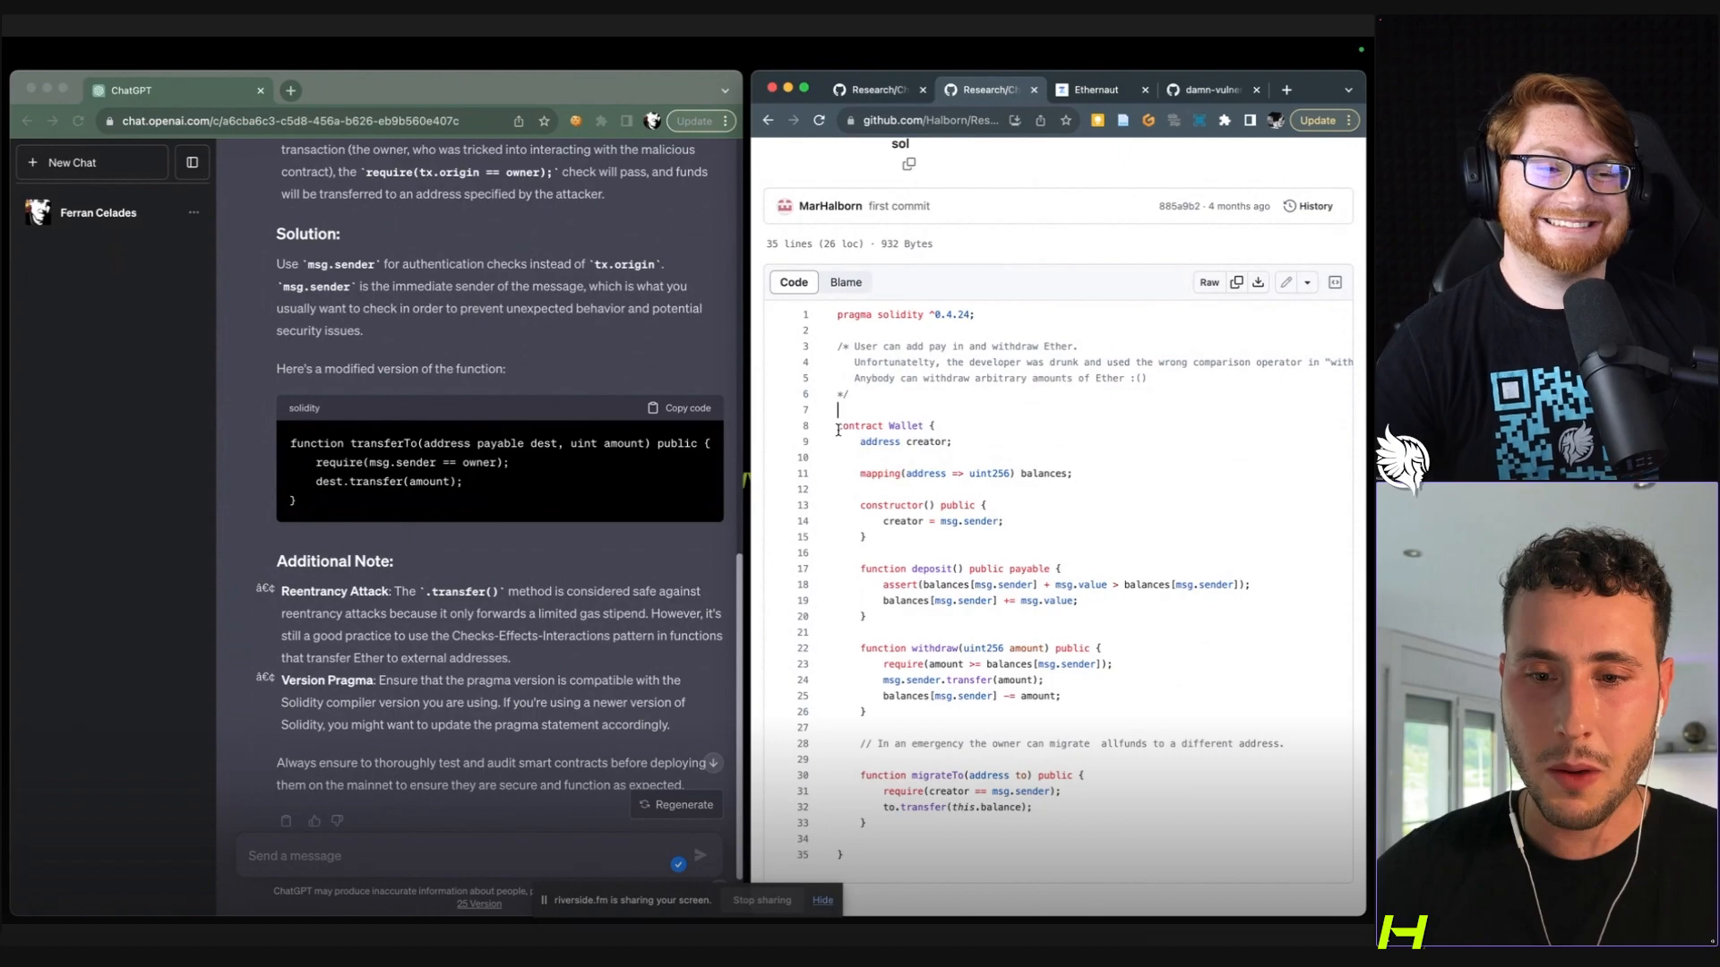
Select the entire Wallet contract code and begin a 'Can...' question in ChatGPT.
{"action": "left_click_drag", "start_coordinate": [837, 426], "coordinate": [863, 856]}
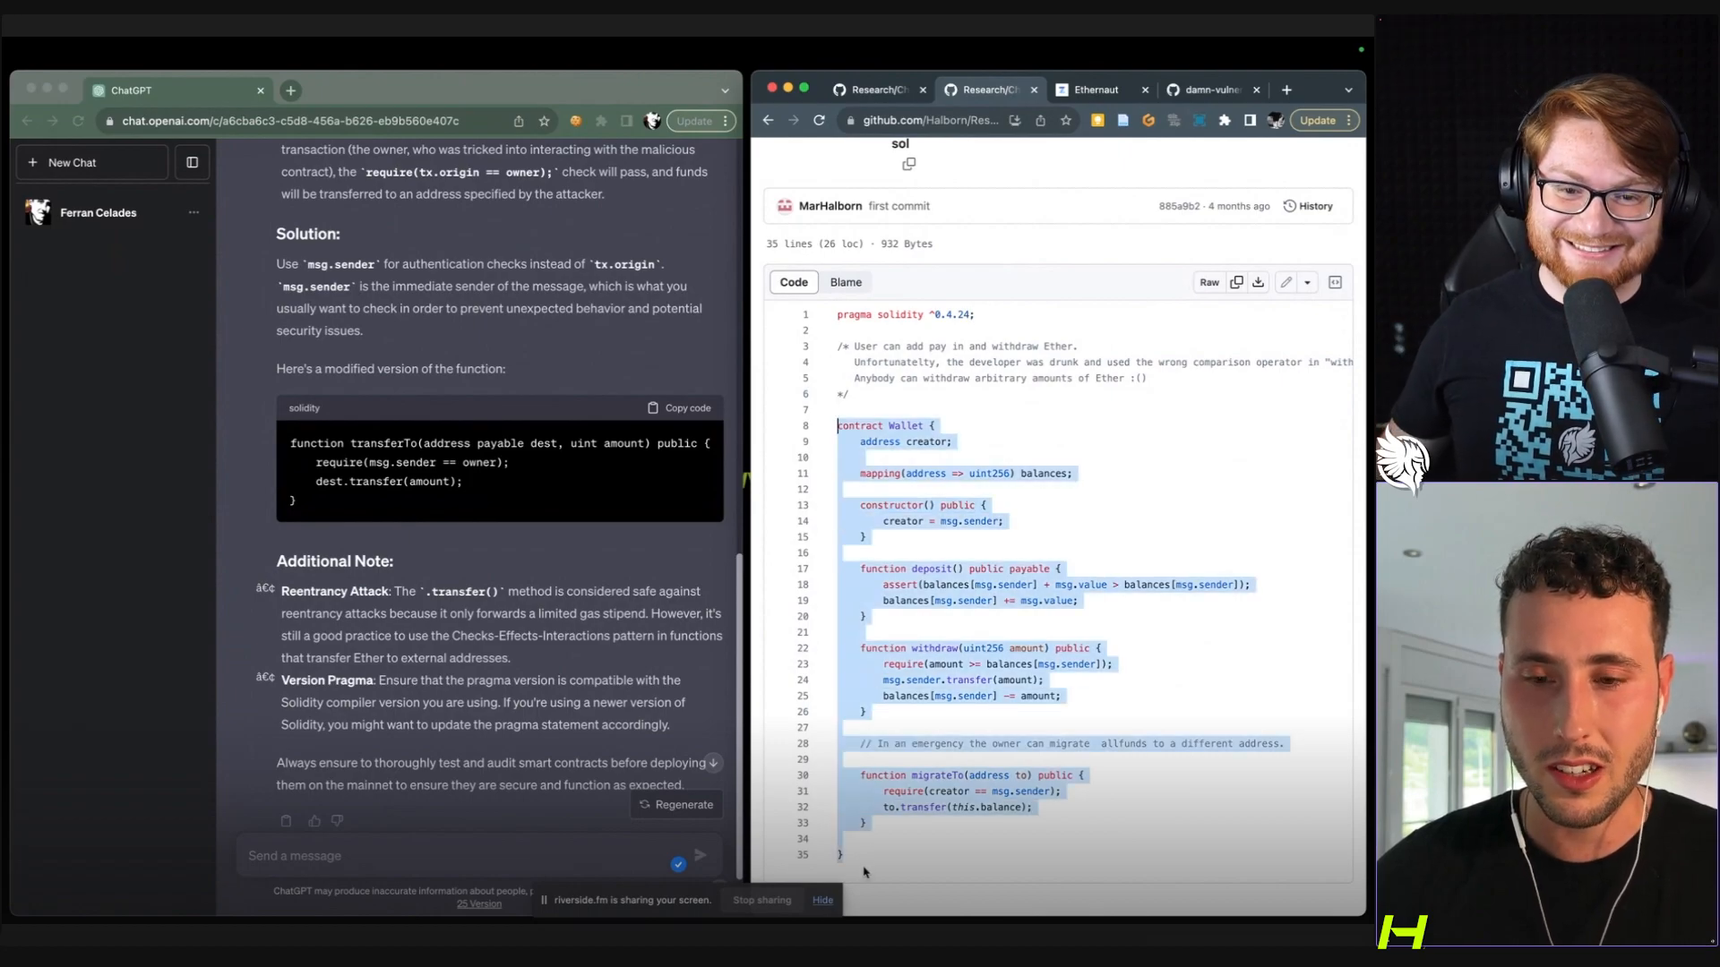
{"action": "type", "text": "Can"}
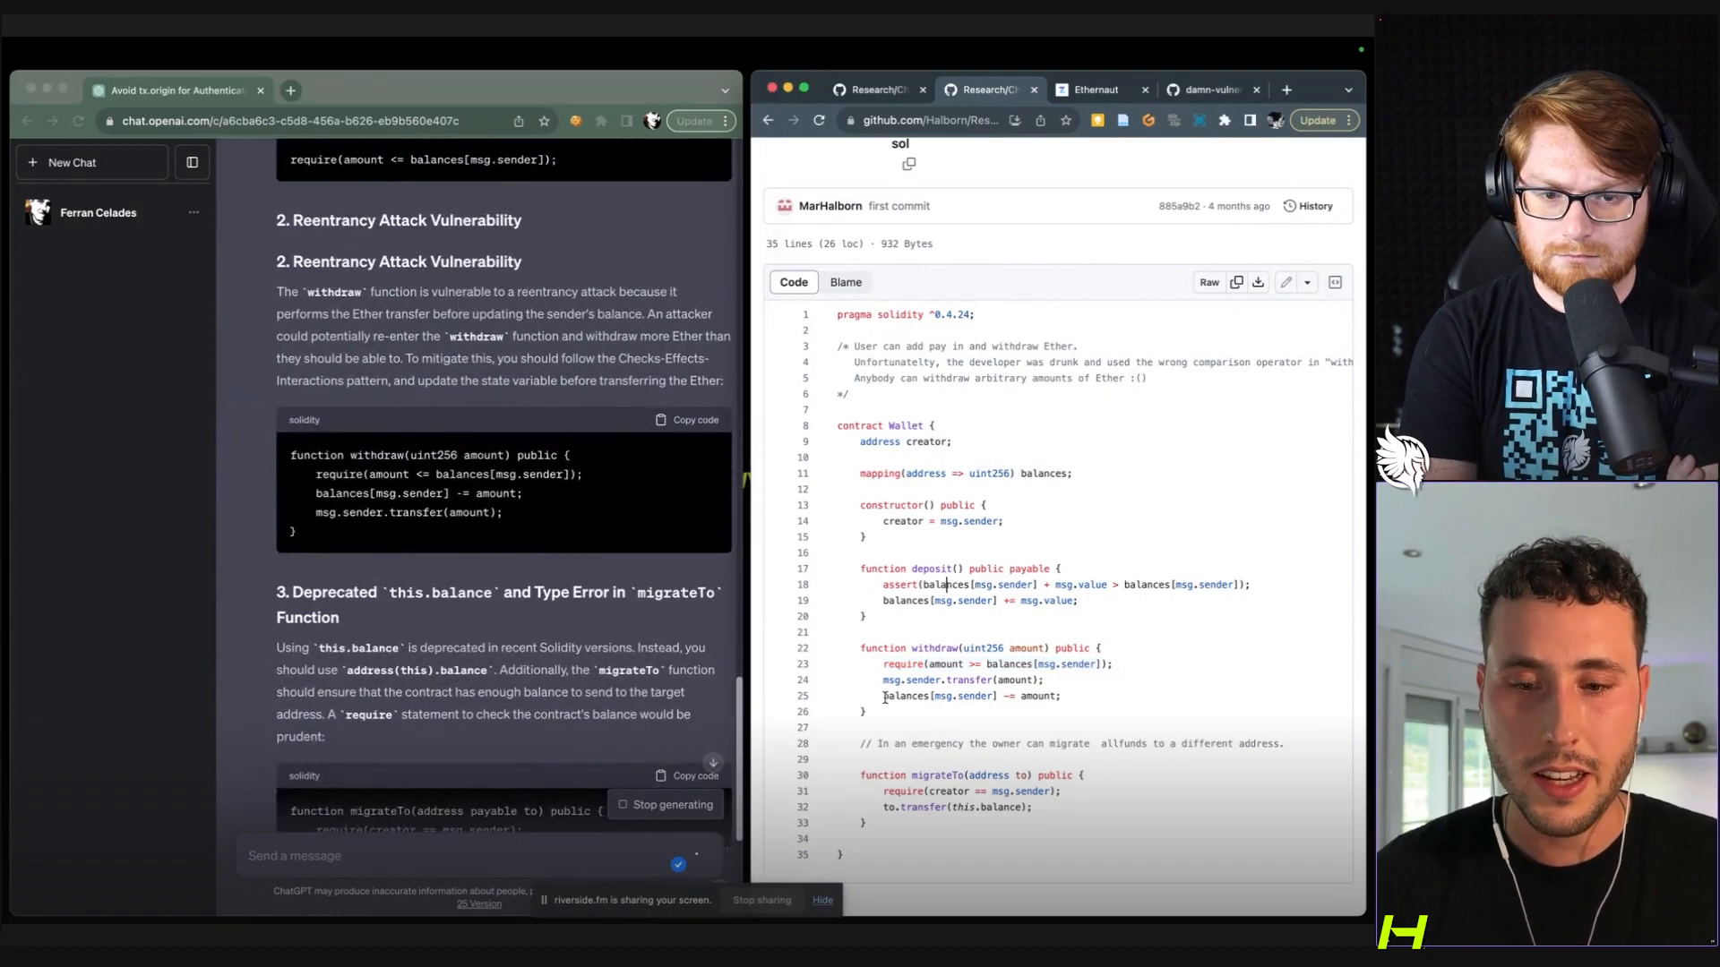
{"action": "double_click", "coordinate": [962, 681]}
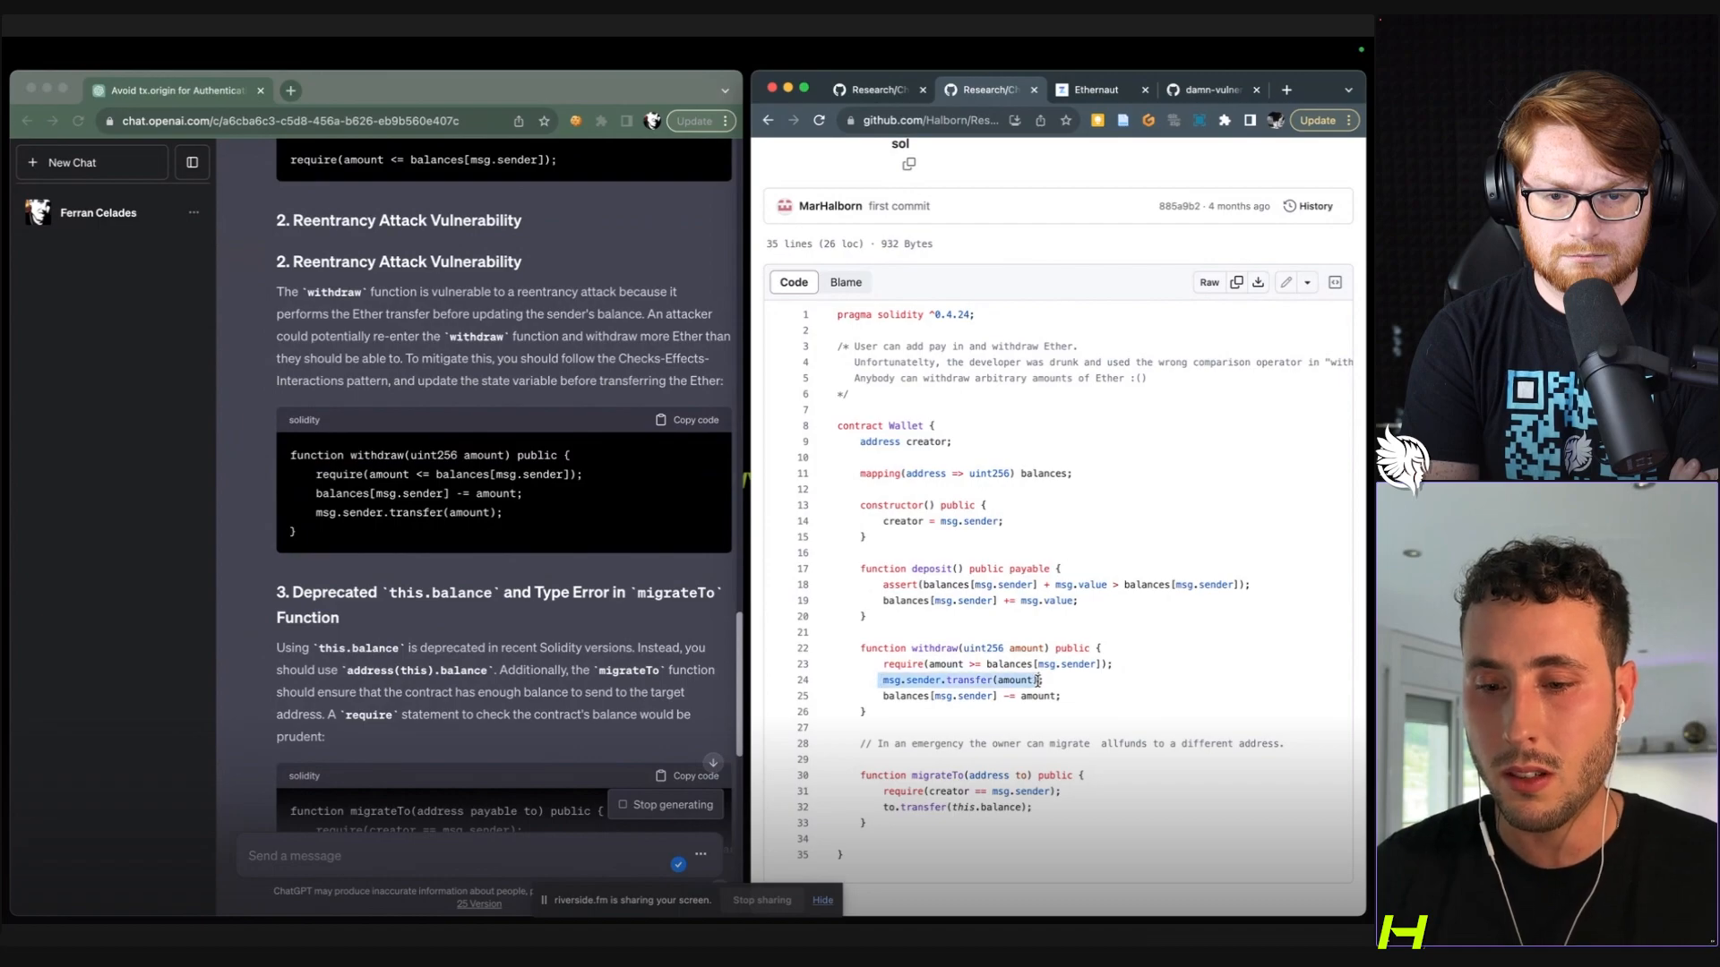
{"action": "left_click", "coordinate": [969, 681]}
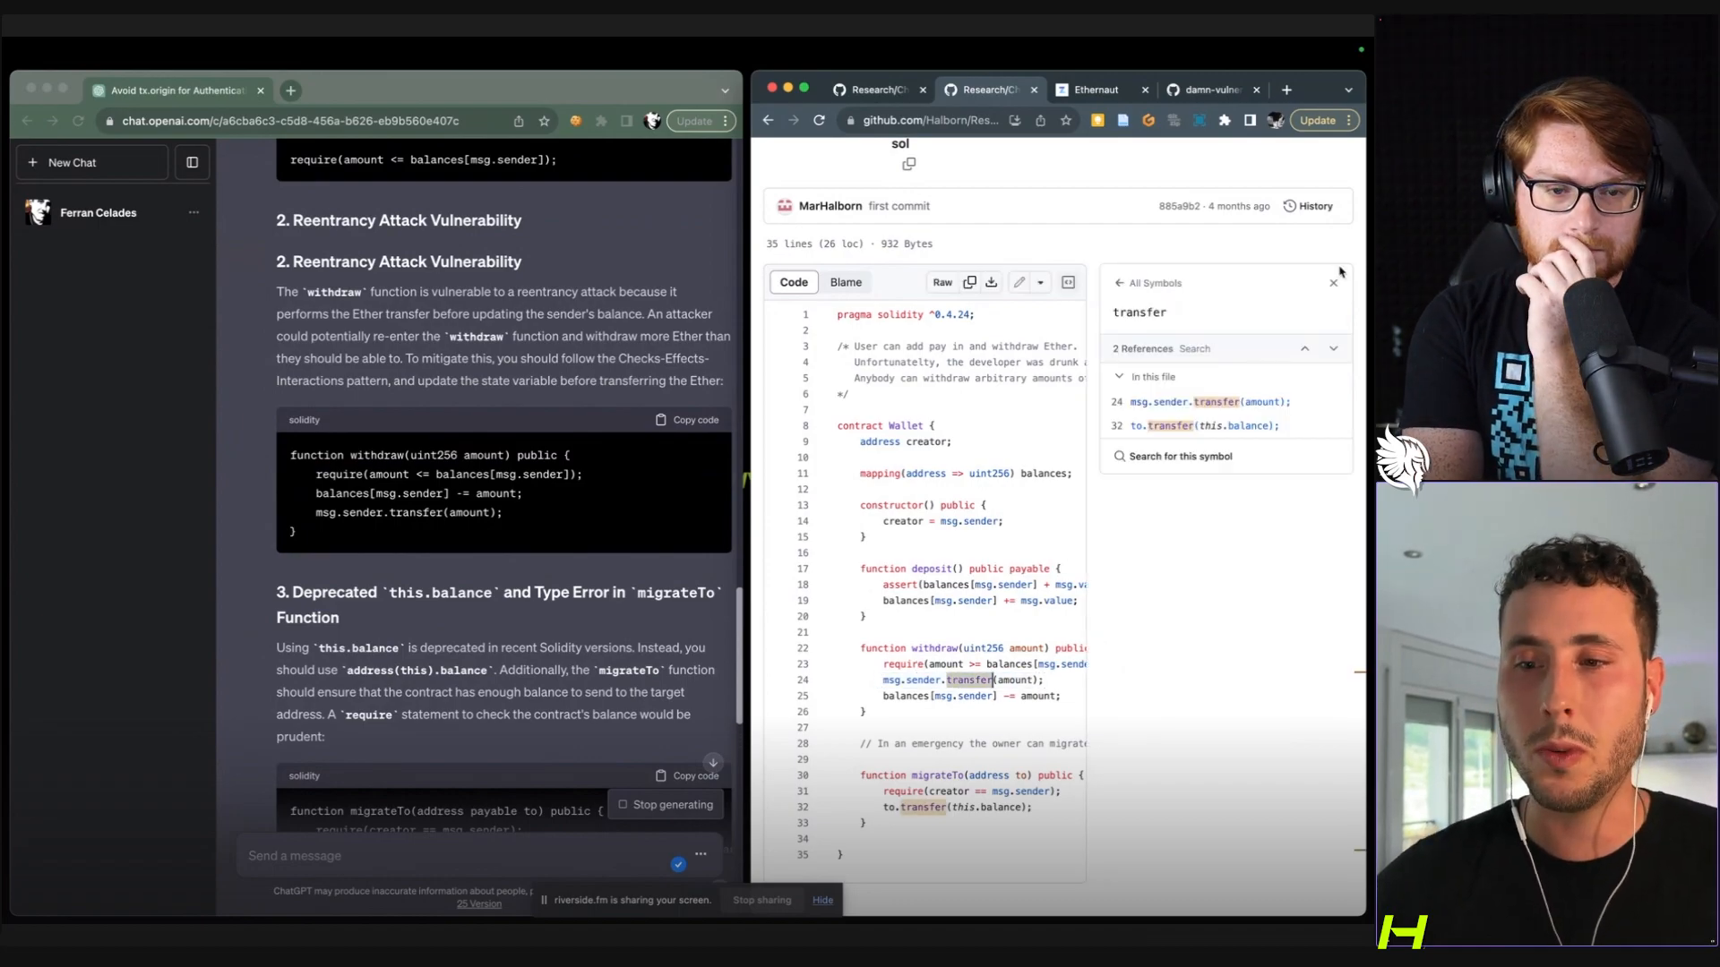
{"action": "left_click", "coordinate": [1332, 281]}
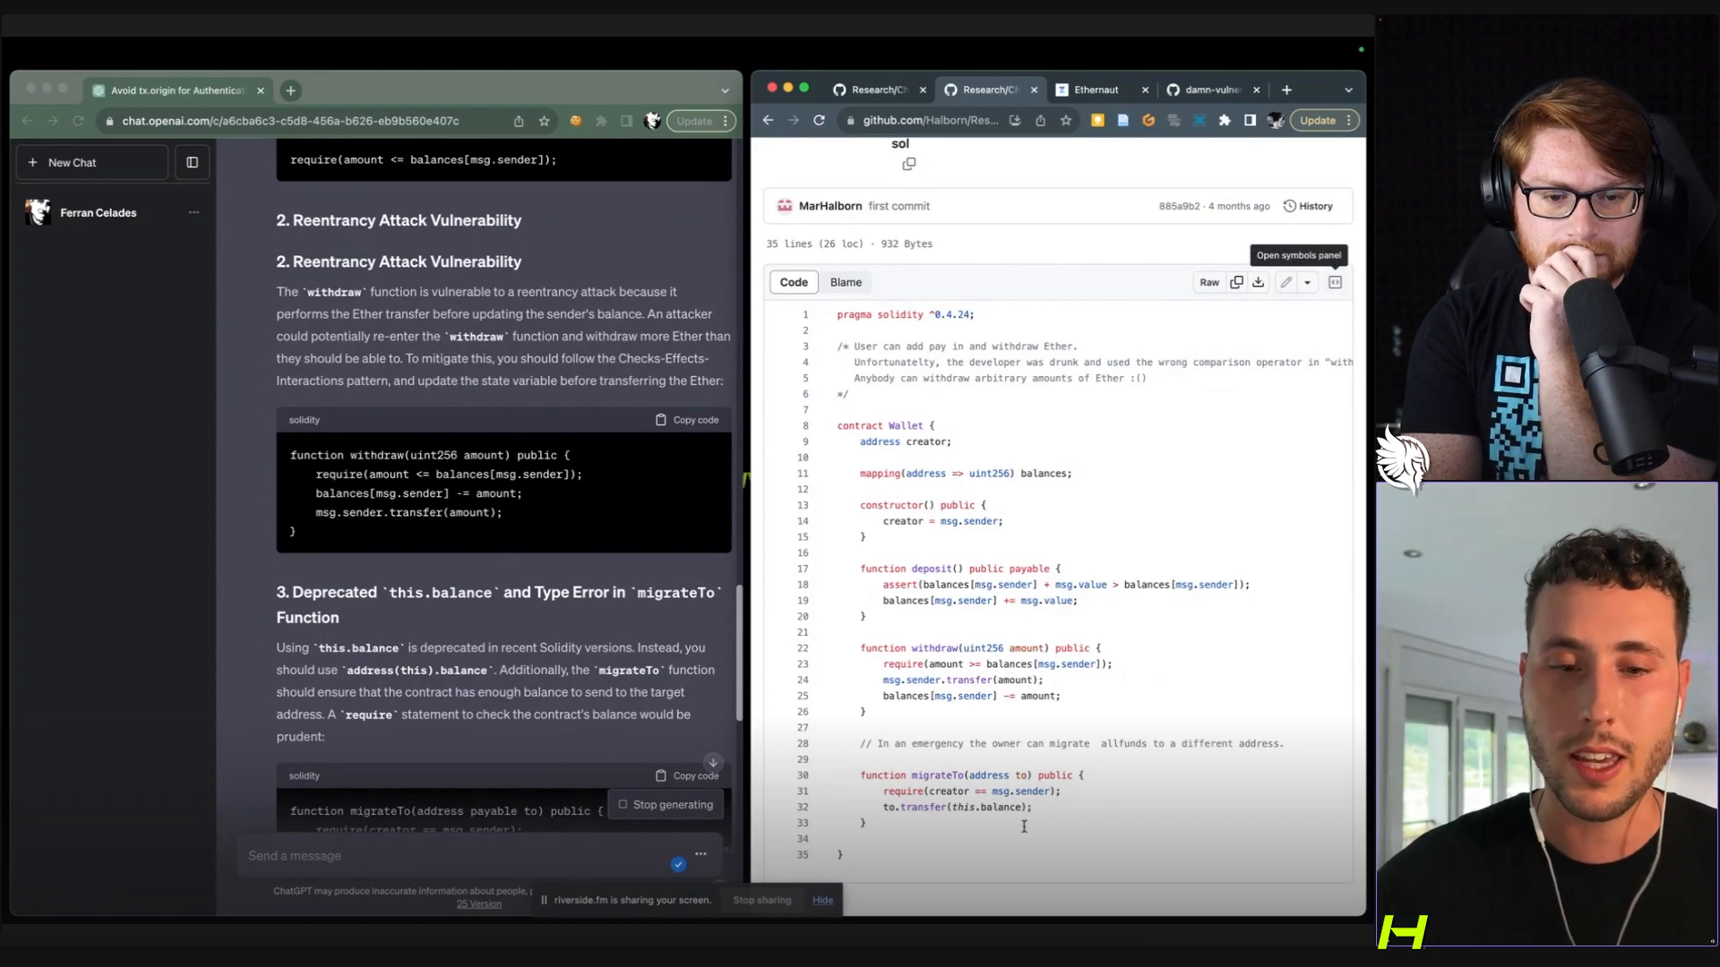
{"action": "scroll", "scroll_direction": "down", "scroll_amount": 3}
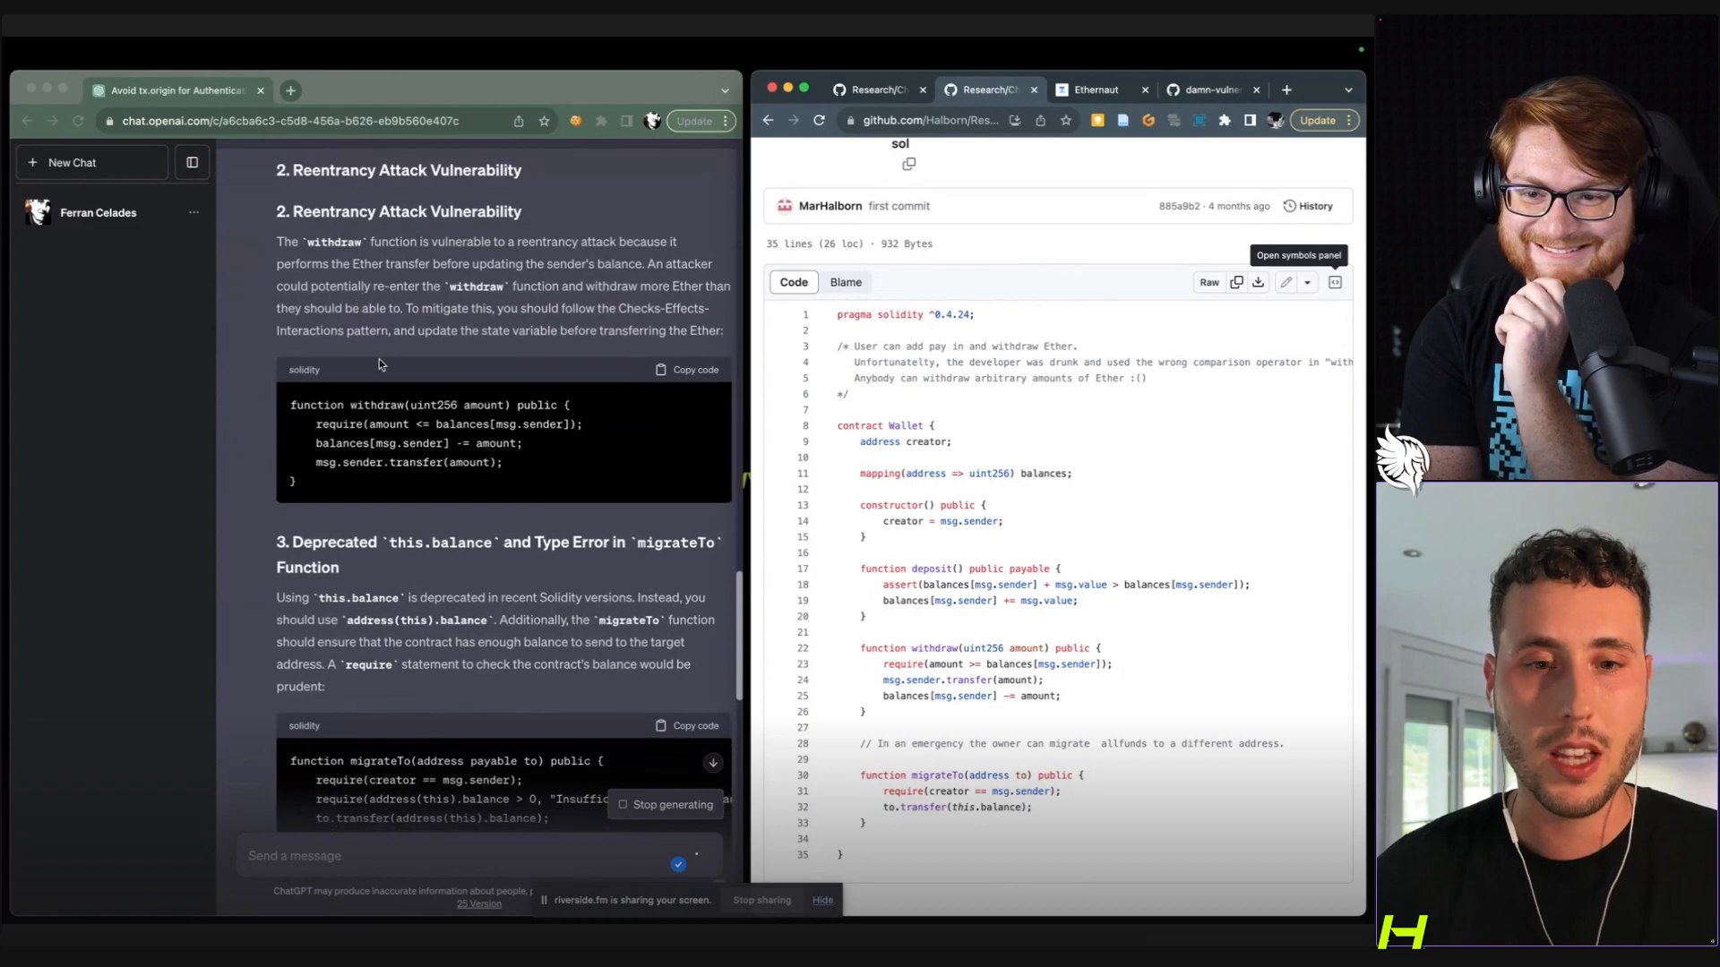
{"action": "scroll", "scroll_direction": "down", "scroll_amount": 3}
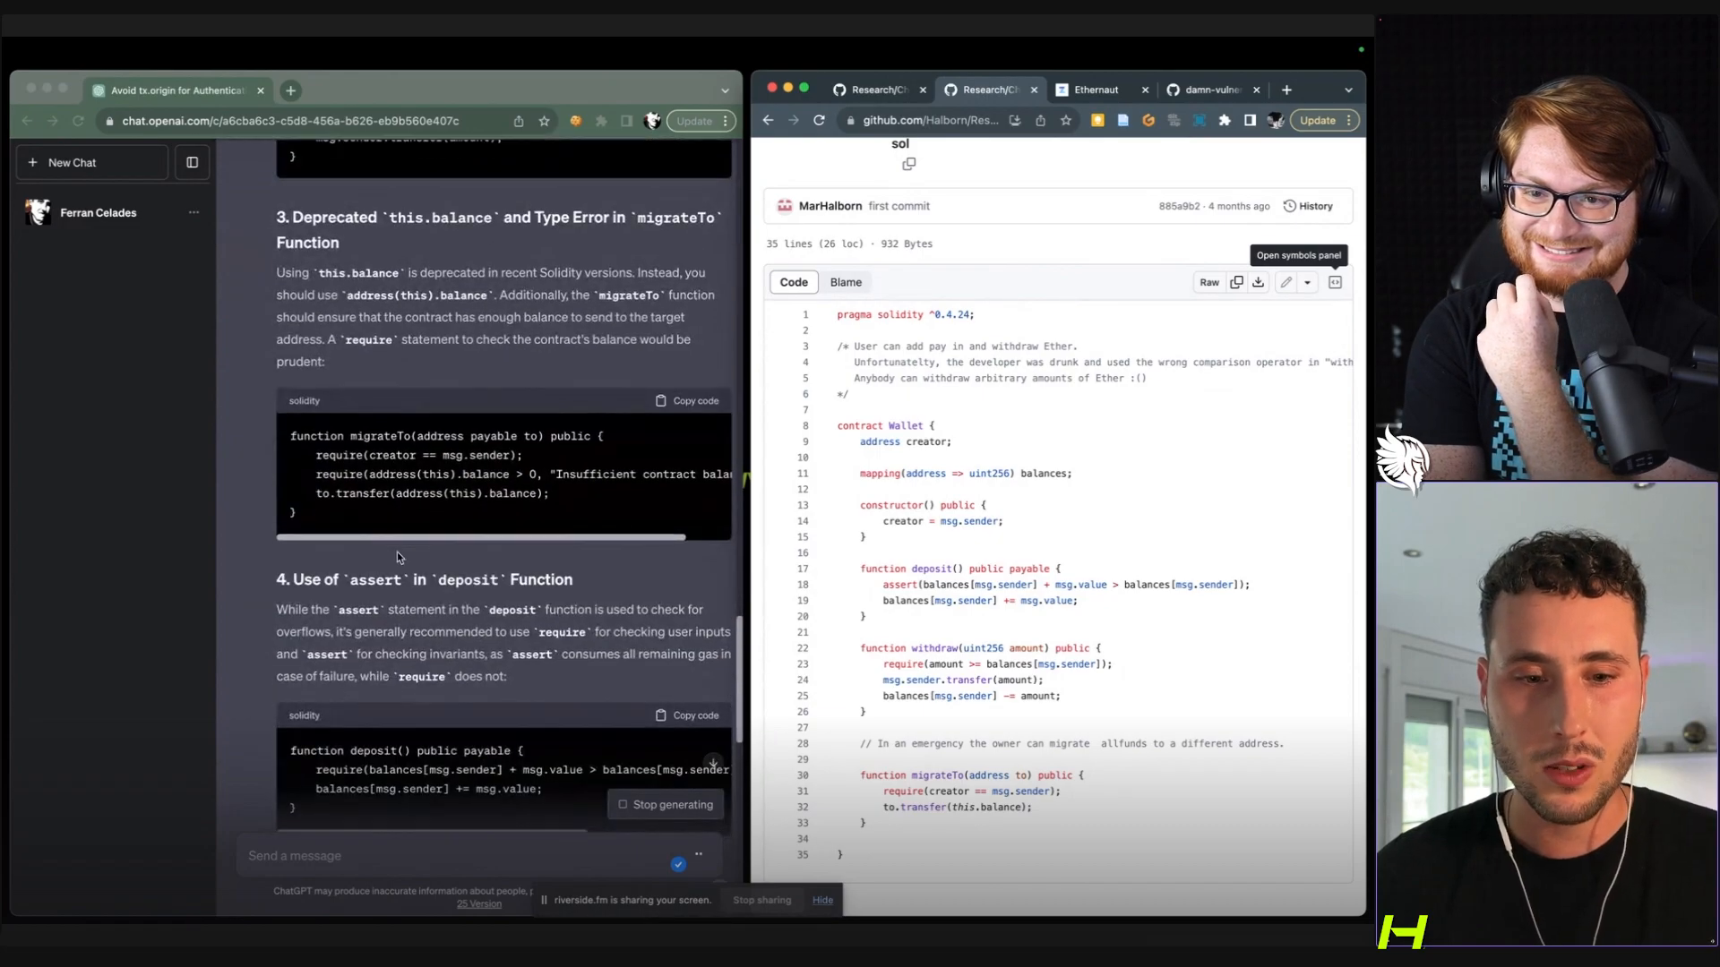
{"action": "scroll", "scroll_direction": "down", "scroll_amount": 3}
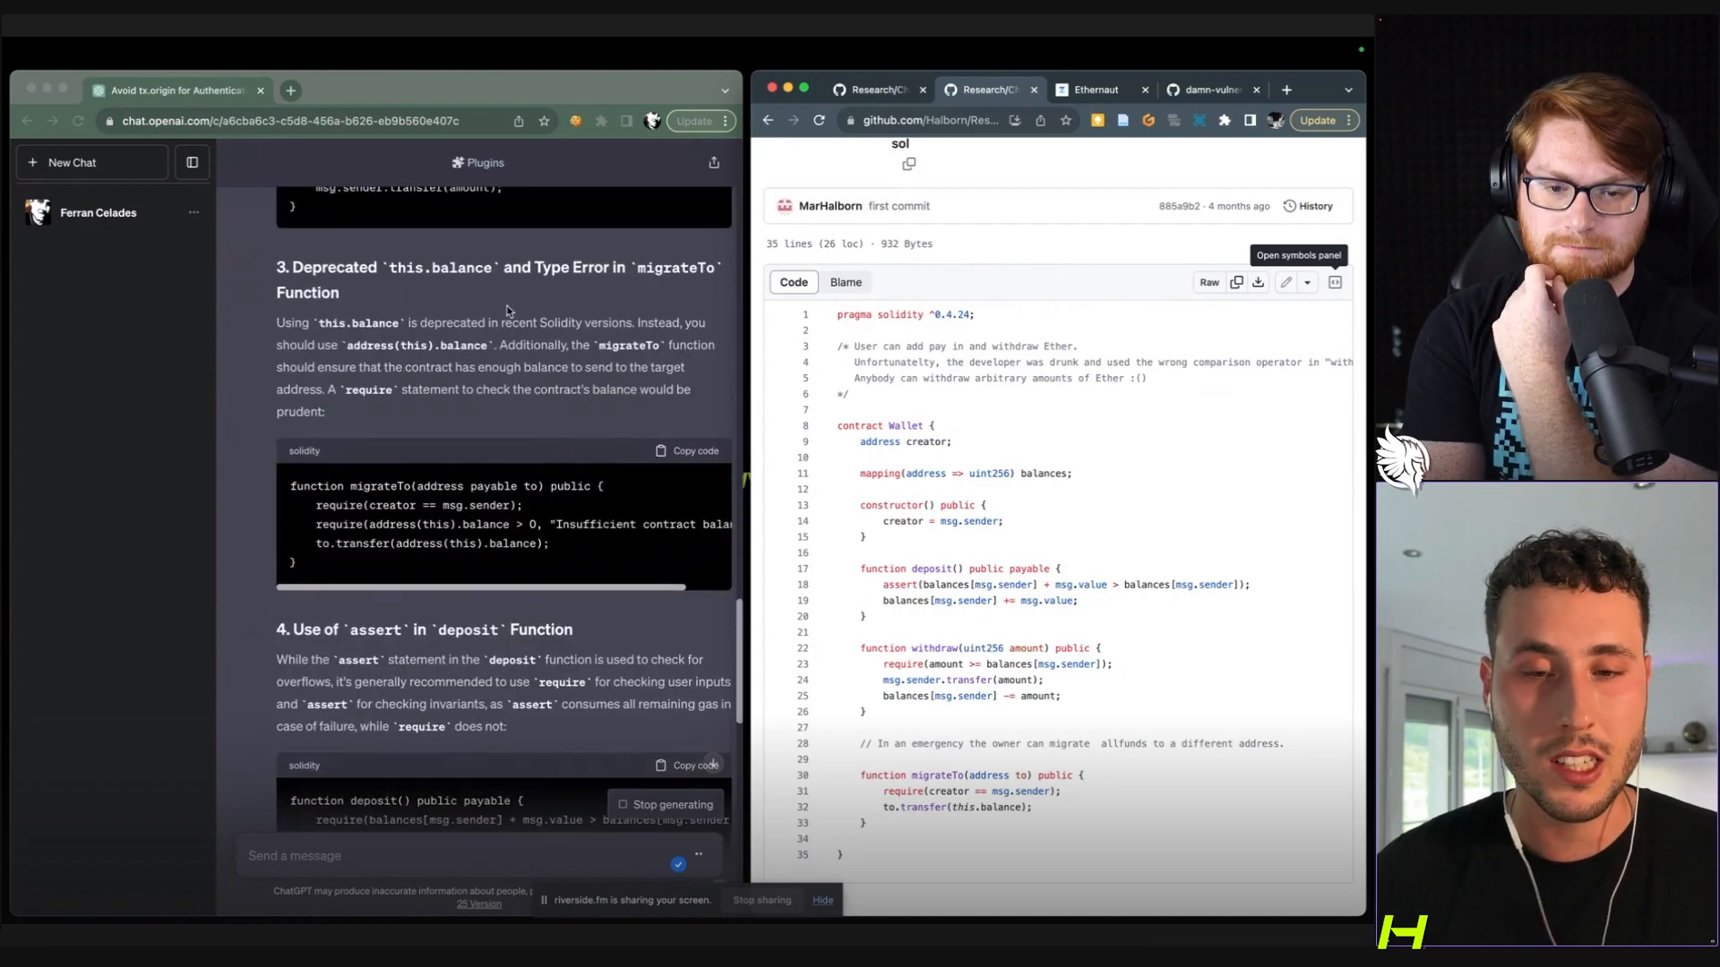
{"action": "scroll", "scroll_direction": "down", "scroll_amount": 3}
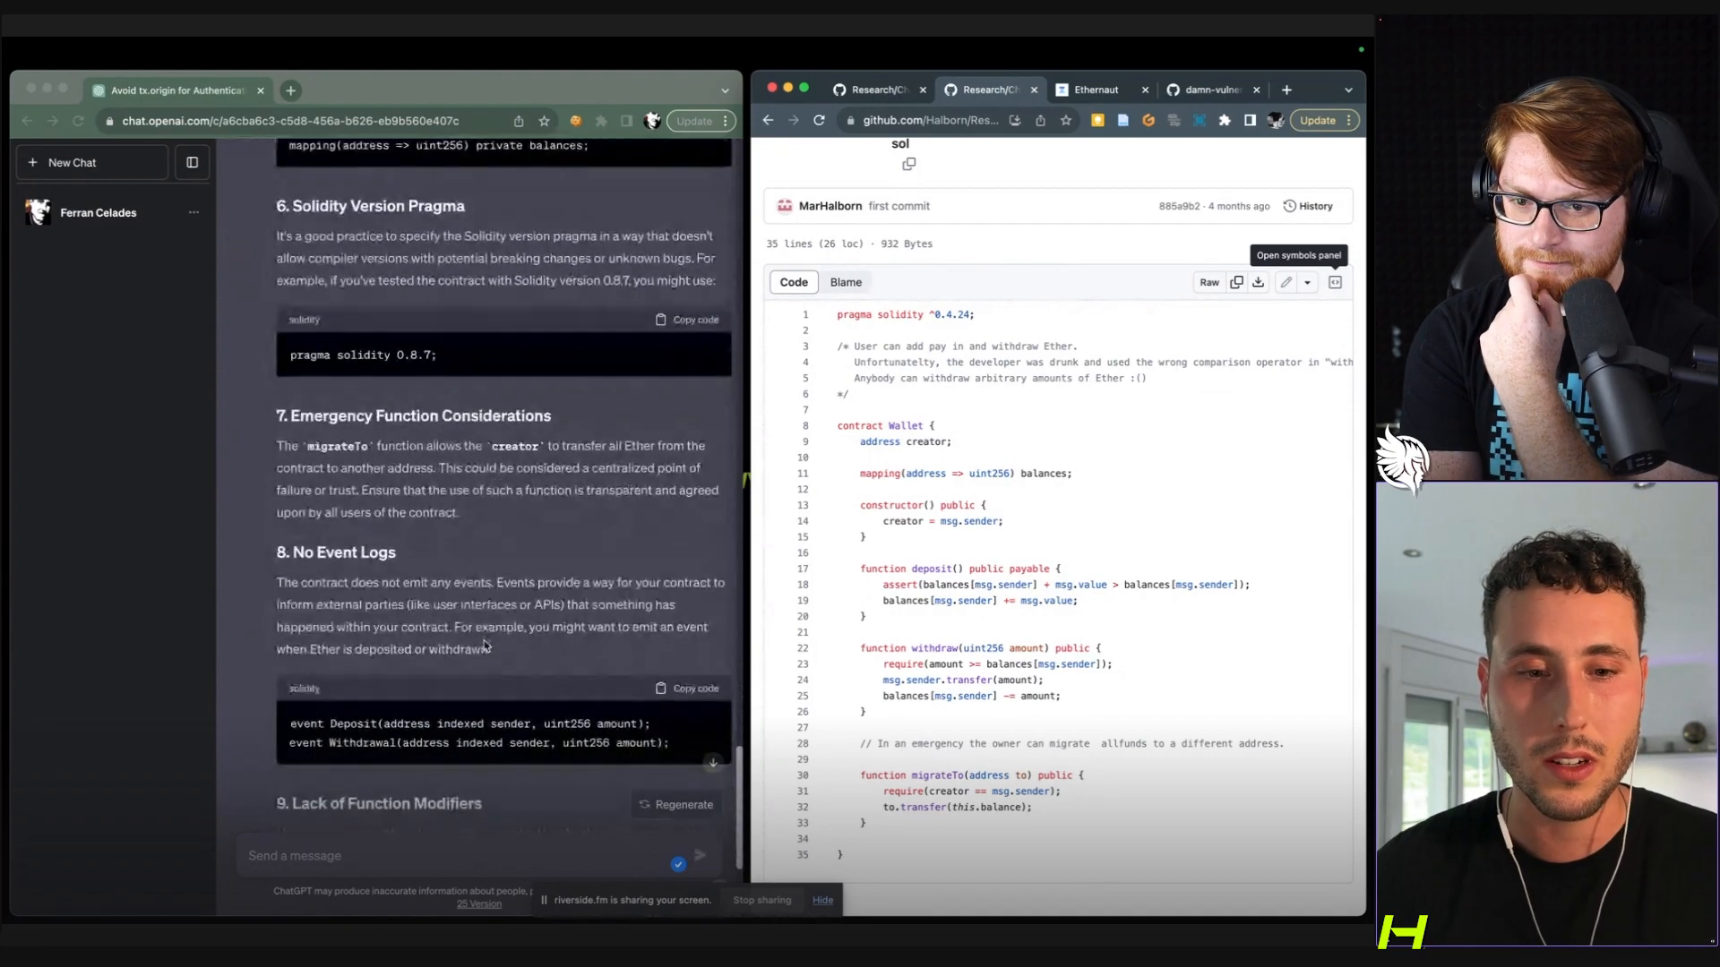
{"action": "scroll", "scroll_direction": "down", "scroll_amount": 3}
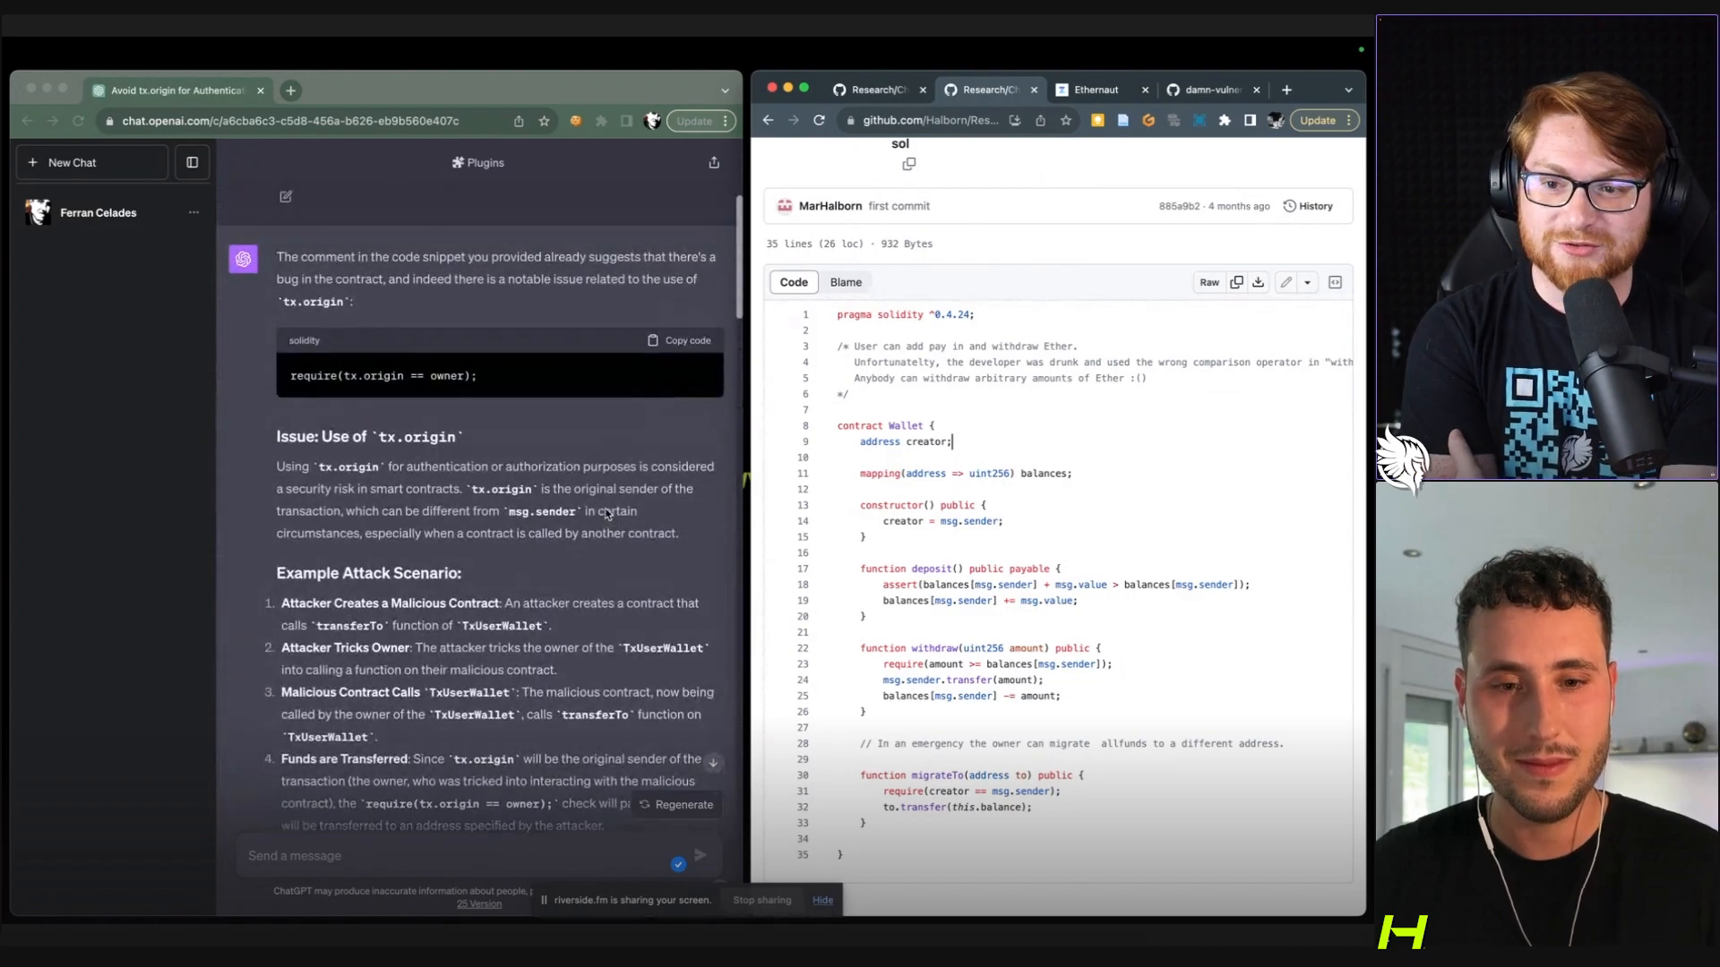
{"action": "scroll", "scroll_direction": "down", "scroll_amount": 3}
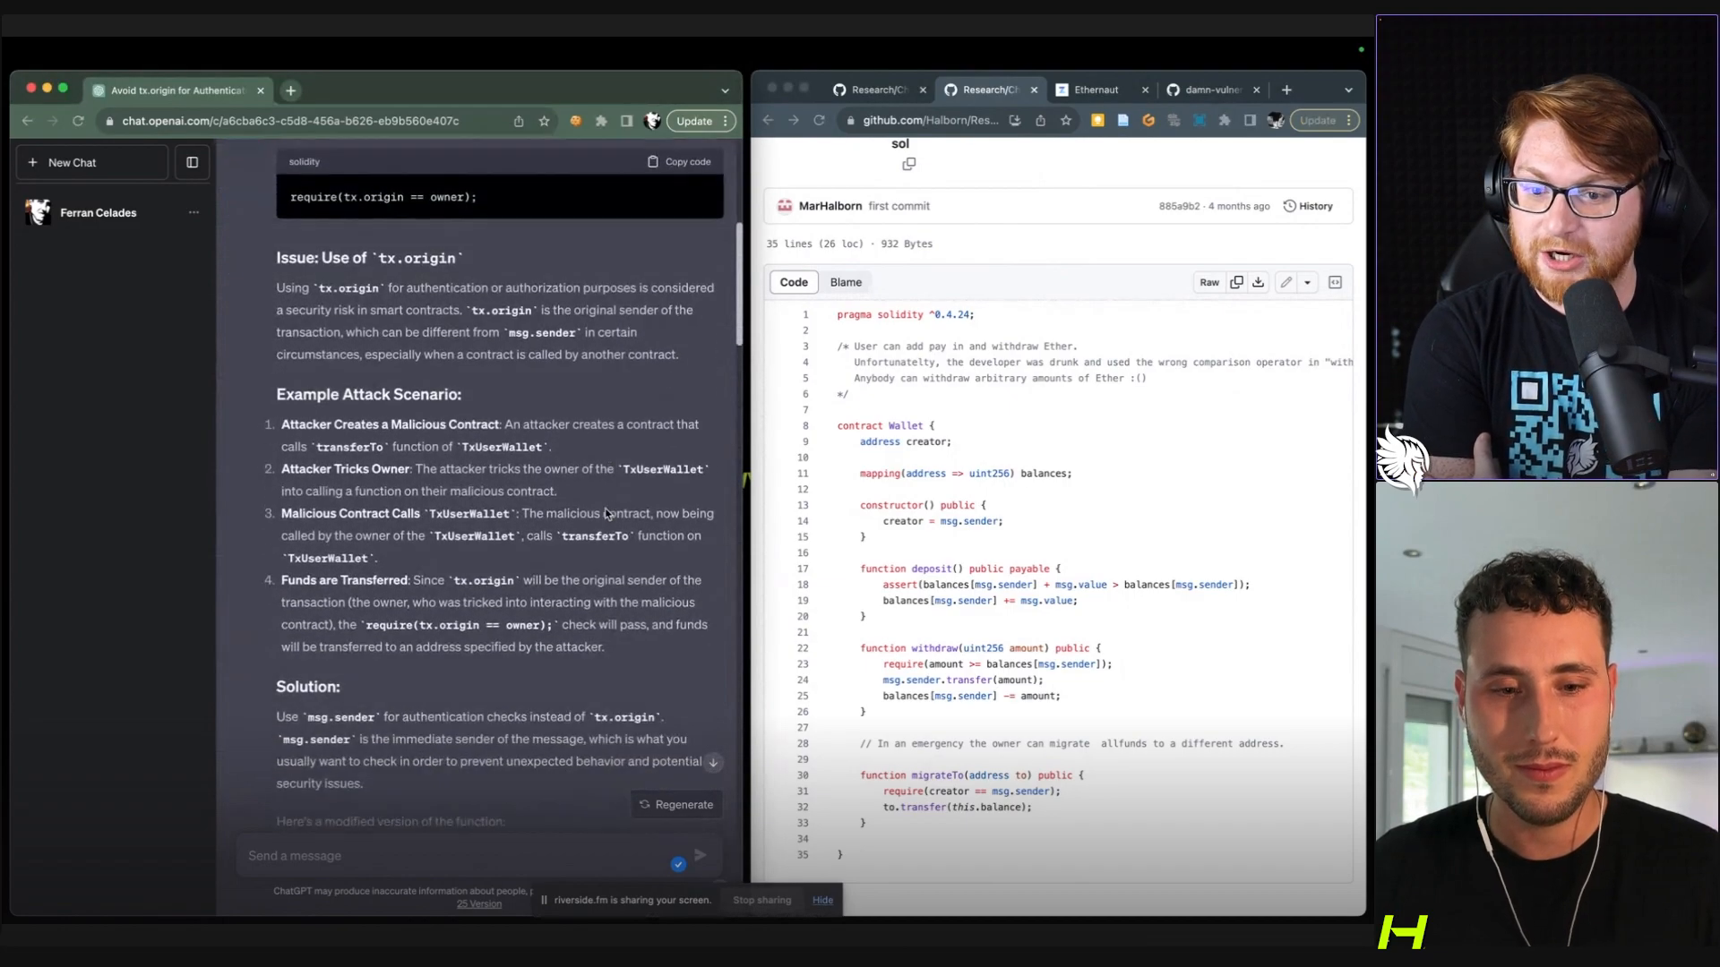
{"action": "scroll", "scroll_direction": "down", "scroll_amount": 3}
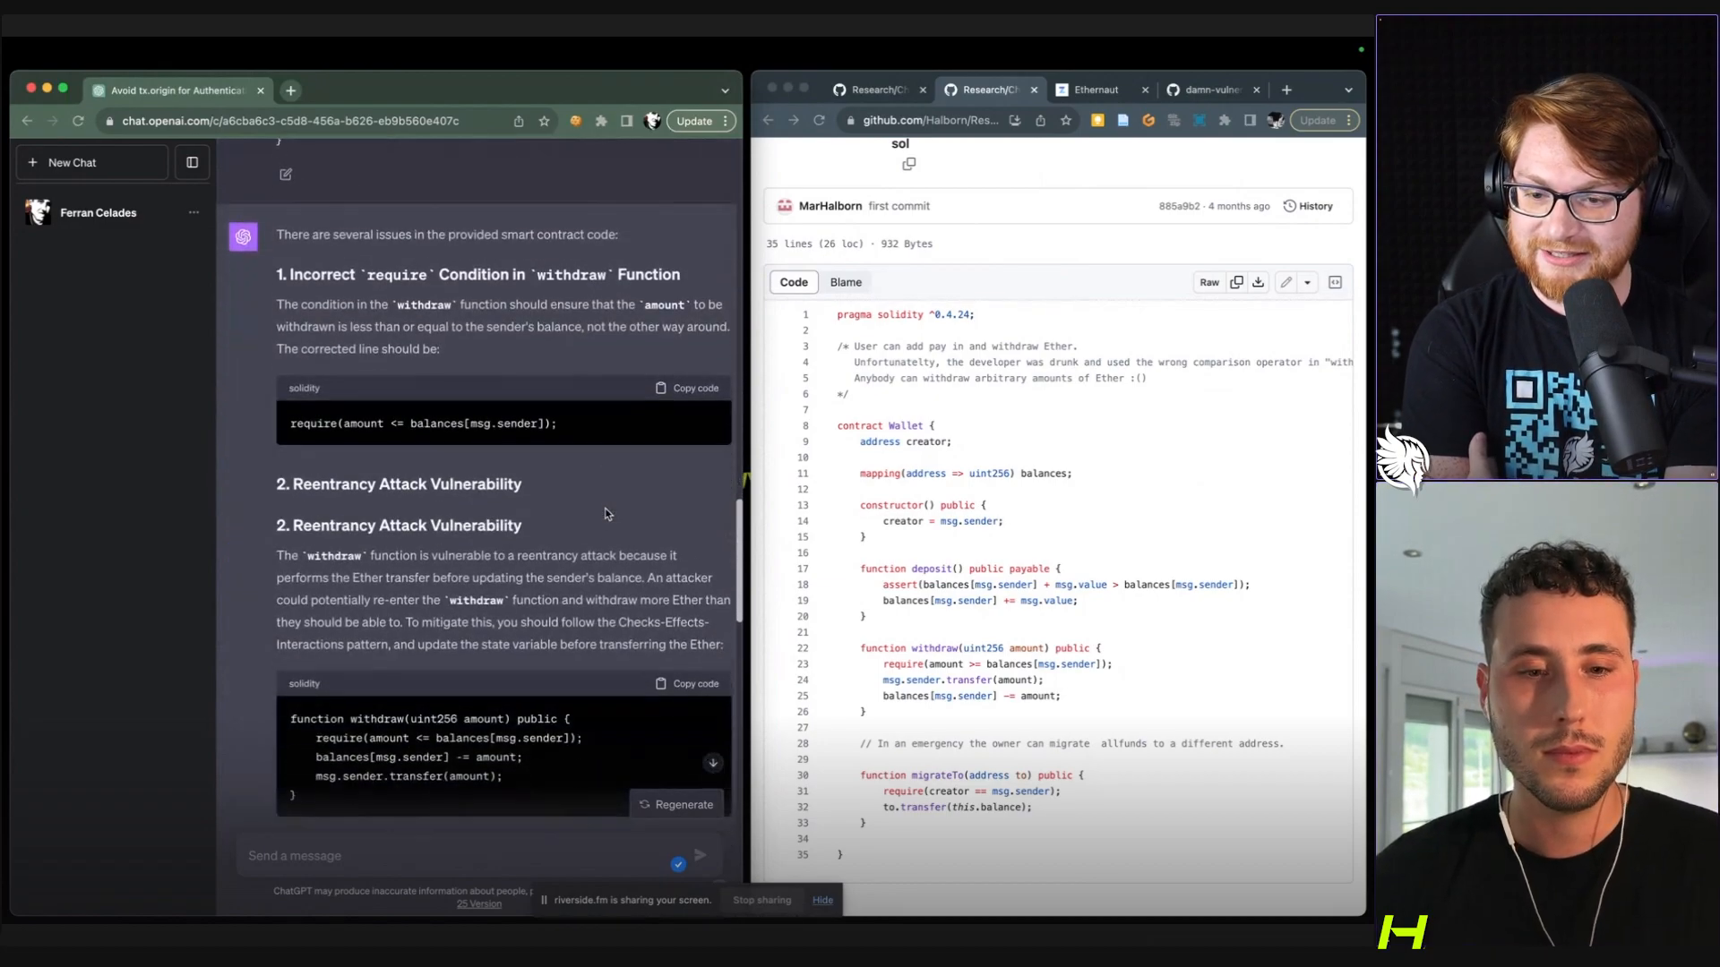
{"action": "scroll", "scroll_direction": "down", "scroll_amount": 3}
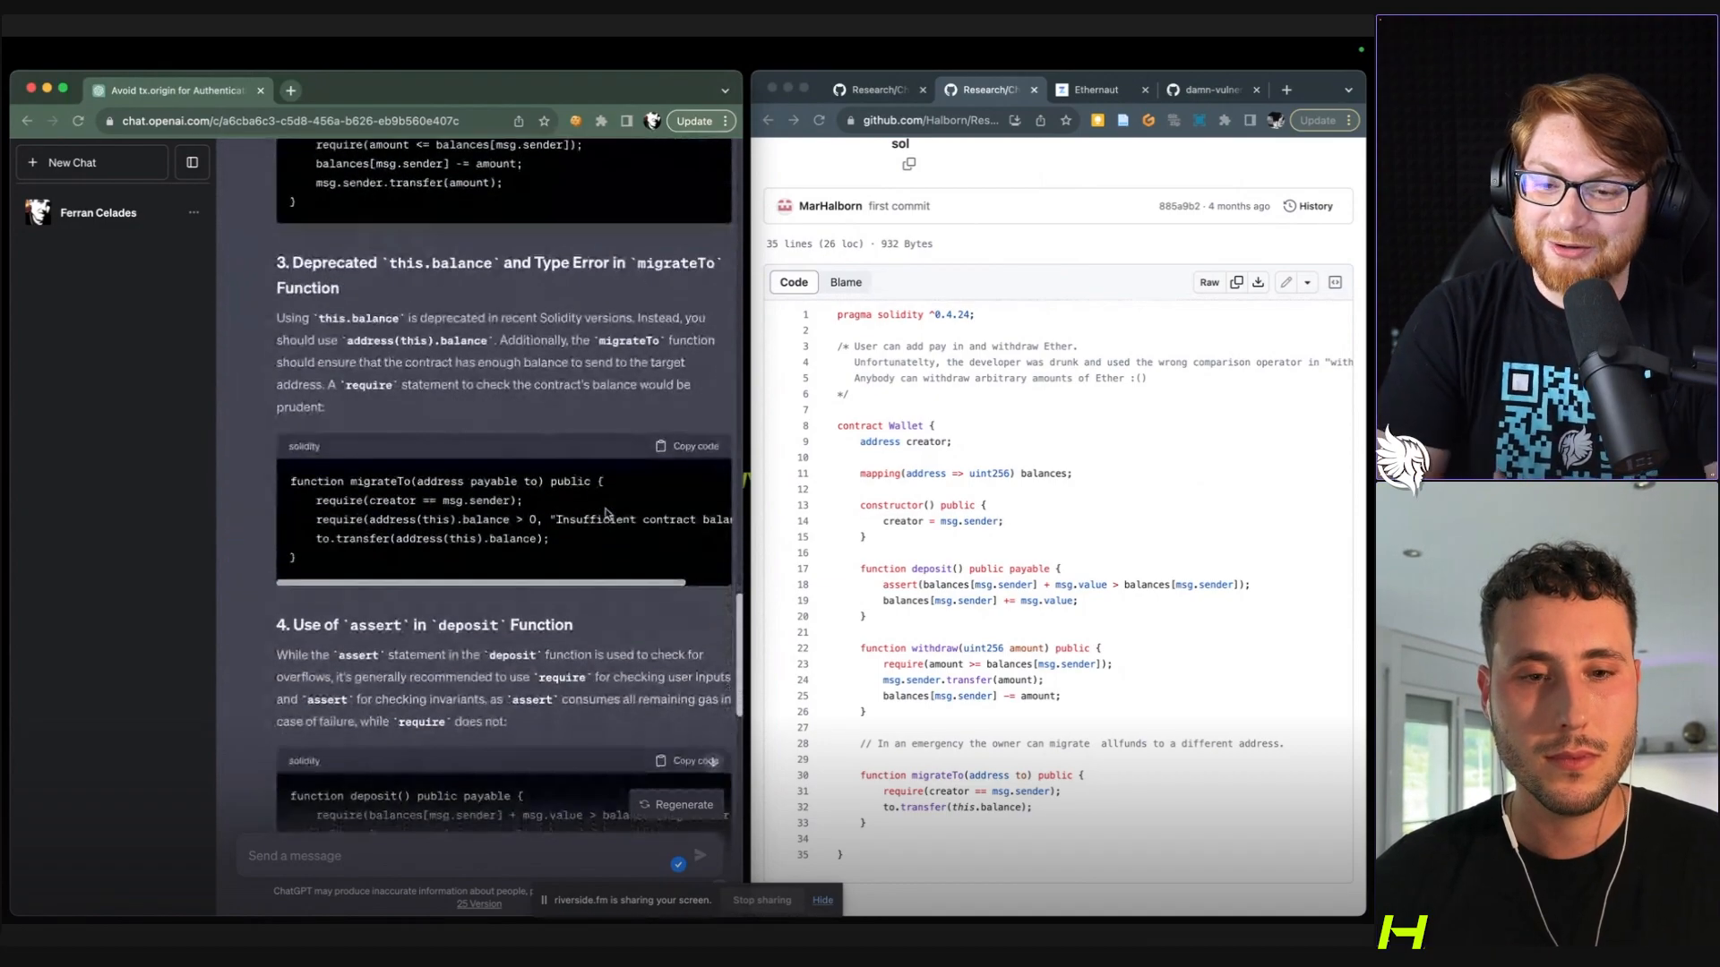
{"action": "scroll", "scroll_direction": "down", "scroll_amount": 3}
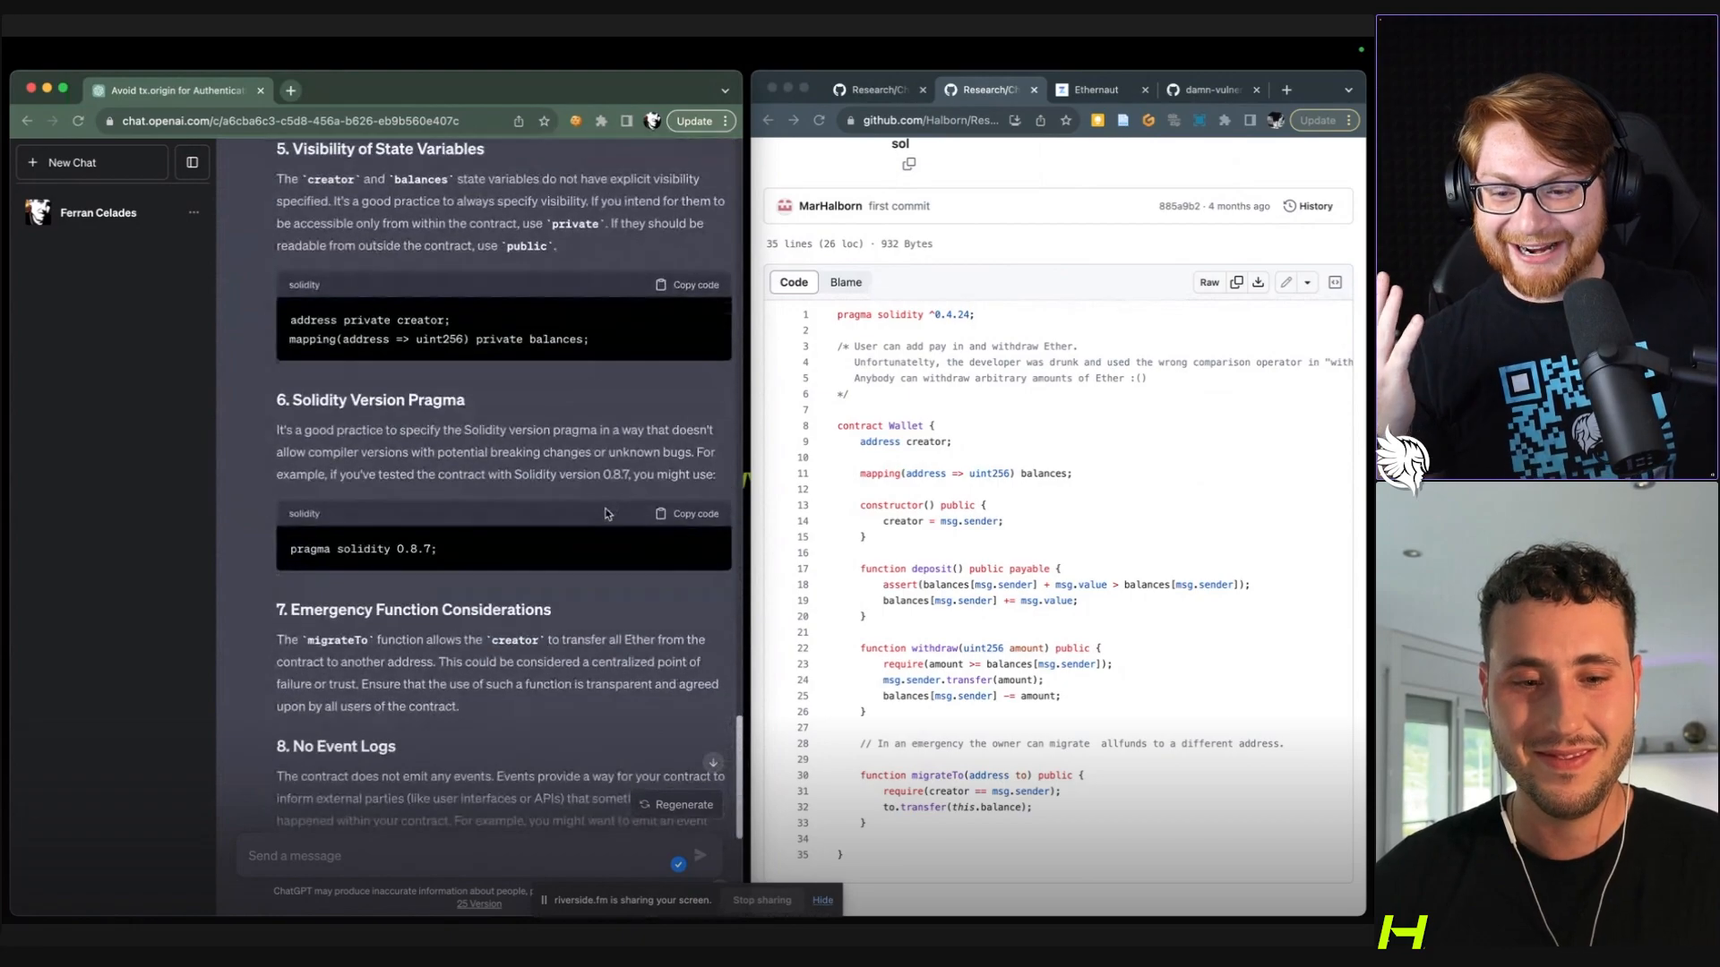
{"action": "scroll", "scroll_direction": "down", "scroll_amount": 3}
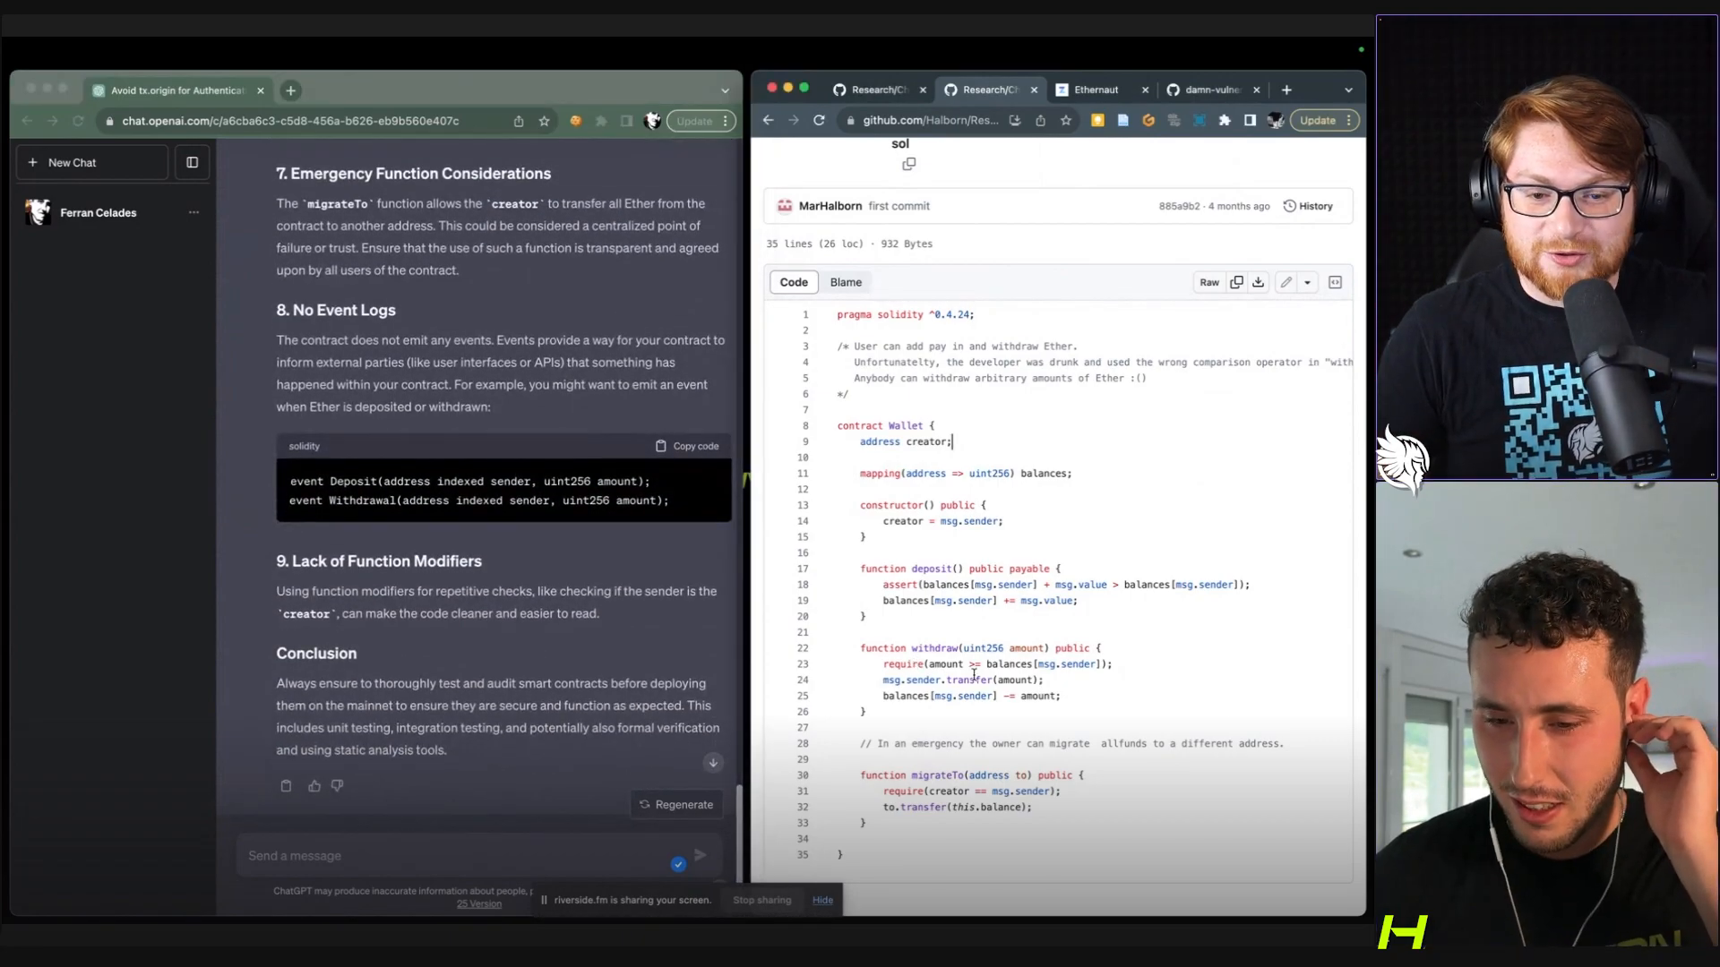
{"action": "scroll", "scroll_direction": "down", "scroll_amount": 3}
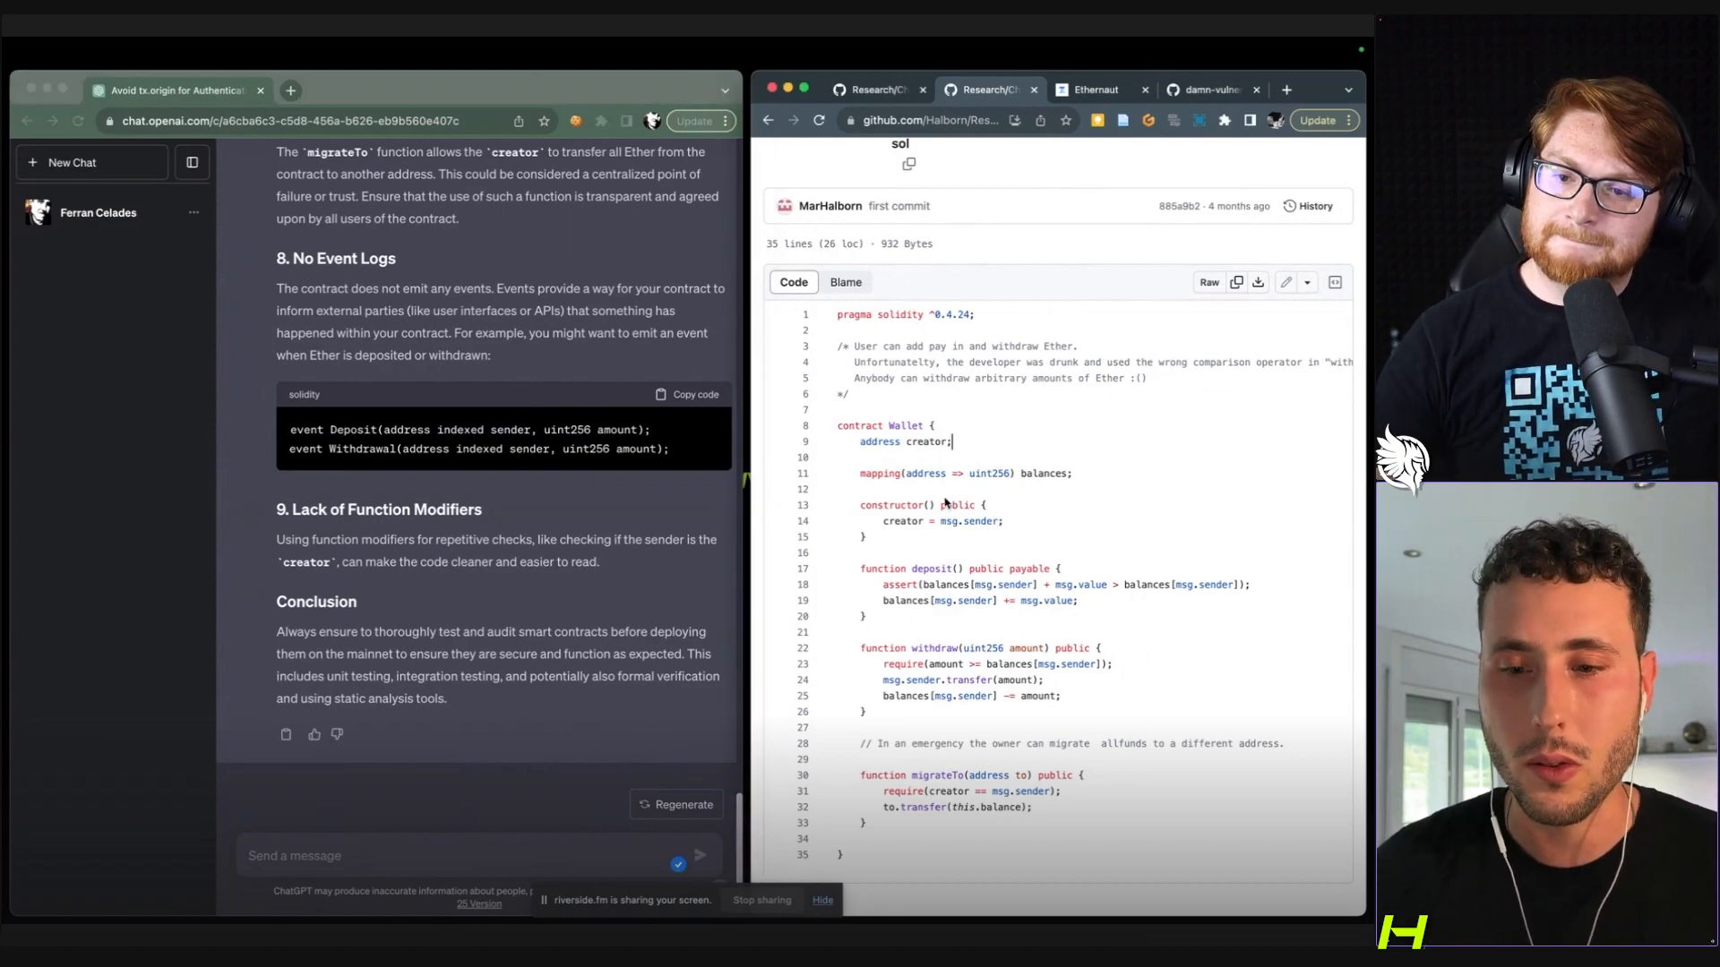
{"action": "mouse_move", "coordinate": [1179, 631]}
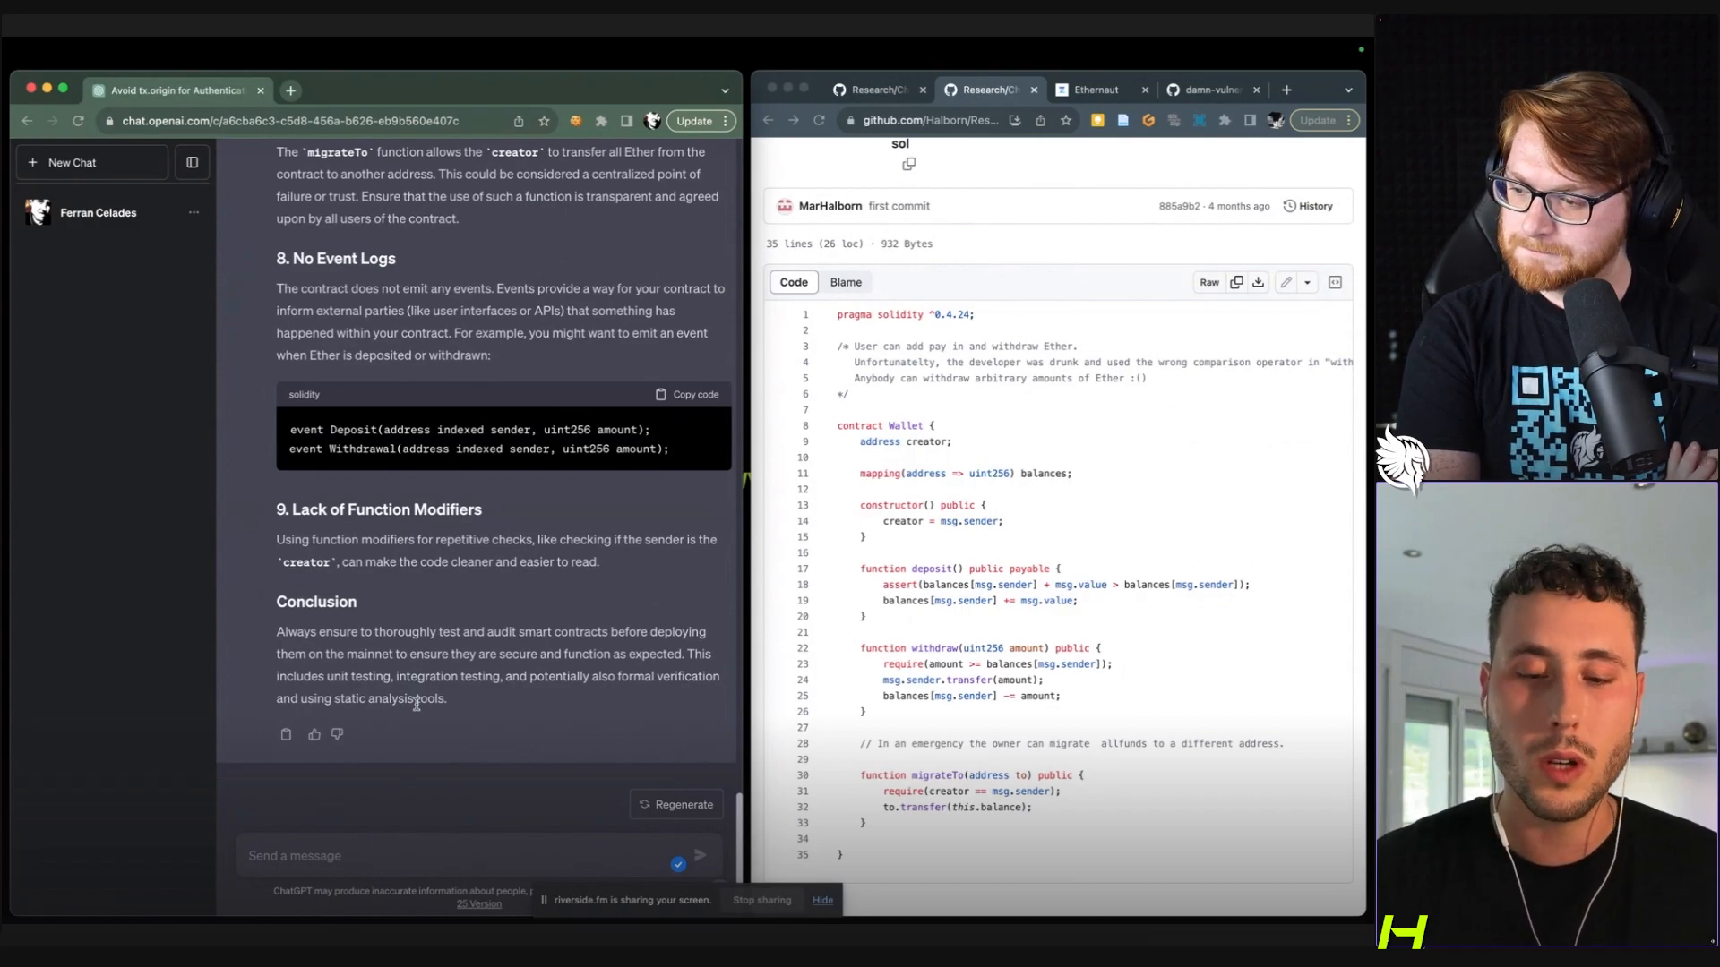
Scroll the Wallet review while the Ethernaut Fallback contract sits beside the chat.
{"action": "scroll", "scroll_direction": "down", "scroll_amount": 3}
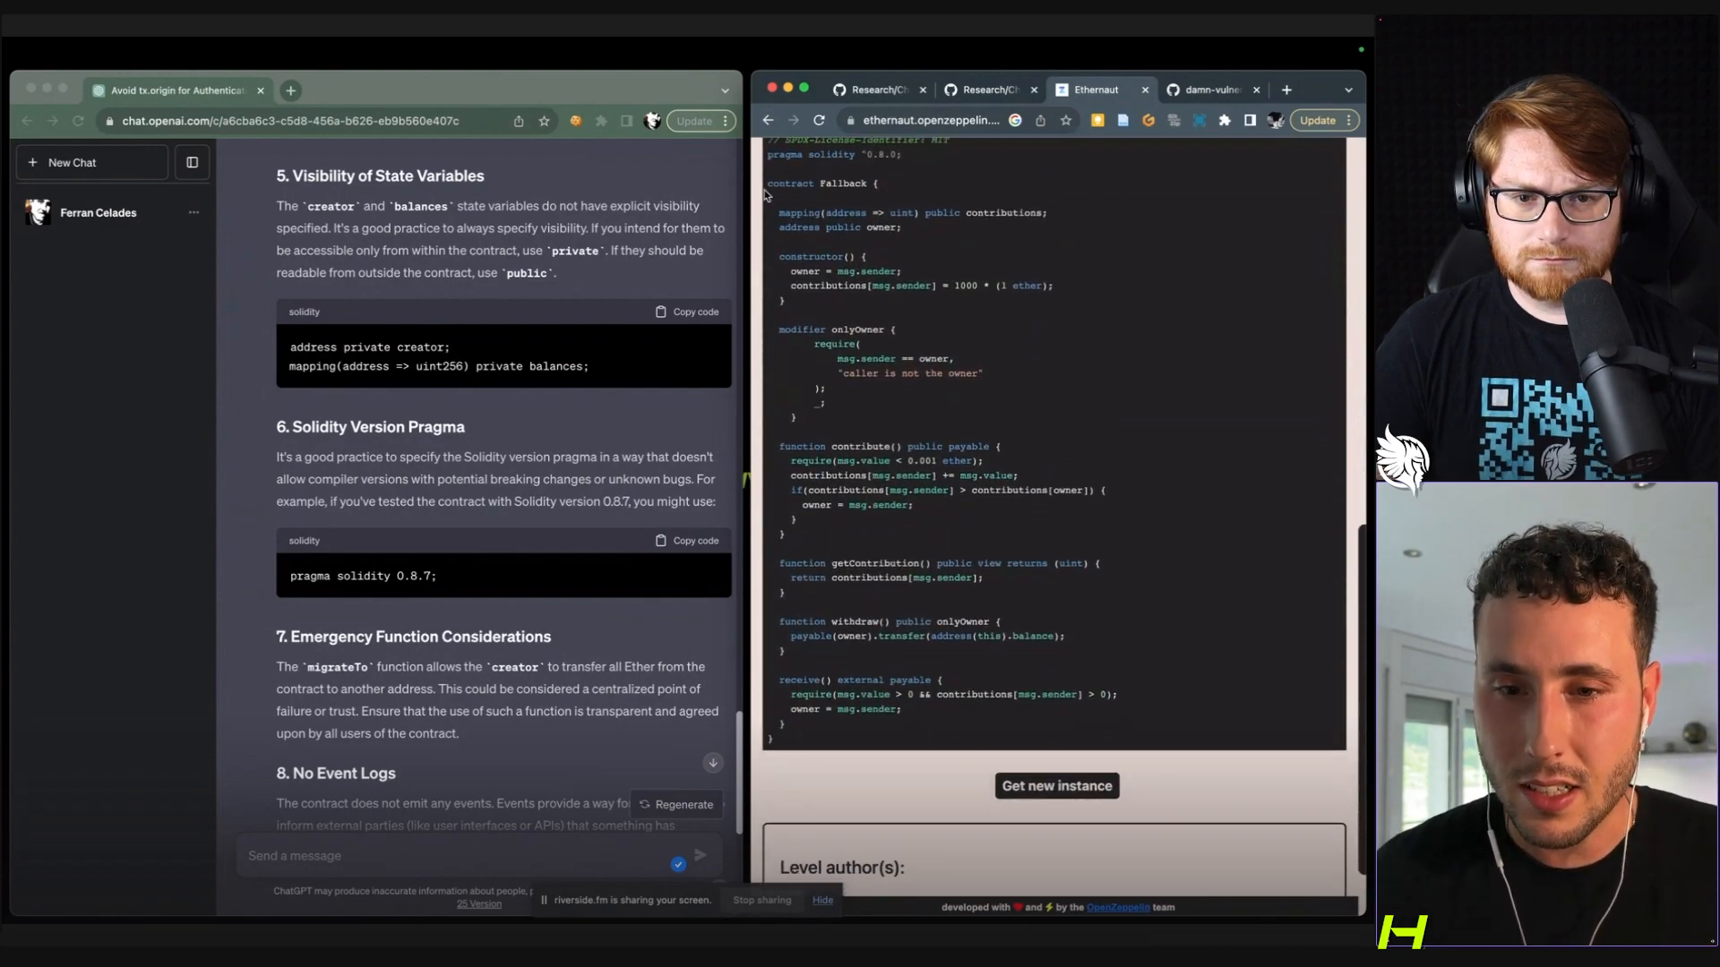
Ask GPT-4 for security issues in the Fallback contract and read its ownership-takeover and reentrancy review.
{"action": "scroll", "scroll_direction": "down", "scroll_amount": 3}
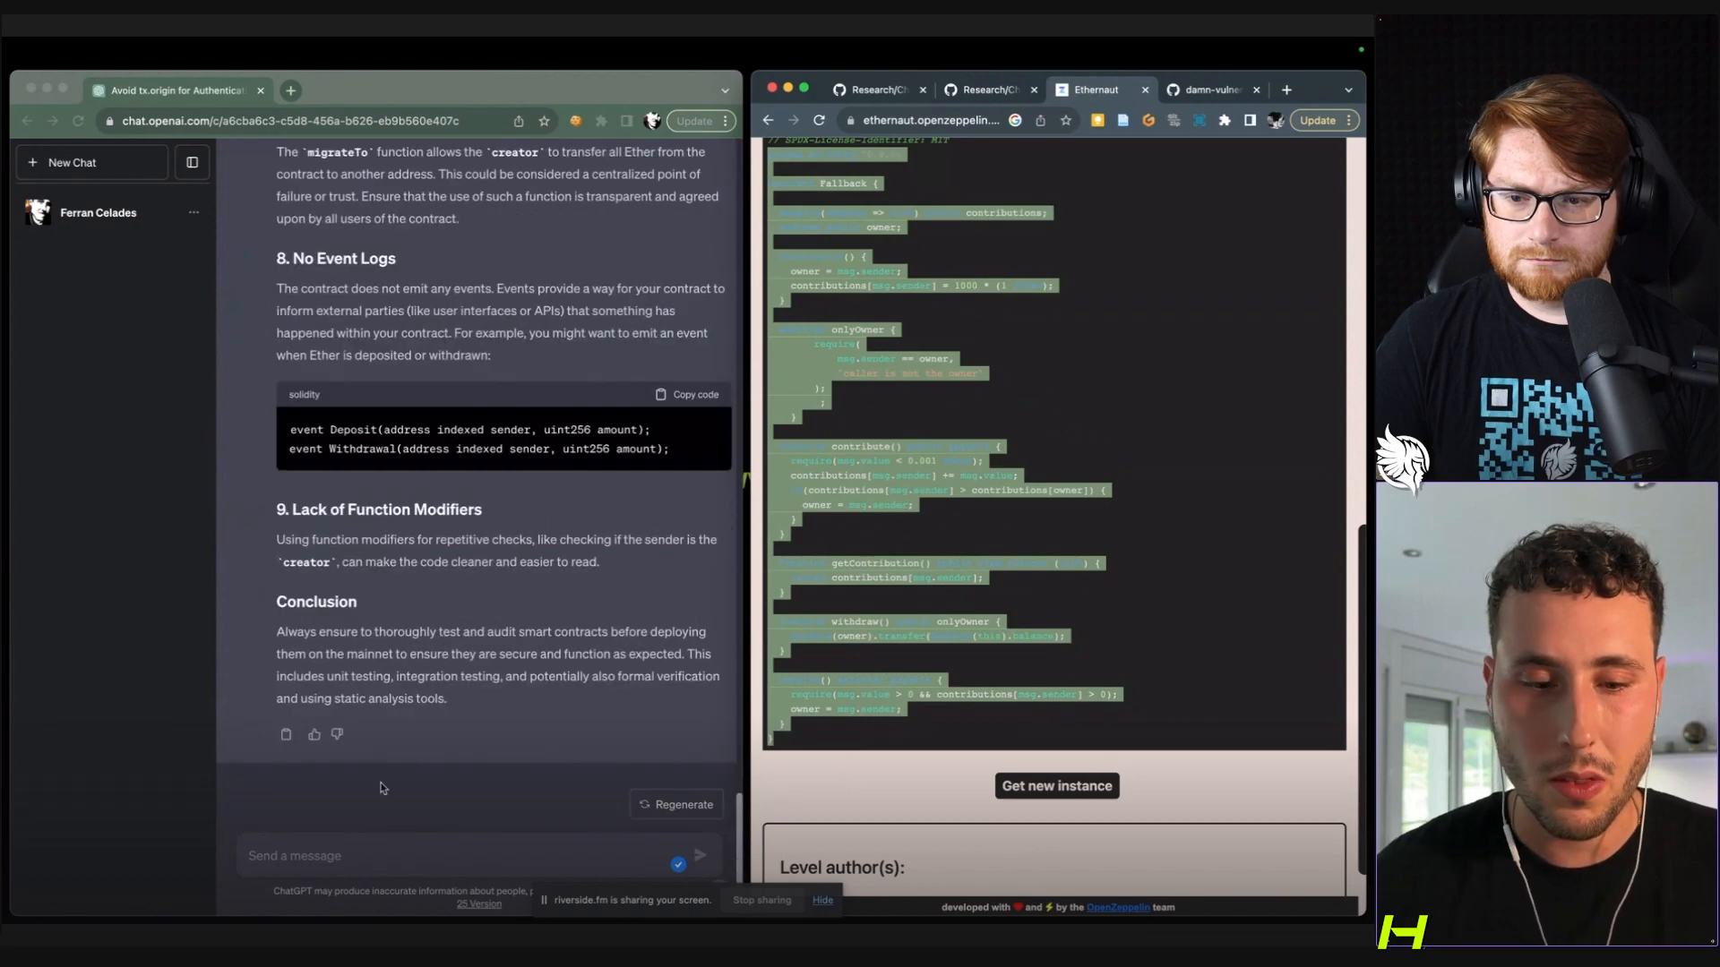
{"action": "type", "text": "Can you find any sec"}
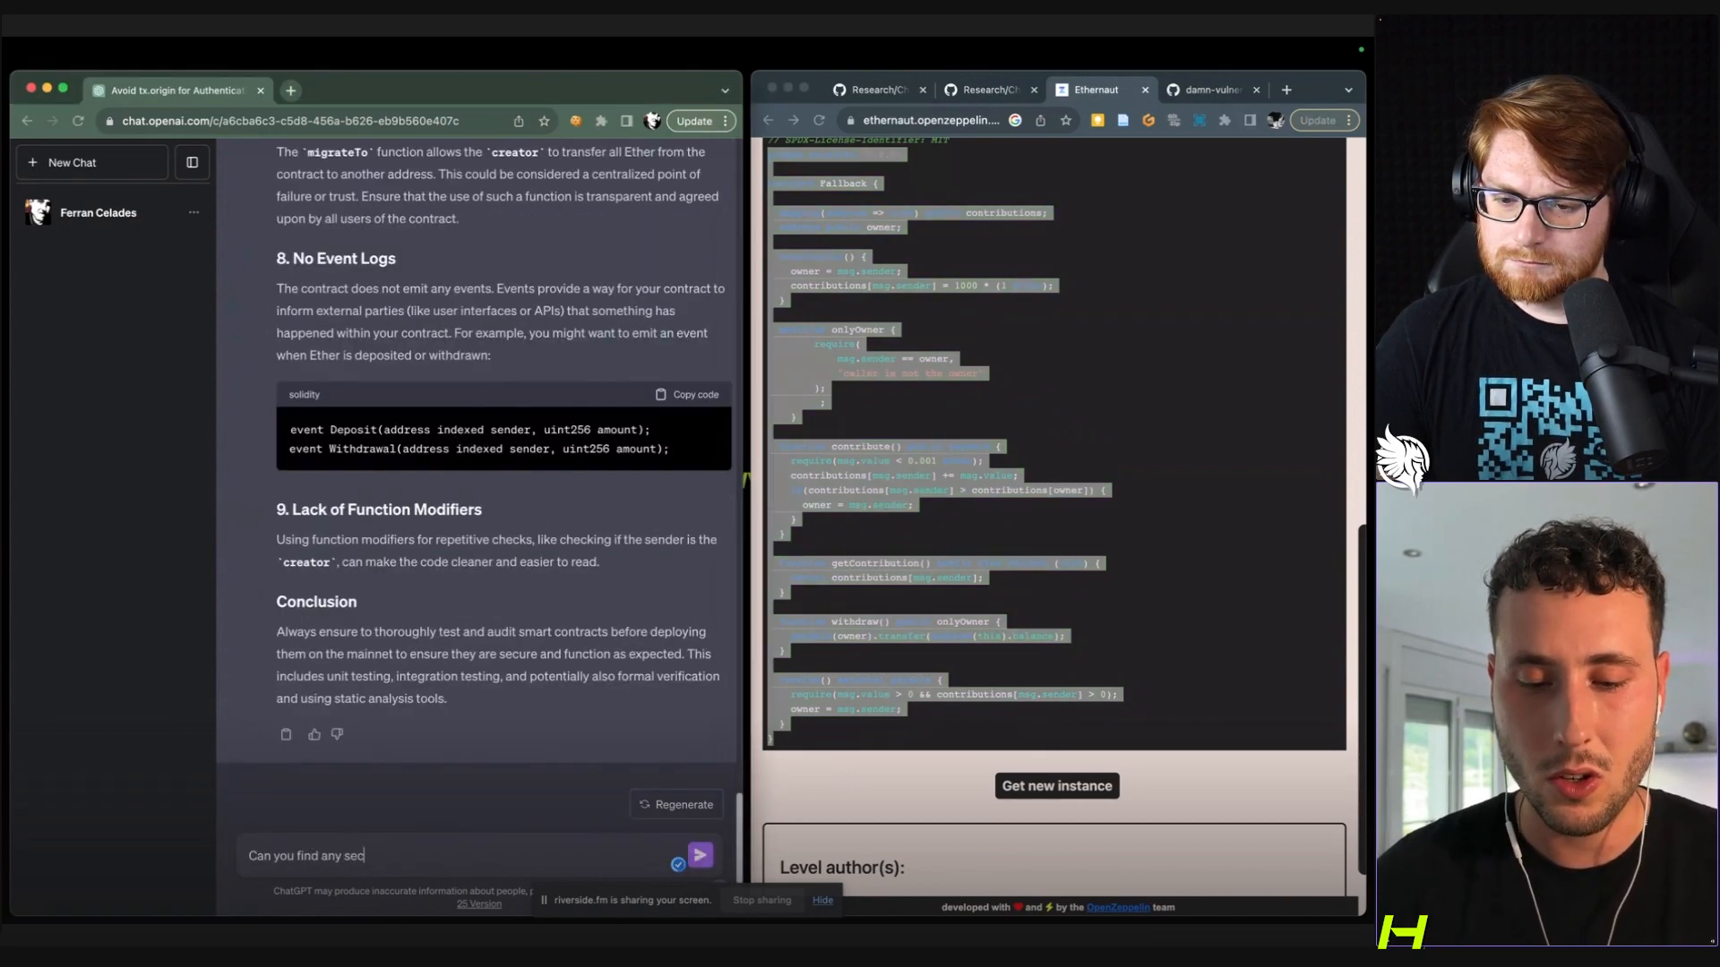
{"action": "left_click", "coordinate": [698, 857]}
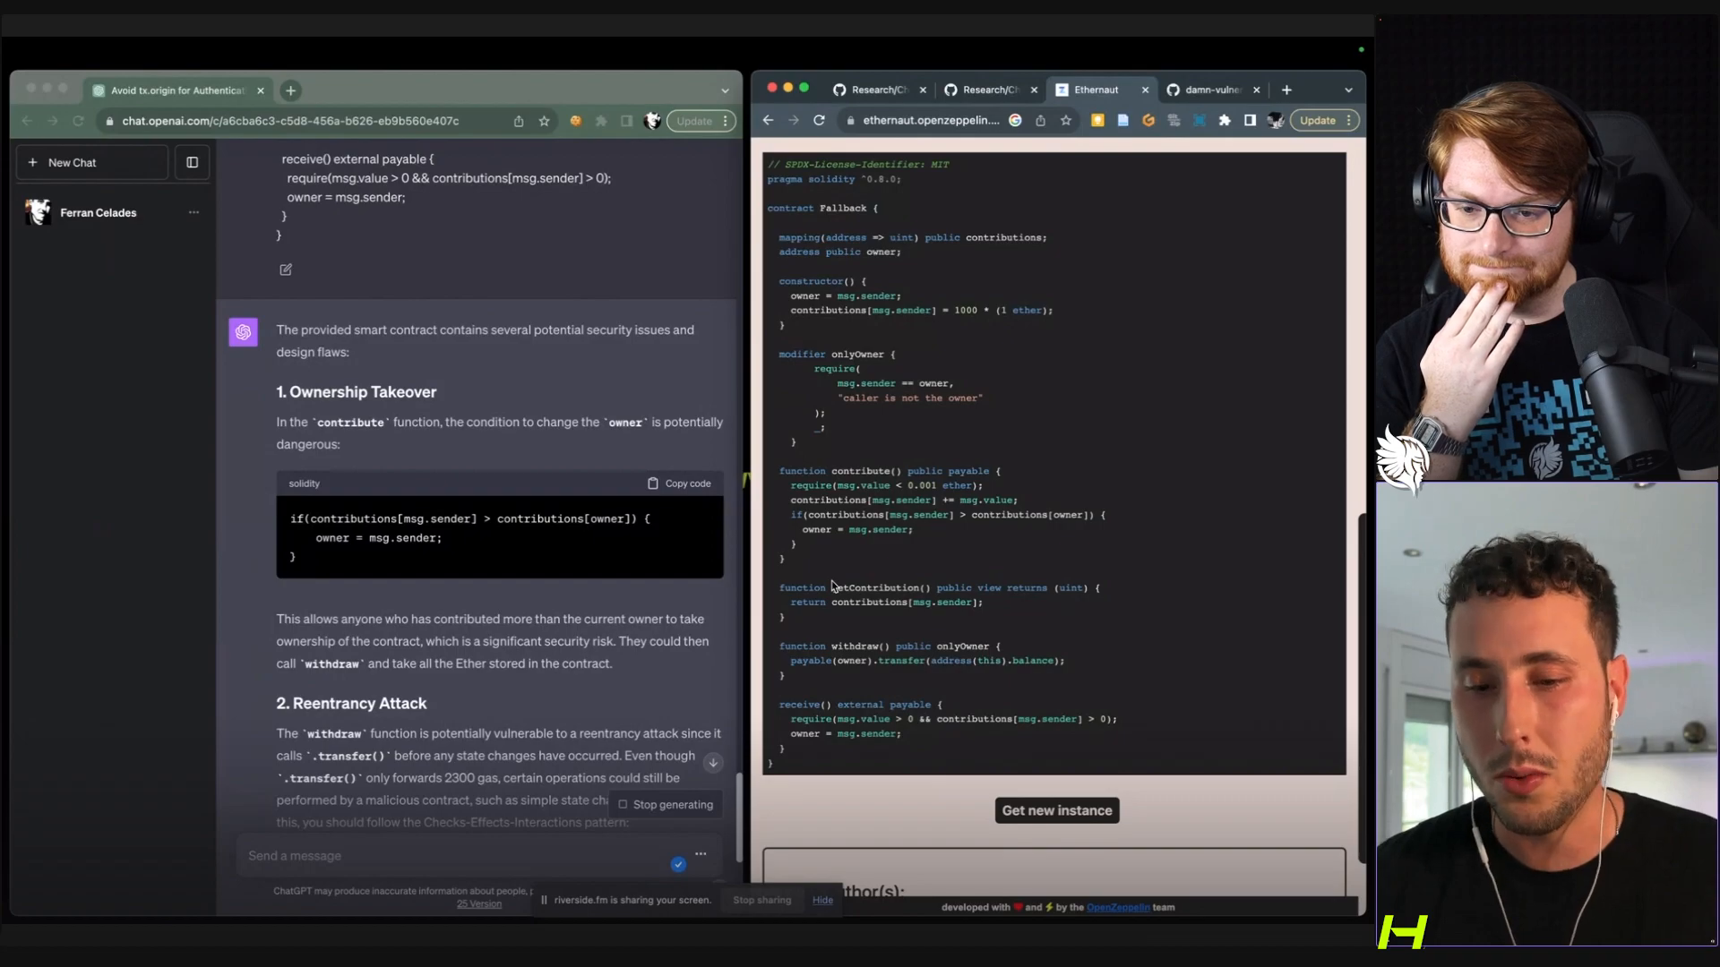
{"action": "scroll", "scroll_direction": "down", "scroll_amount": 3}
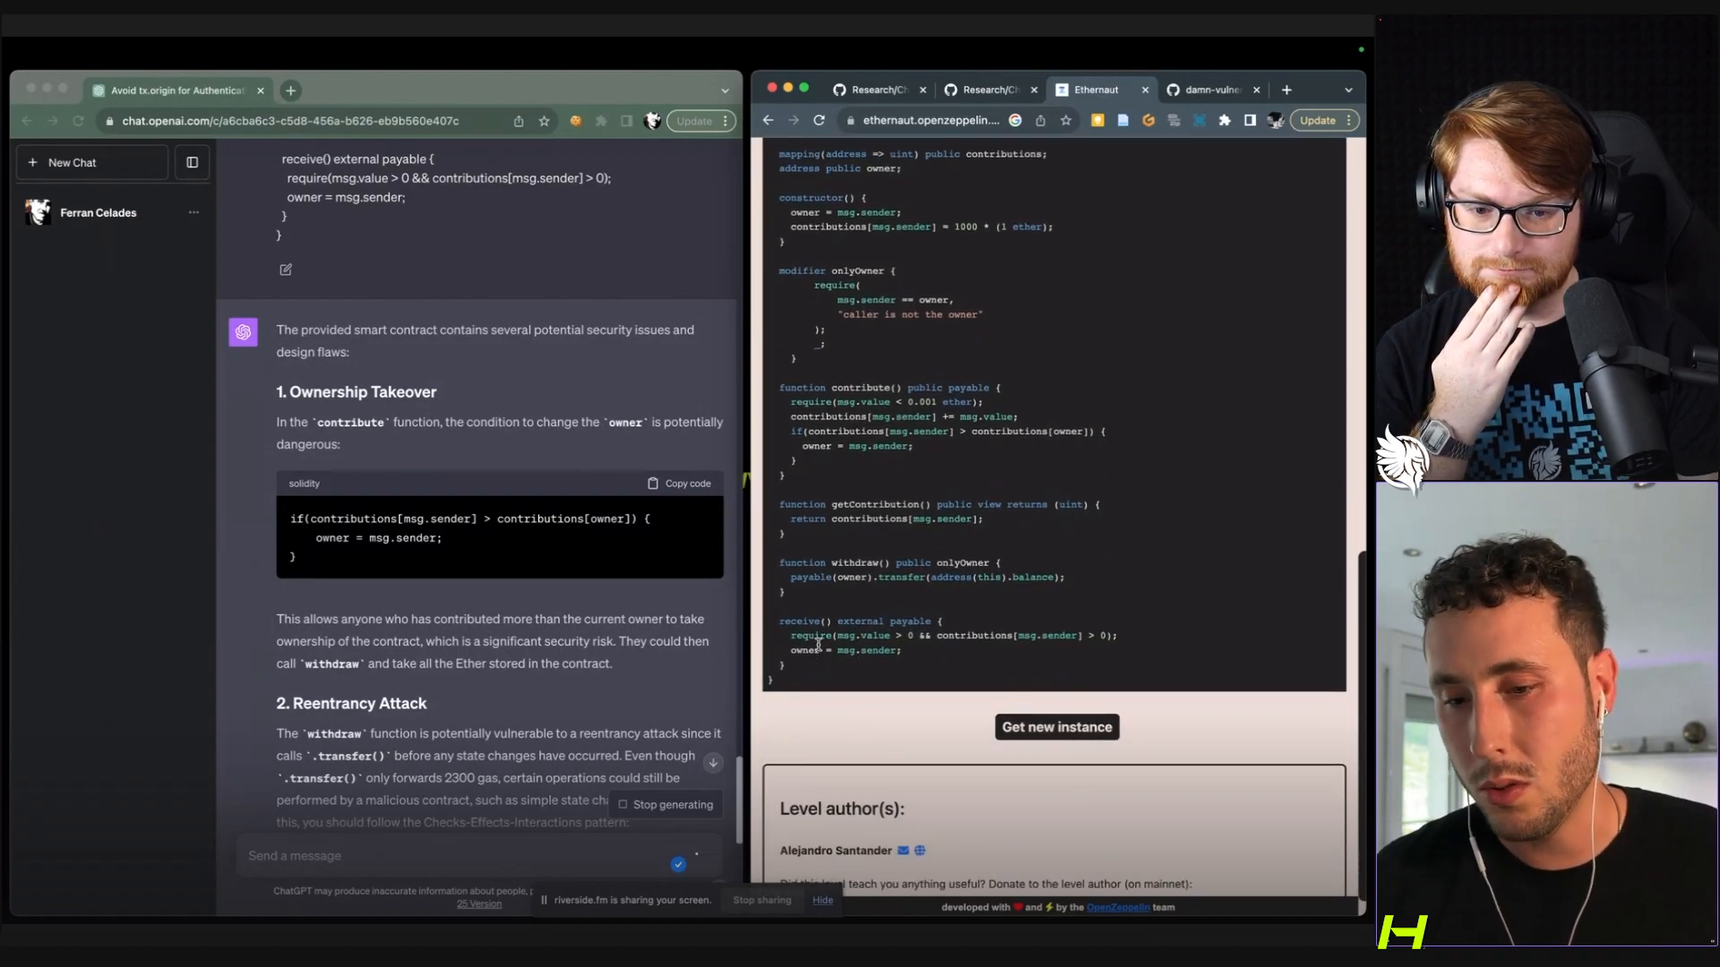
{"action": "left_click_drag", "start_coordinate": [780, 621], "coordinate": [910, 650]}
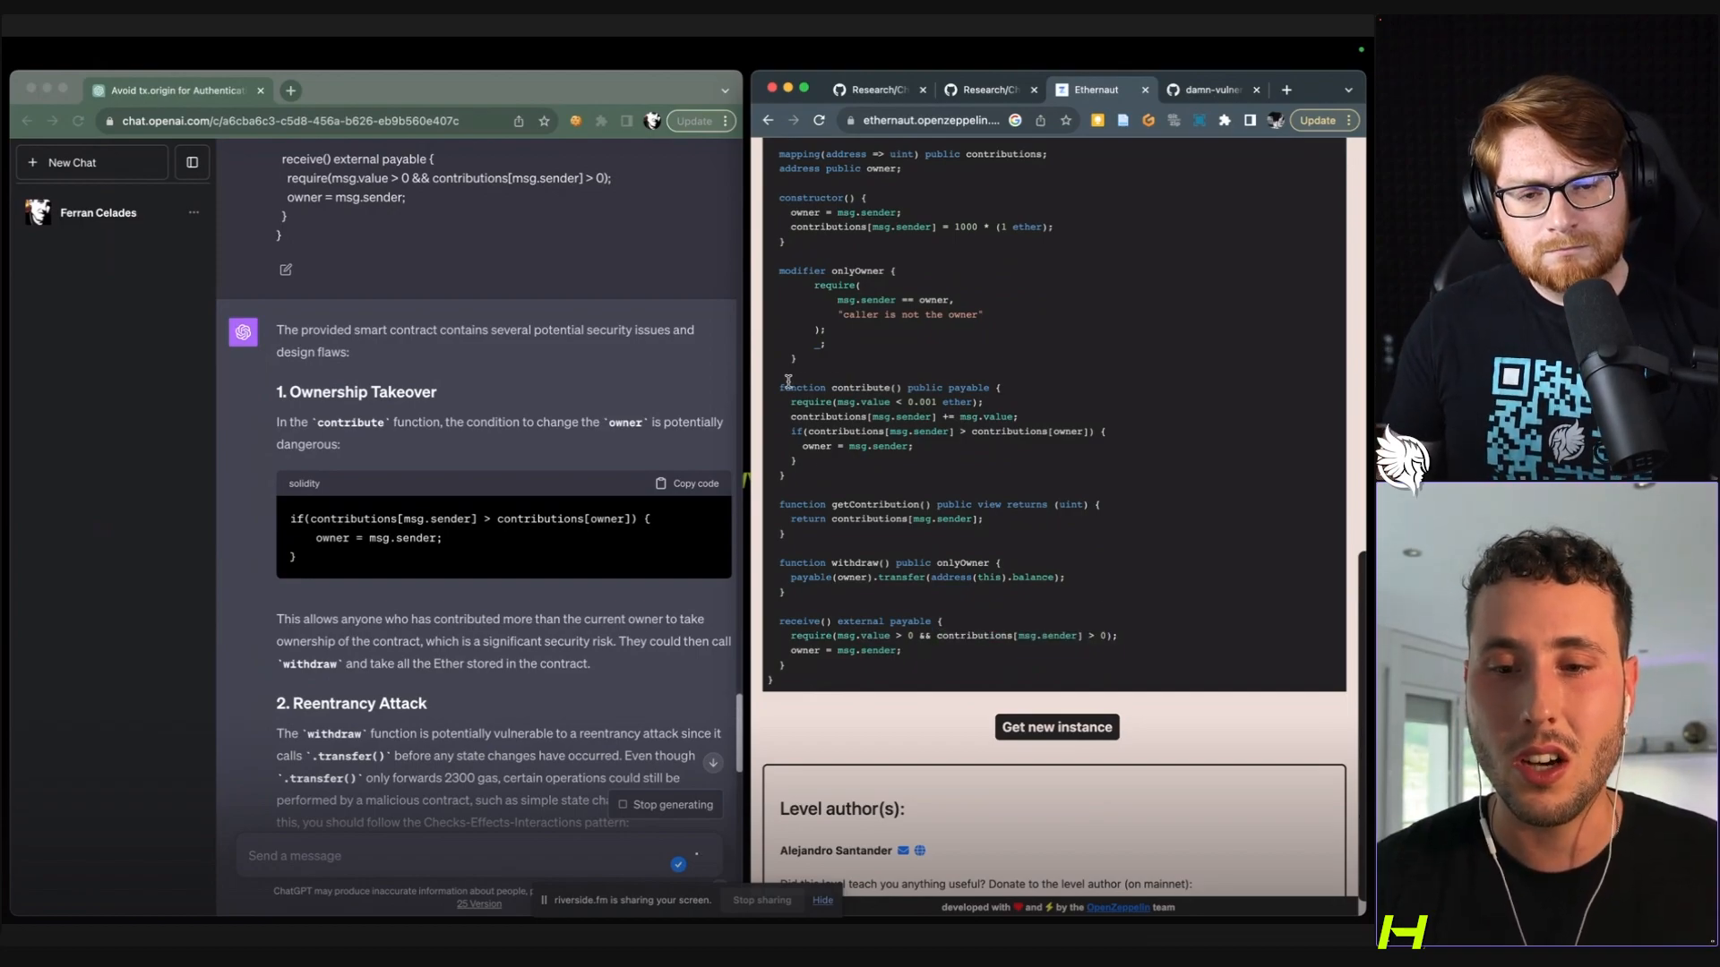
{"action": "scroll", "scroll_direction": "down", "scroll_amount": 3}
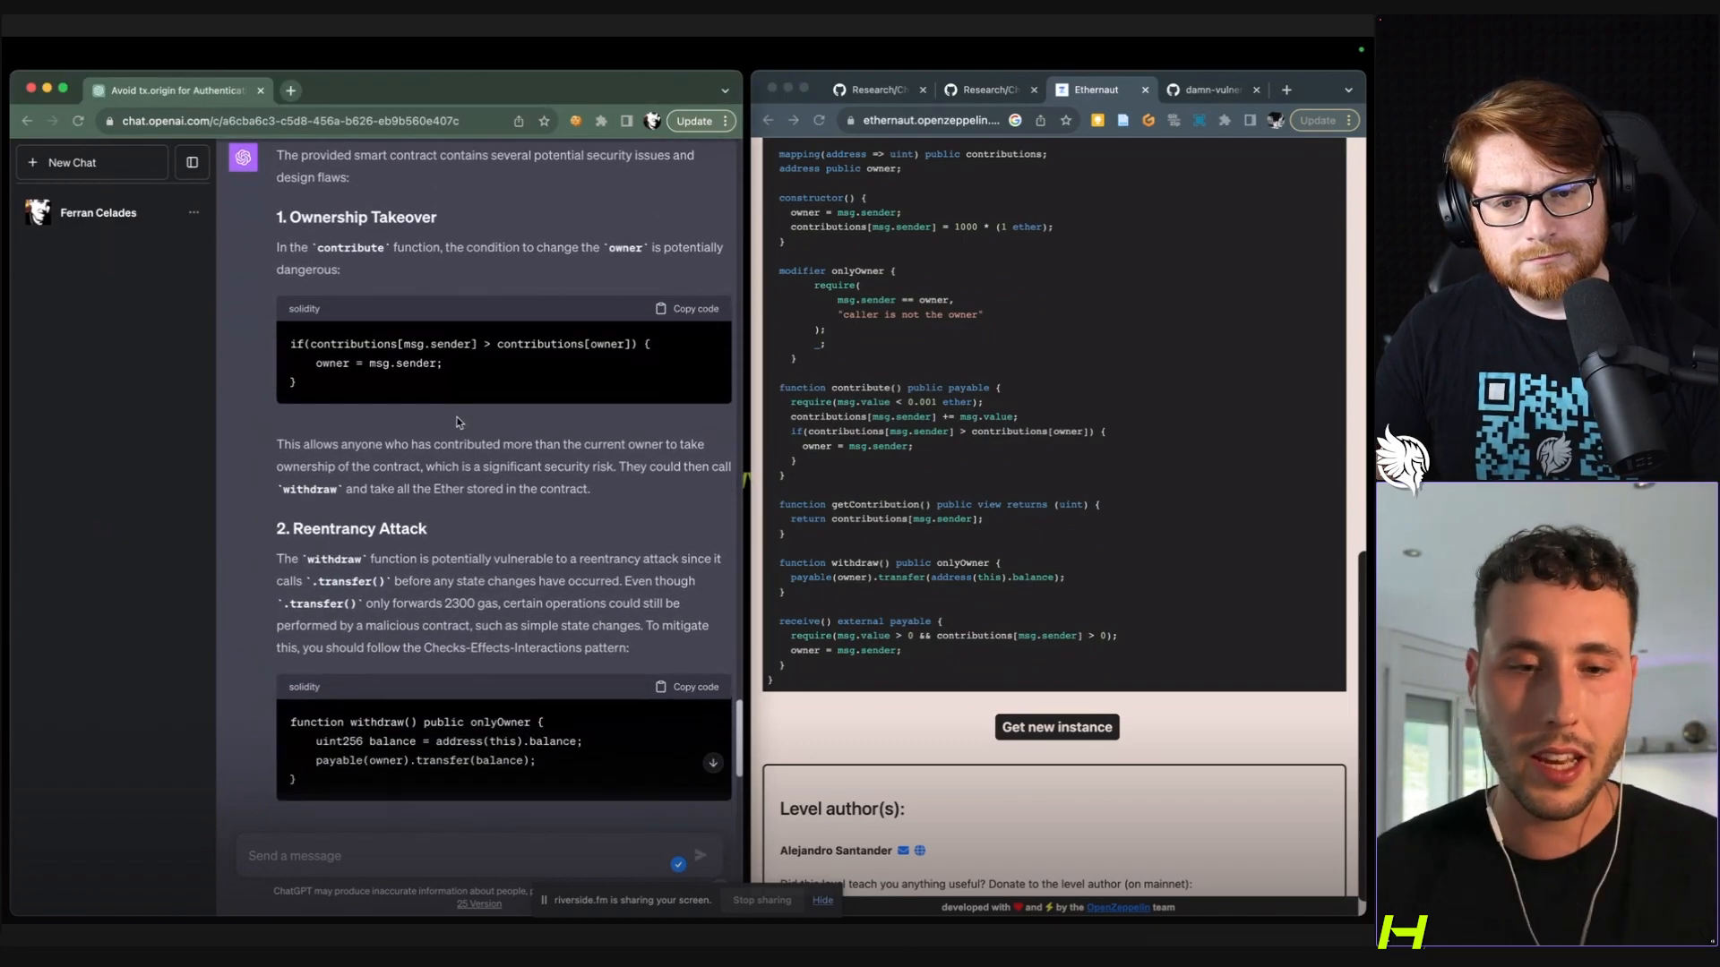
{"action": "scroll", "scroll_direction": "down", "scroll_amount": 3}
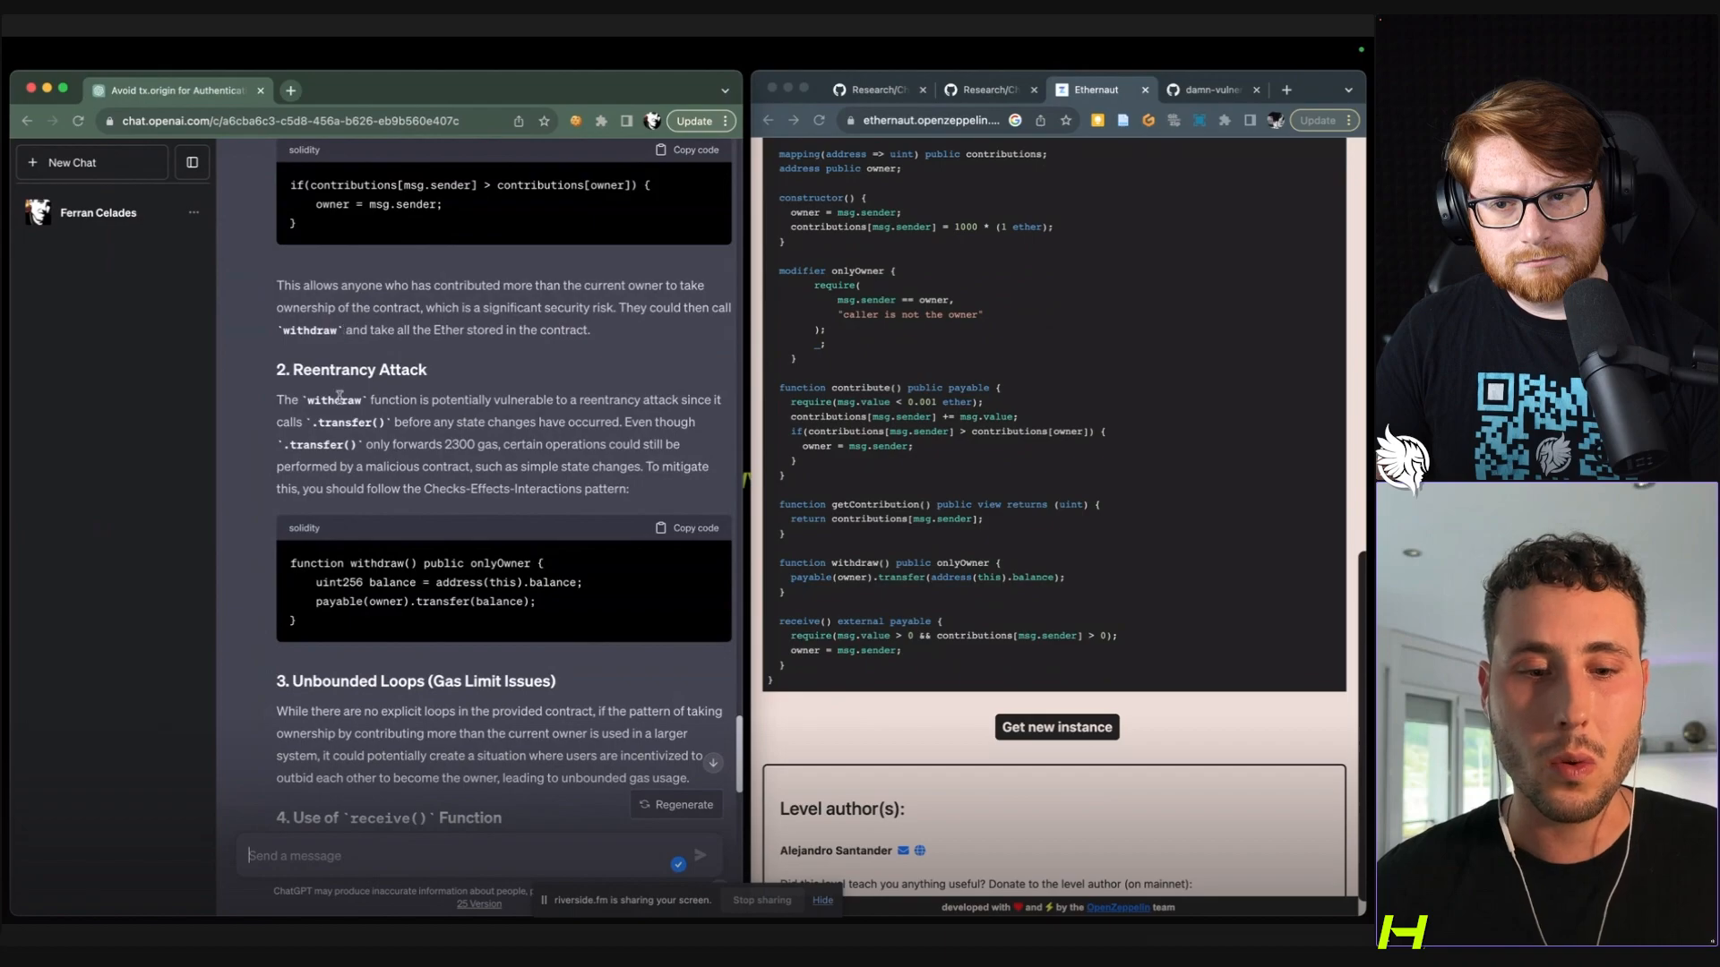
{"action": "scroll", "scroll_direction": "down", "scroll_amount": 3}
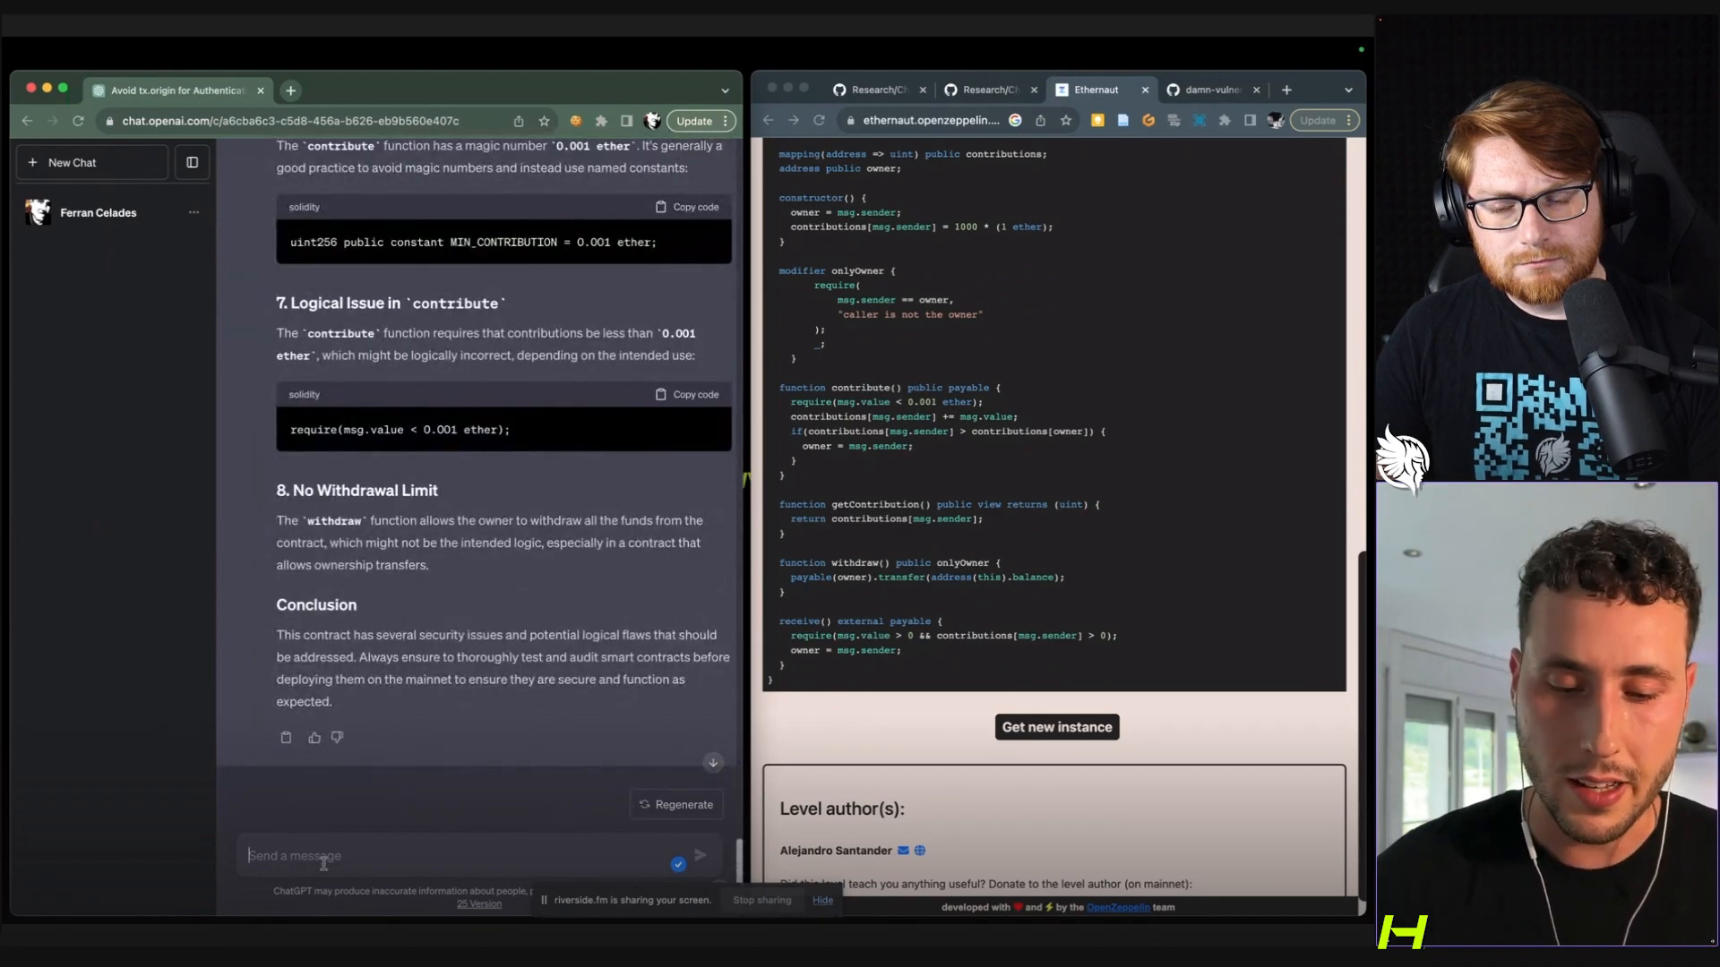
{"action": "type", "text": "Can"}
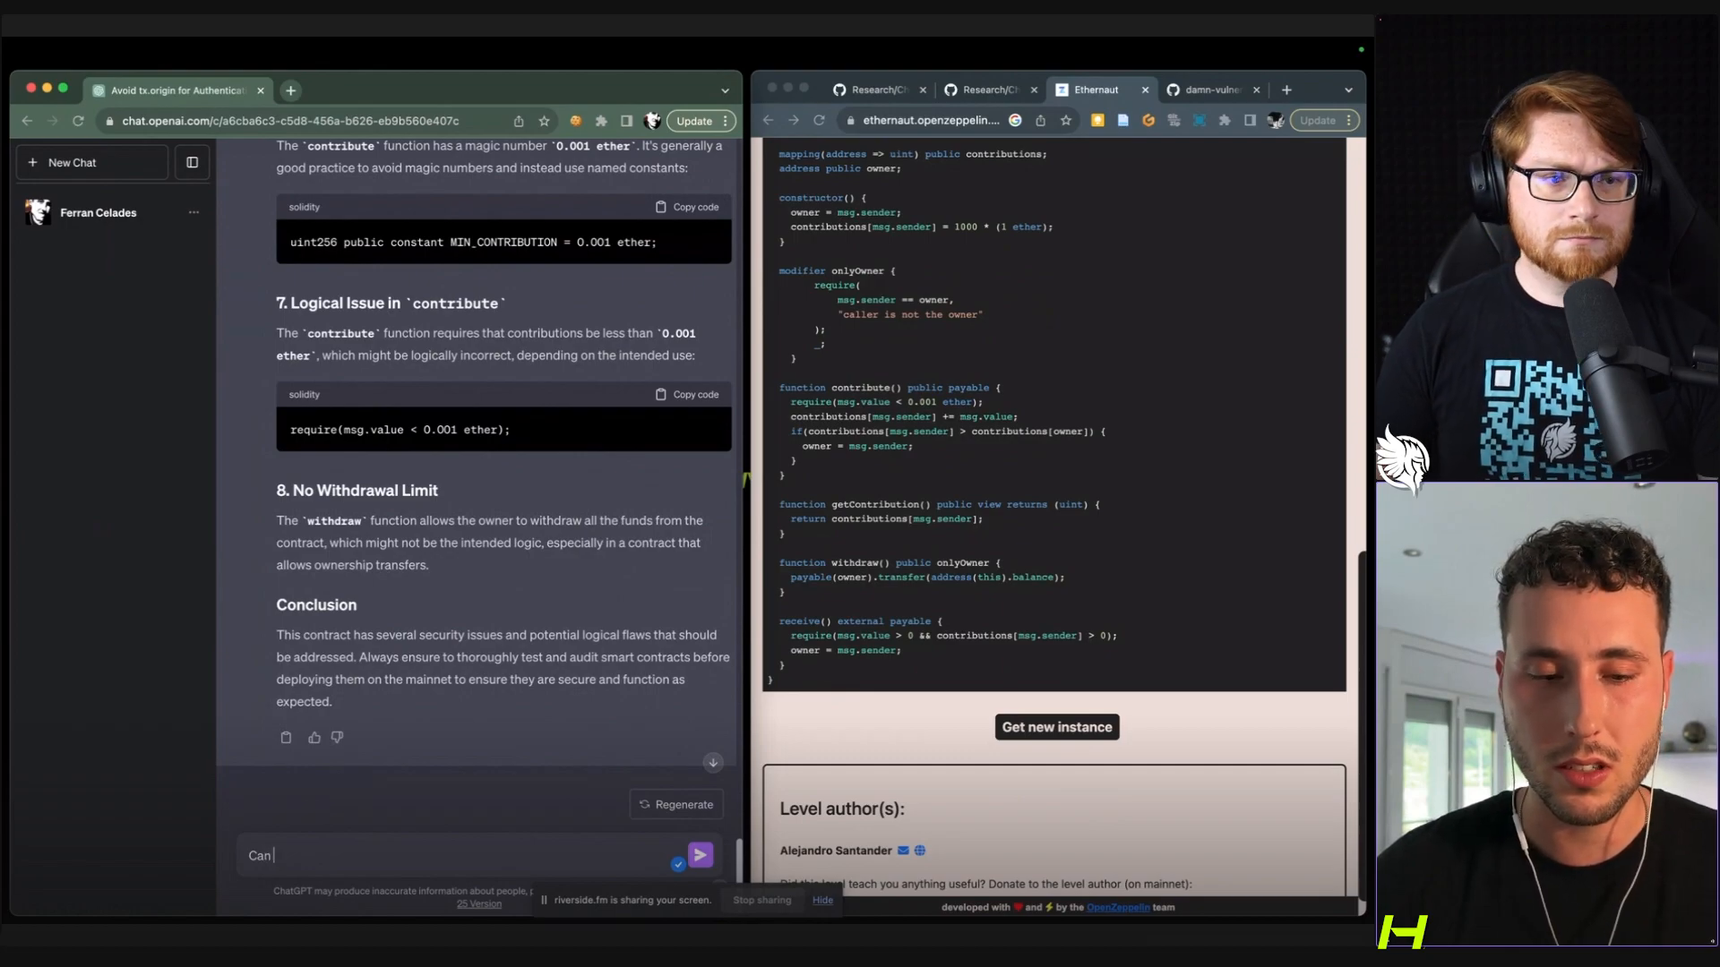
{"action": "type", "text": "How can i be the o"}
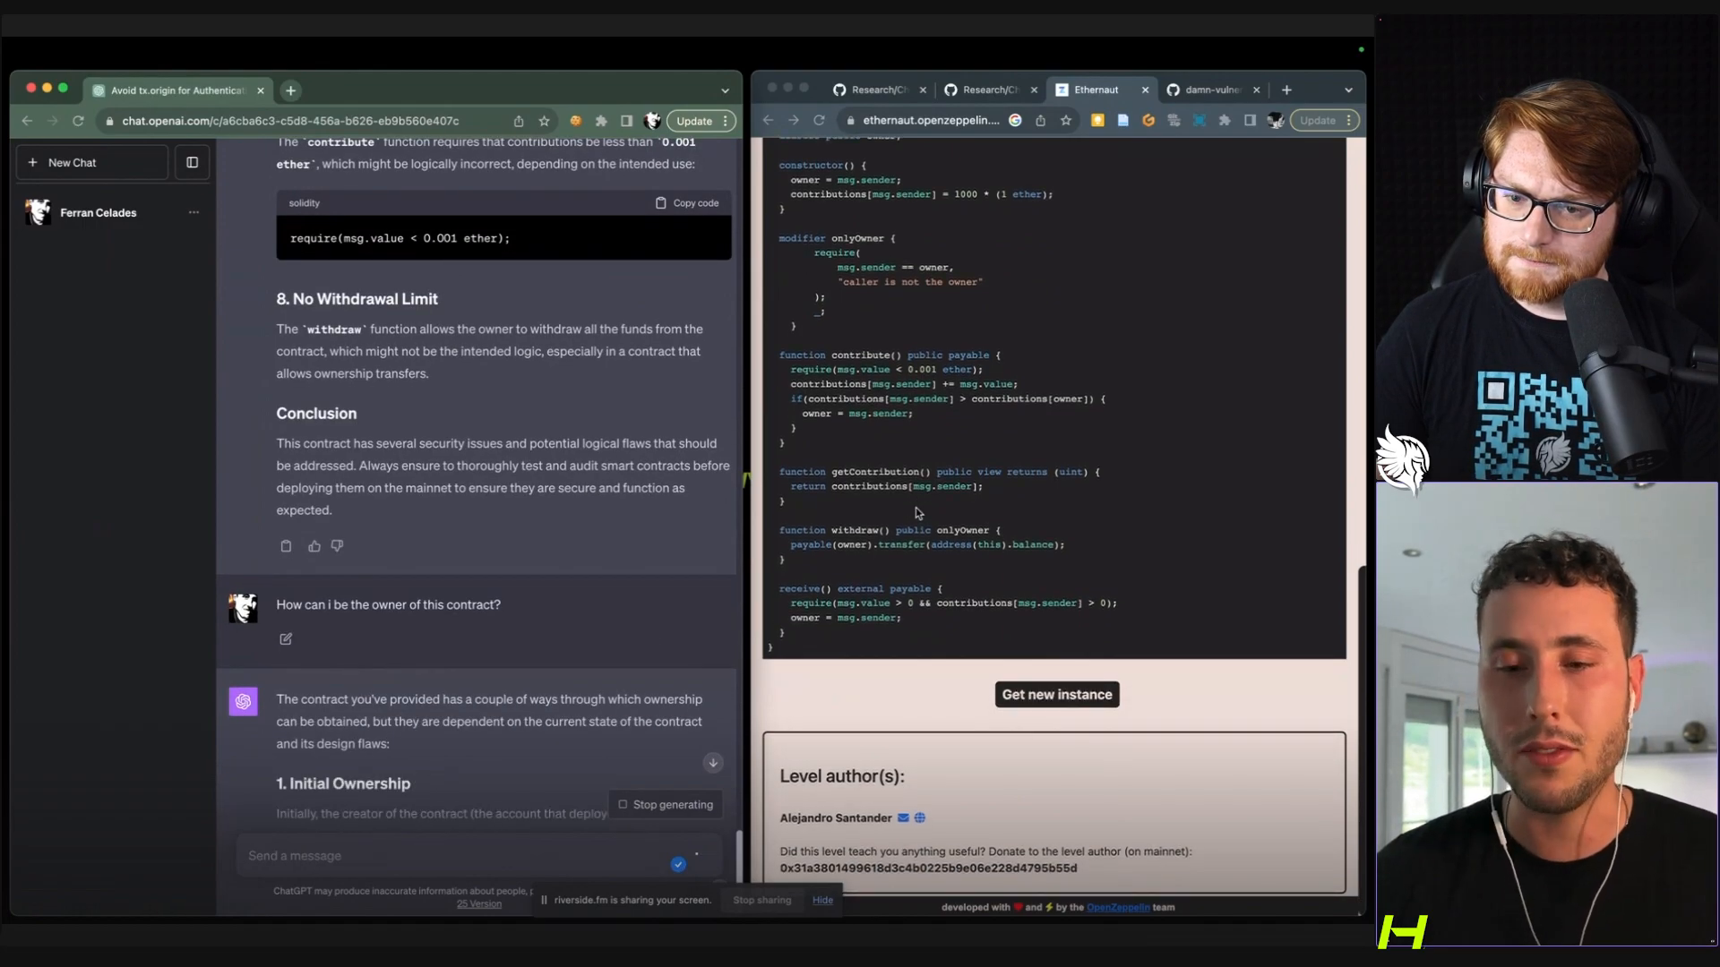
{"action": "scroll", "scroll_direction": "down", "scroll_amount": 3}
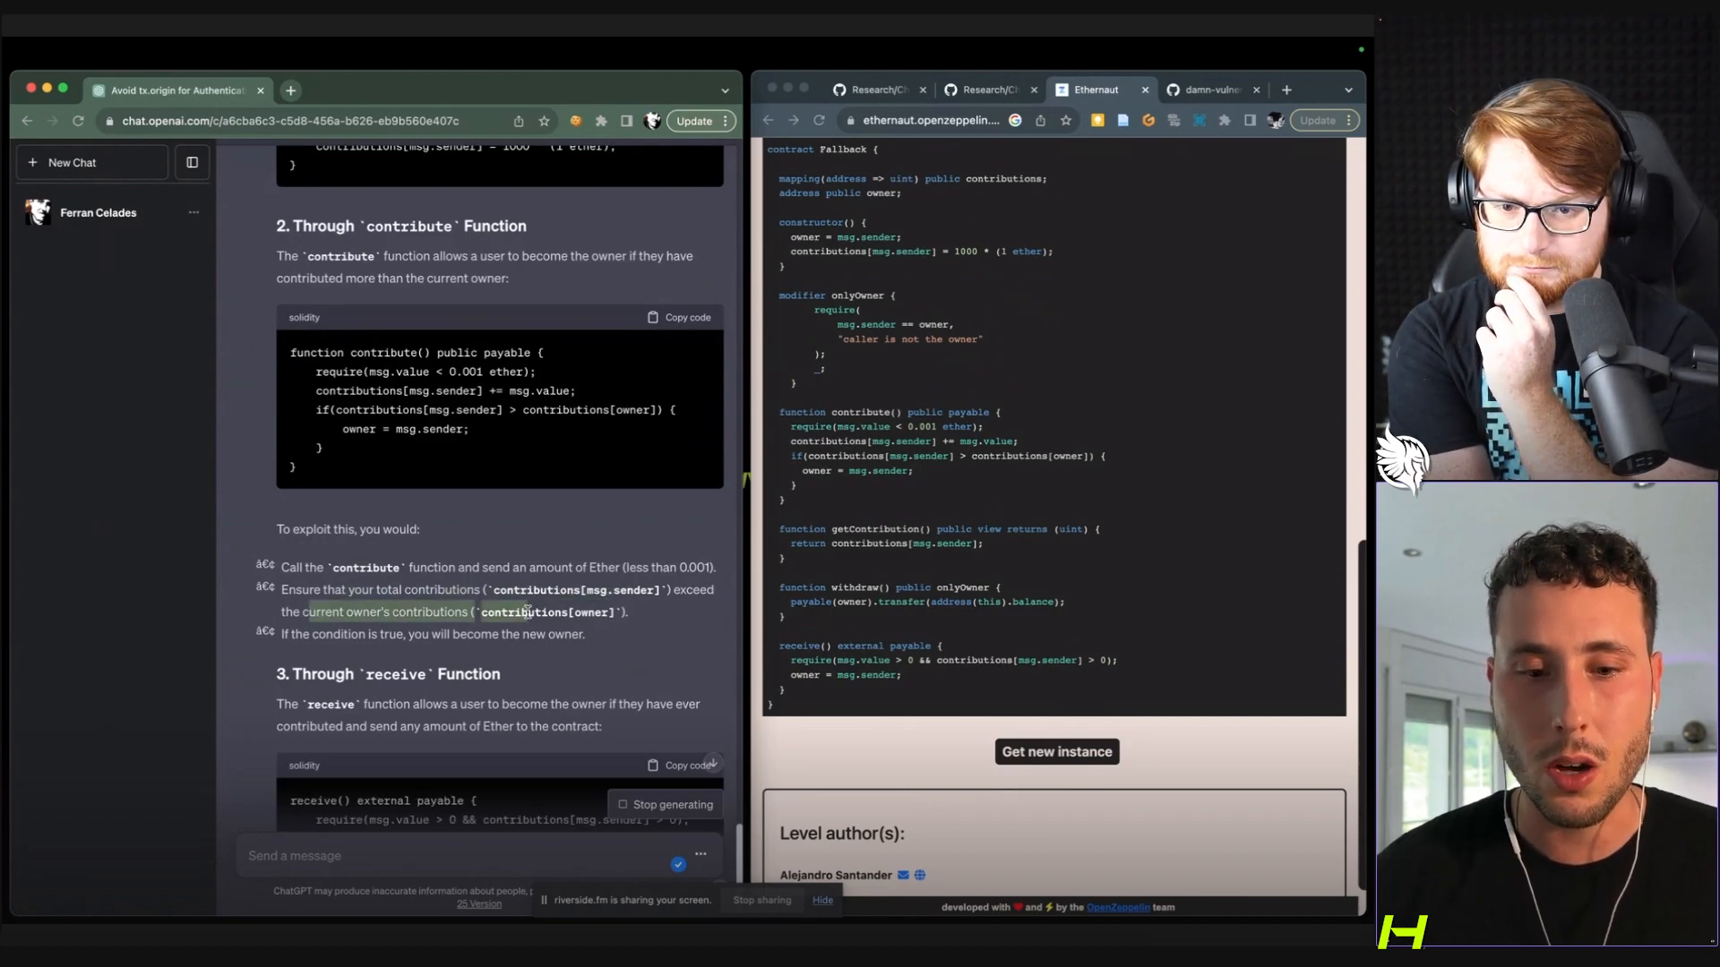
{"action": "left_click_drag", "start_coordinate": [937, 661], "coordinate": [1110, 661]}
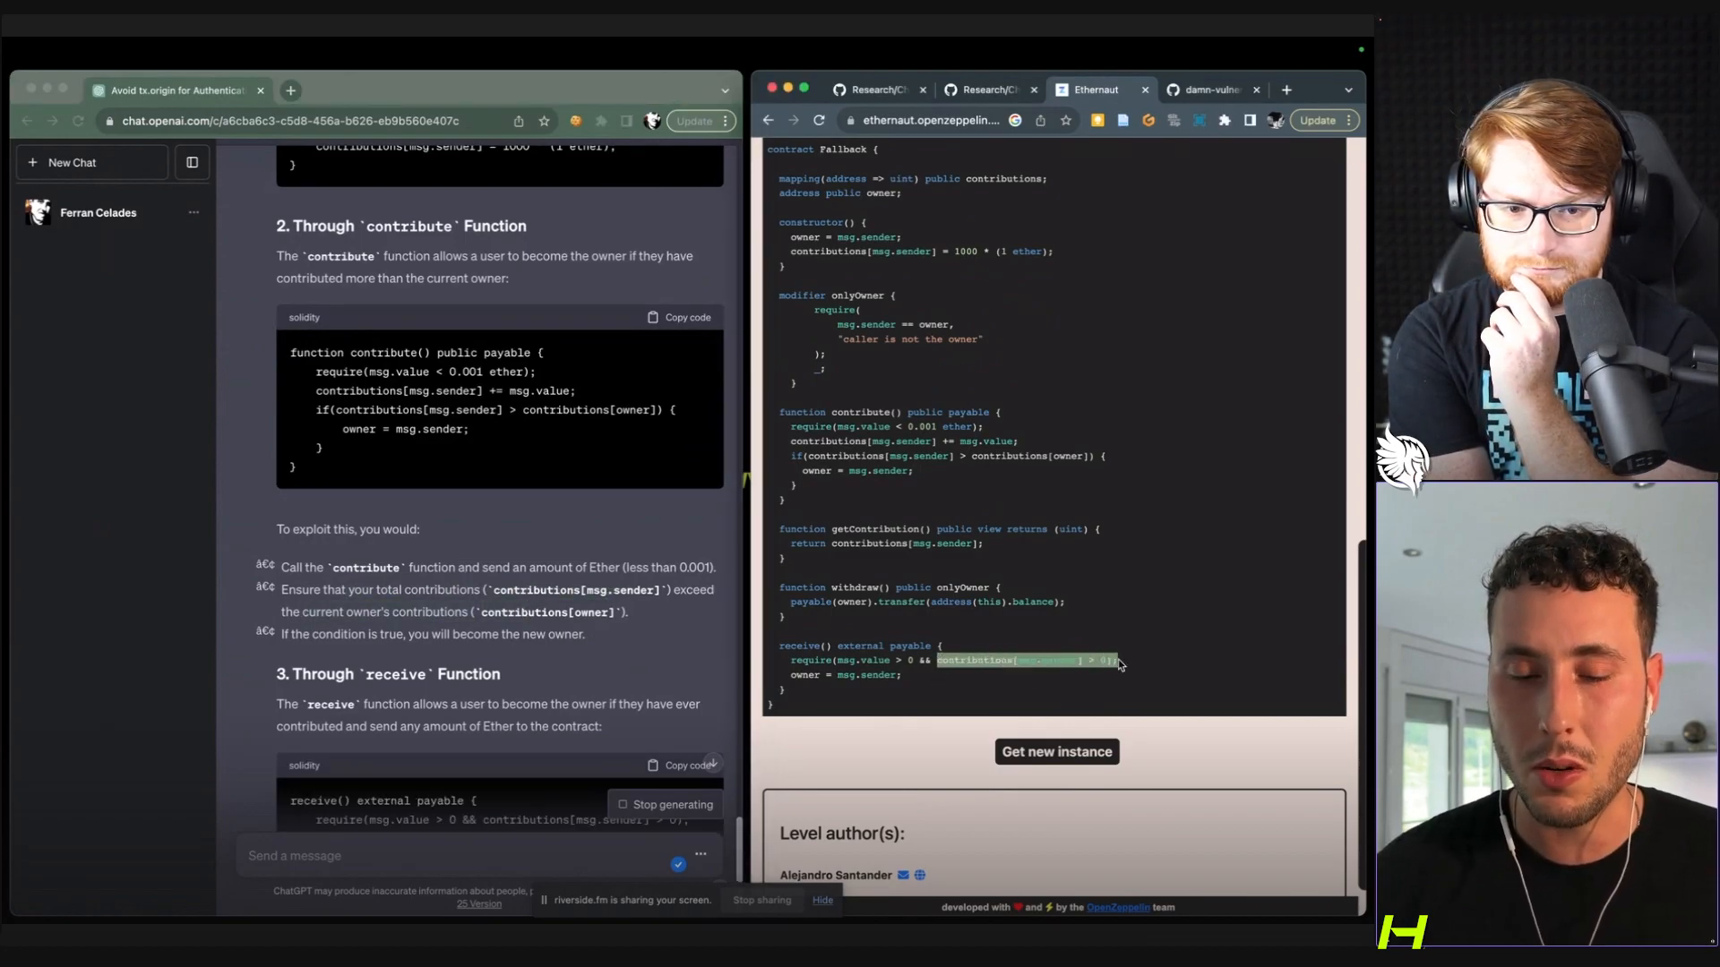
{"action": "scroll", "scroll_direction": "down", "scroll_amount": 3}
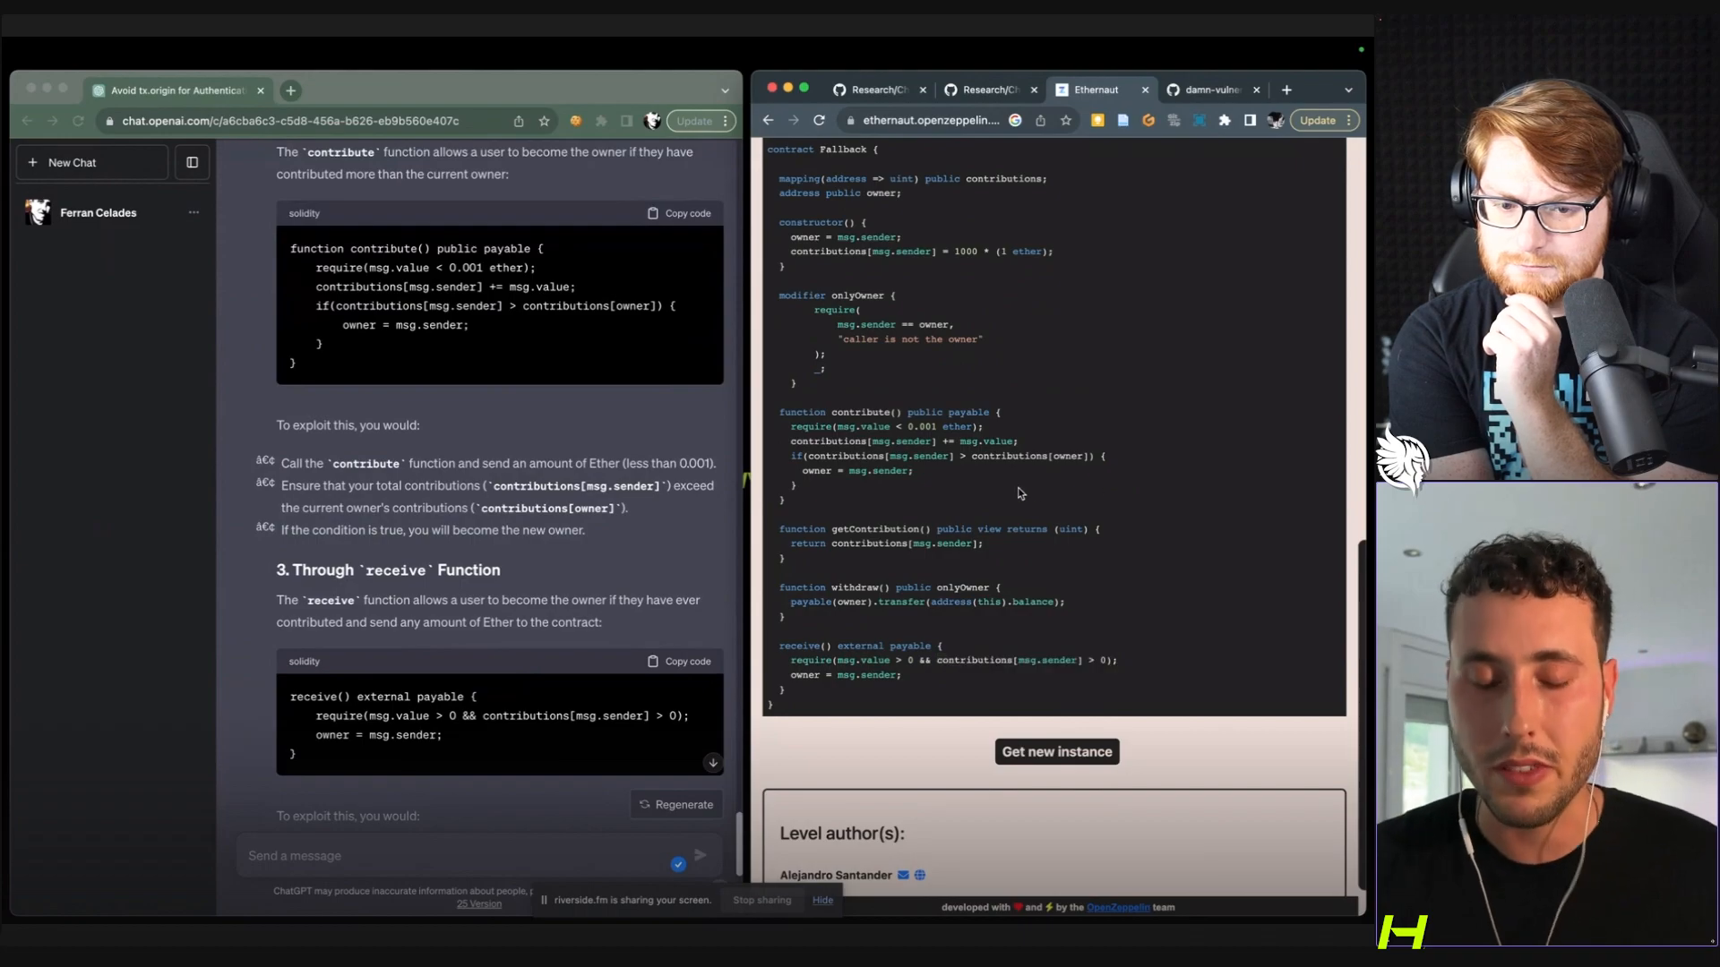
{"action": "scroll", "scroll_direction": "down", "scroll_amount": 3}
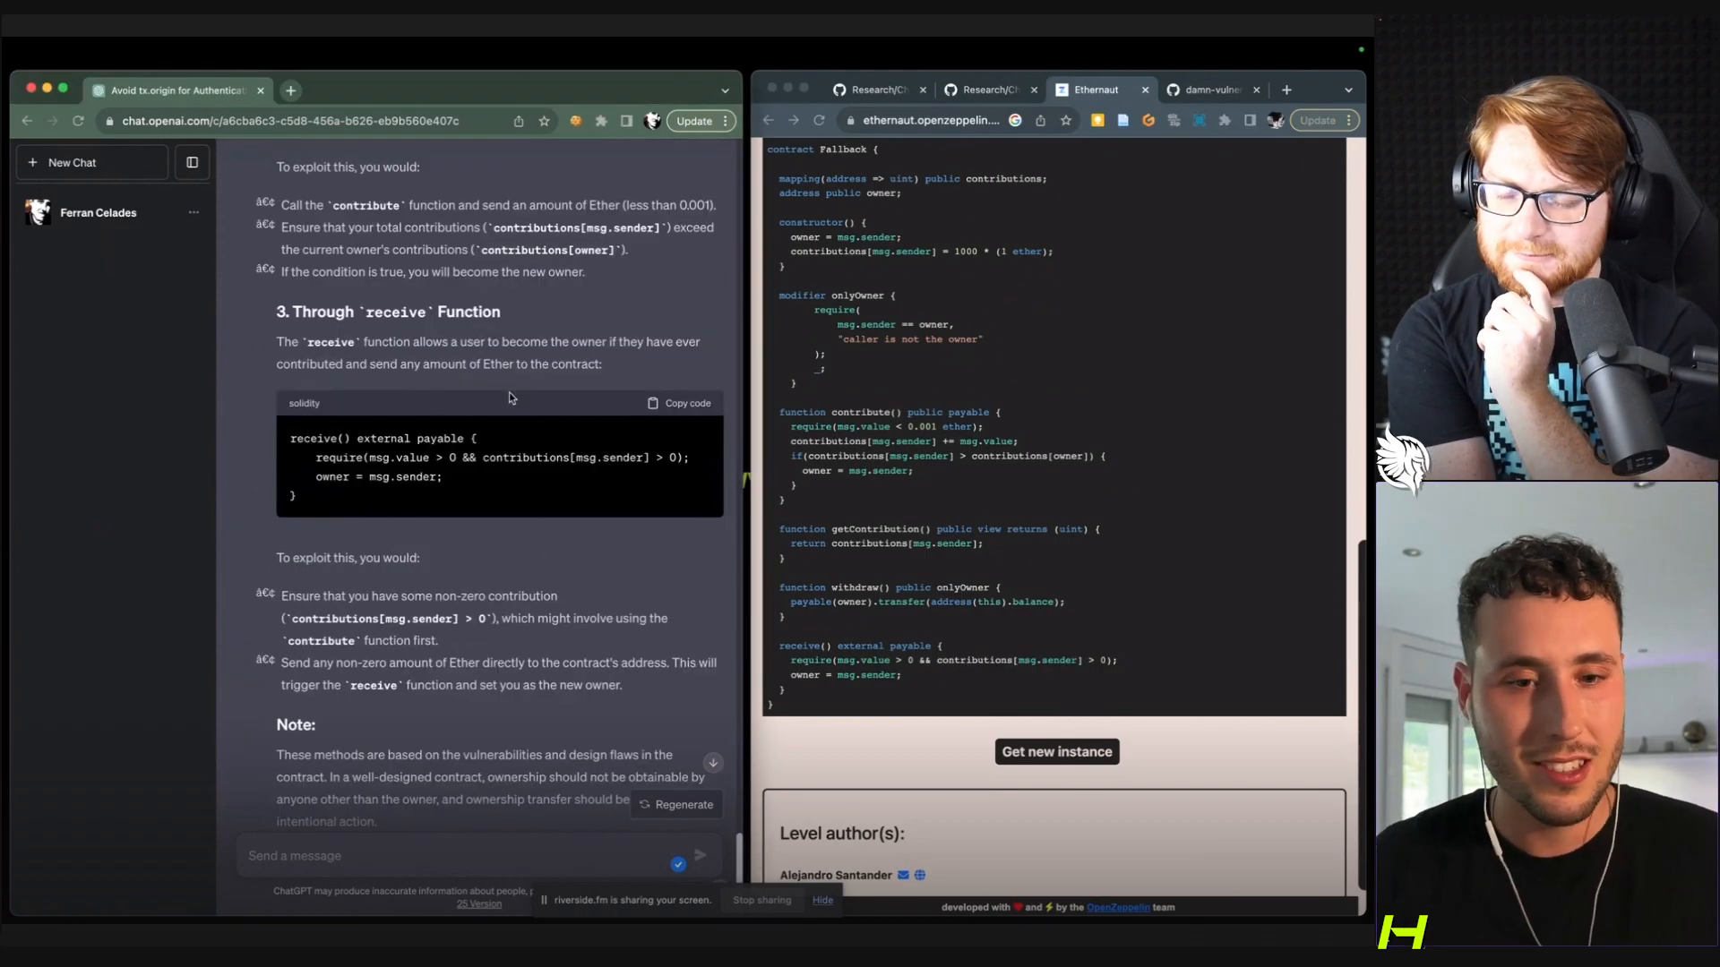
{"action": "scroll", "scroll_direction": "down", "scroll_amount": 3}
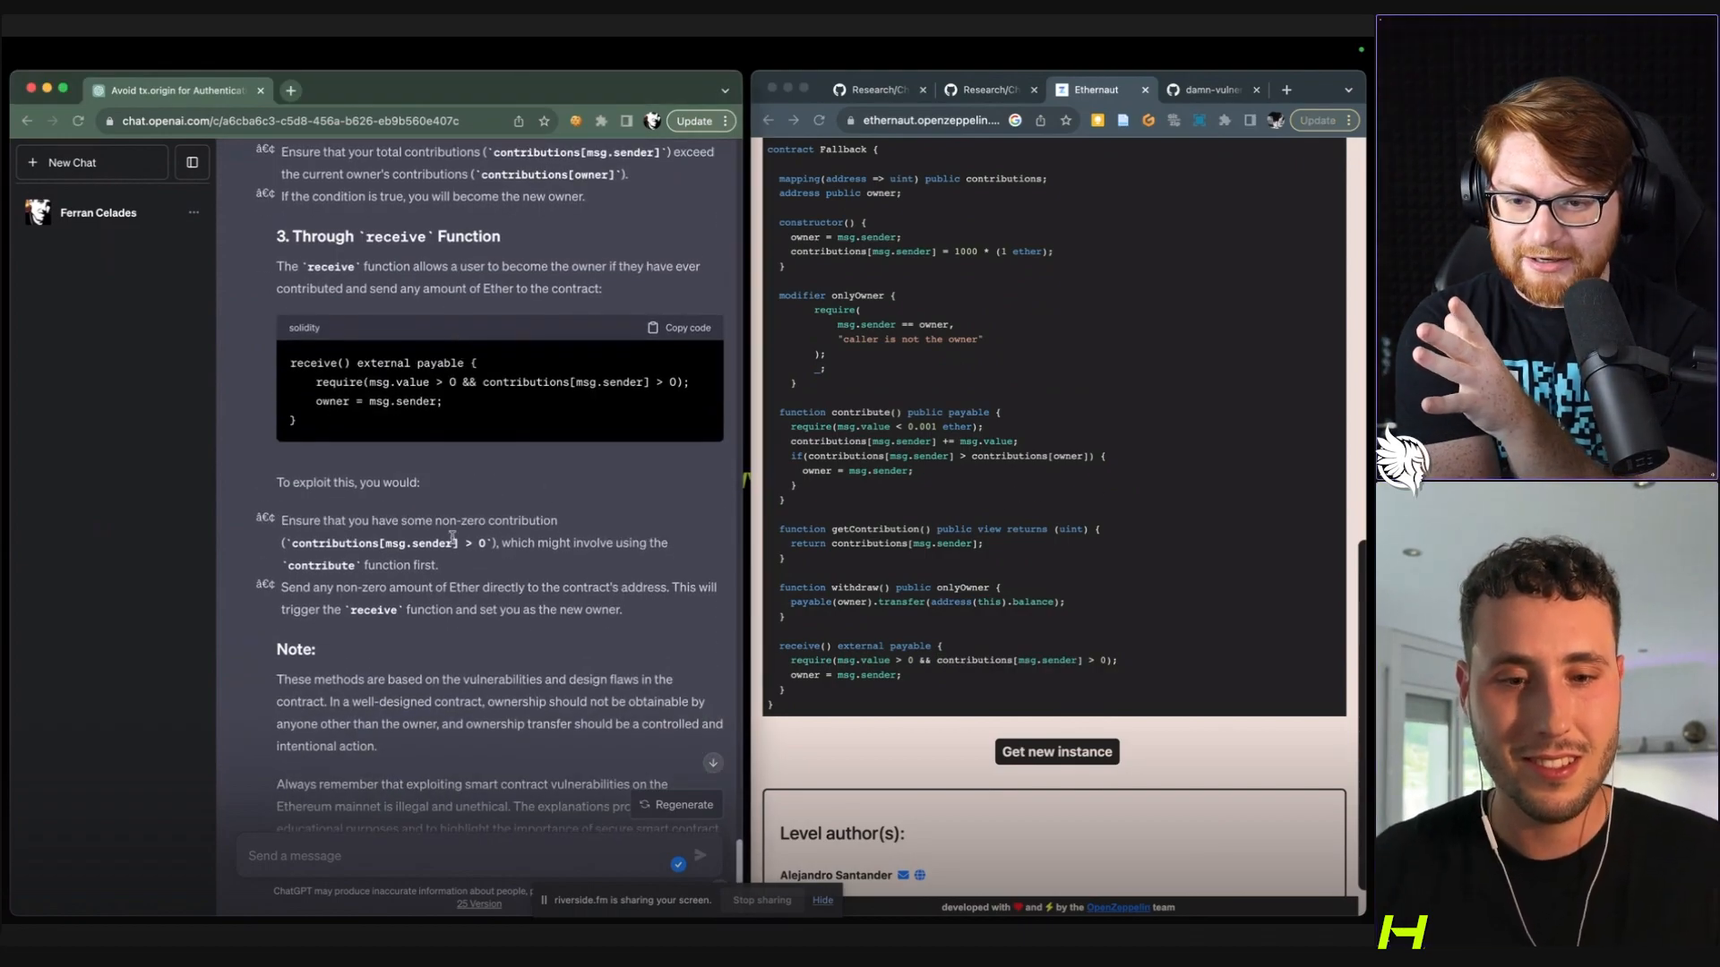
{"action": "scroll", "scroll_direction": "down", "scroll_amount": 3}
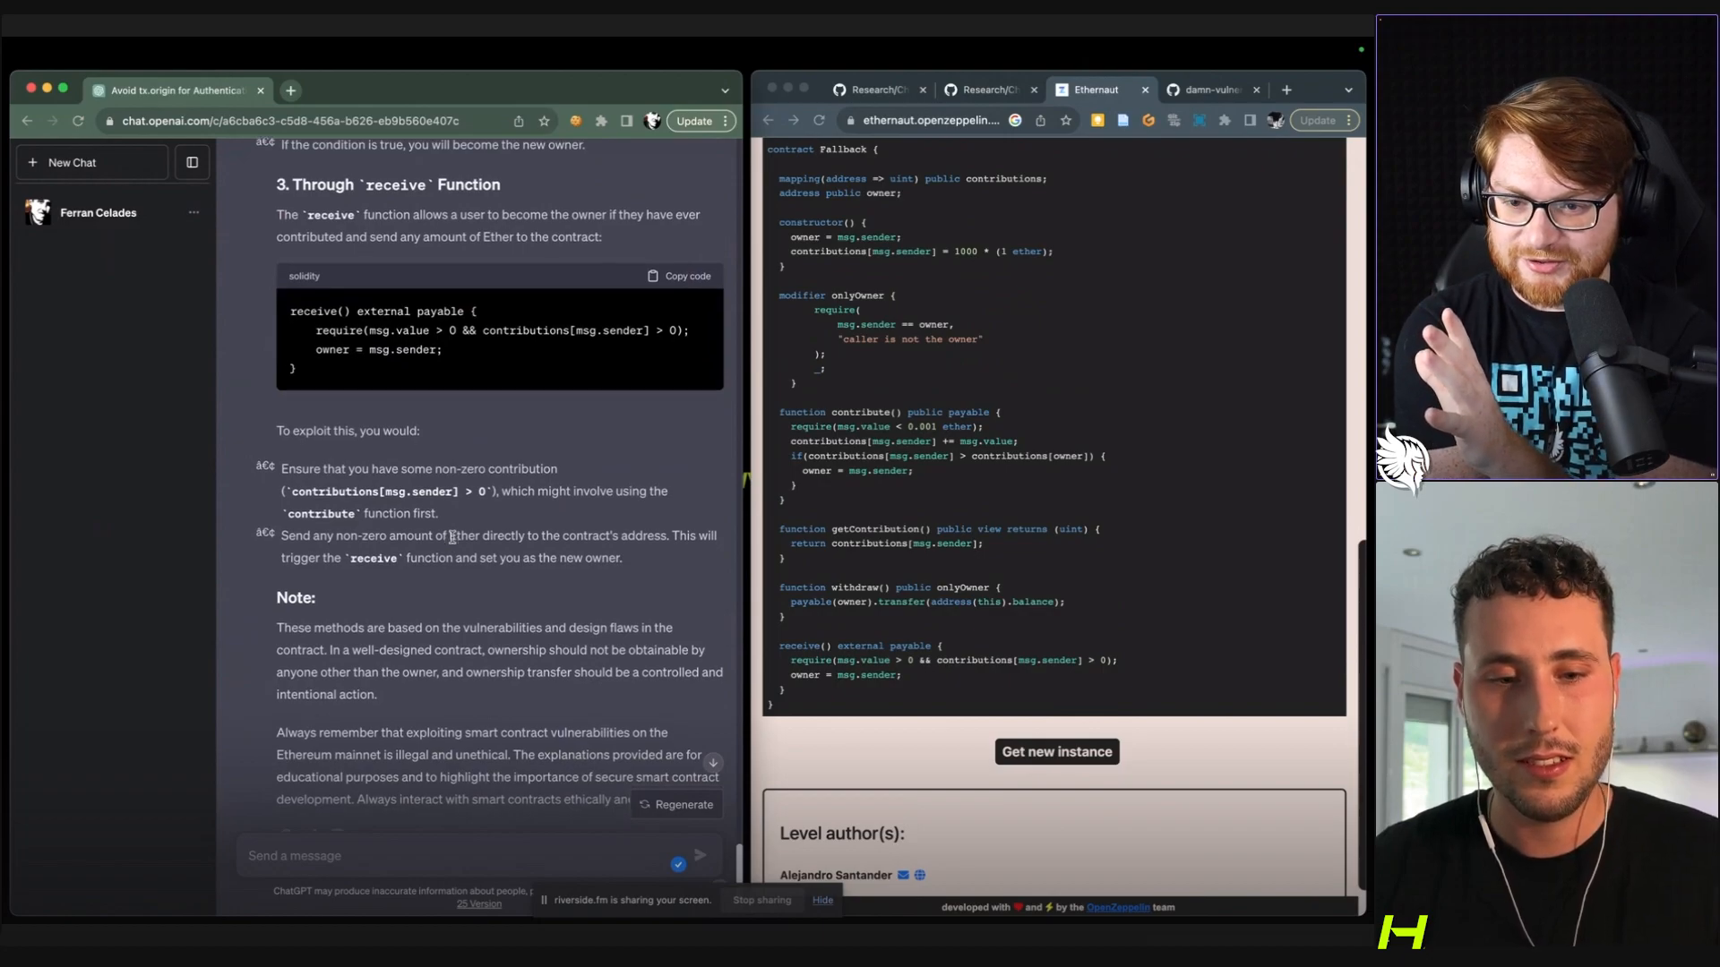
{"action": "scroll", "scroll_direction": "down", "scroll_amount": 3}
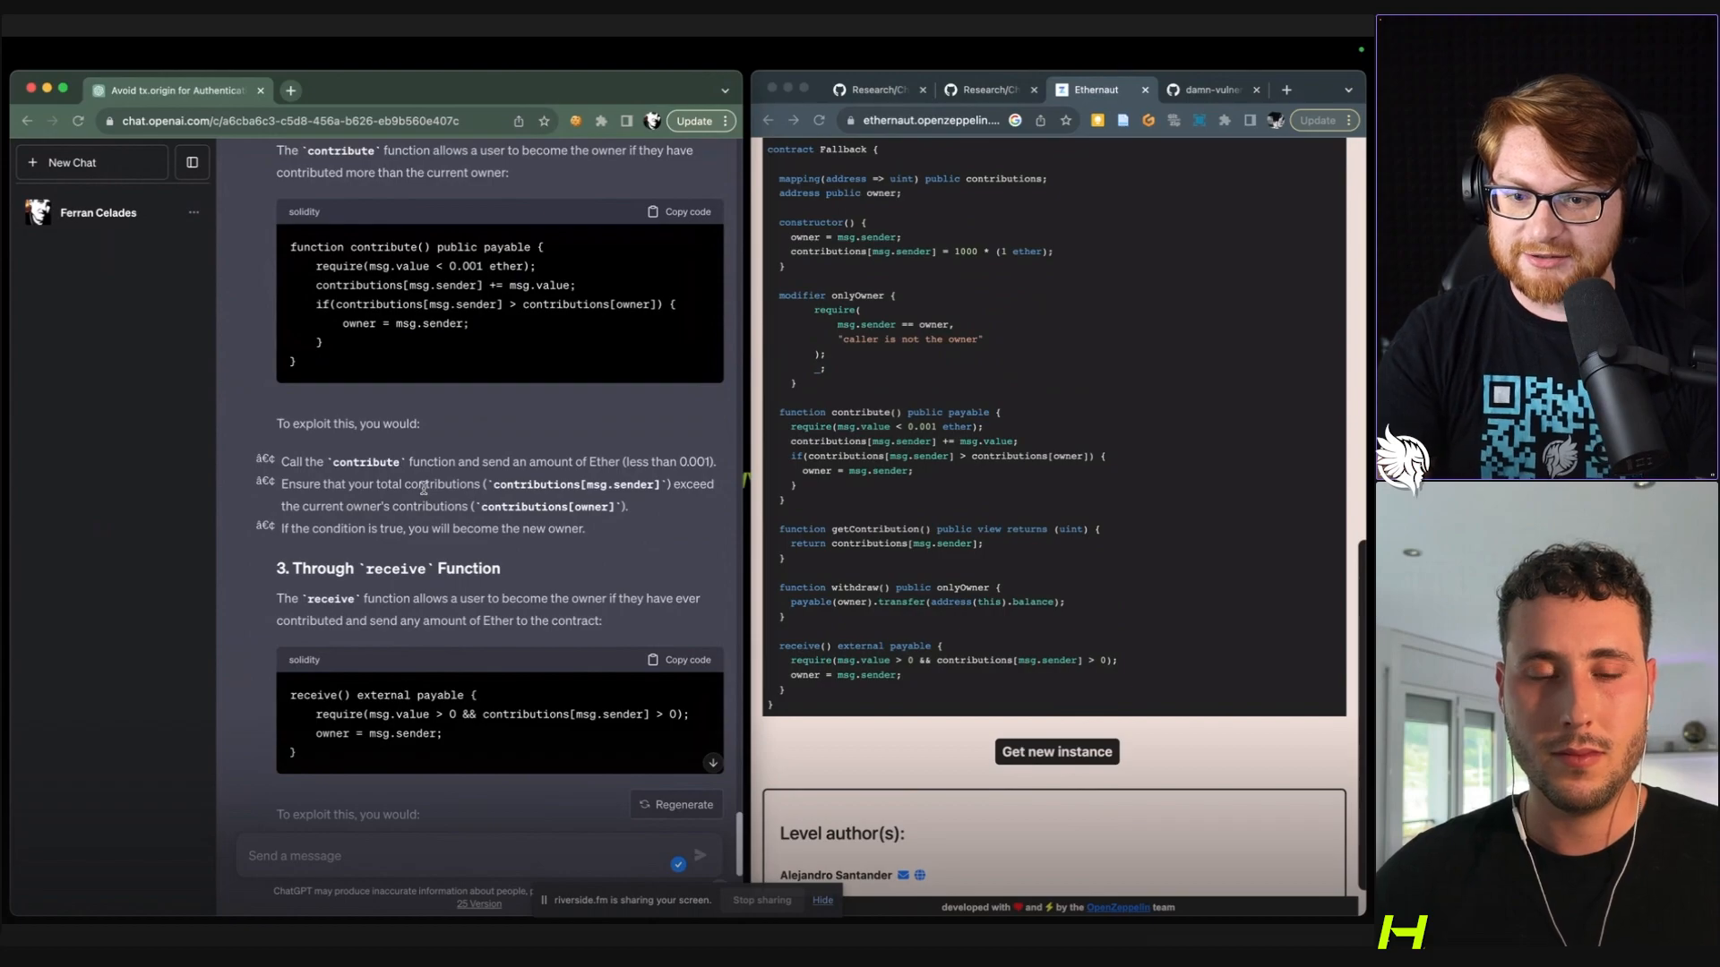
{"action": "scroll", "scroll_direction": "down", "scroll_amount": 3}
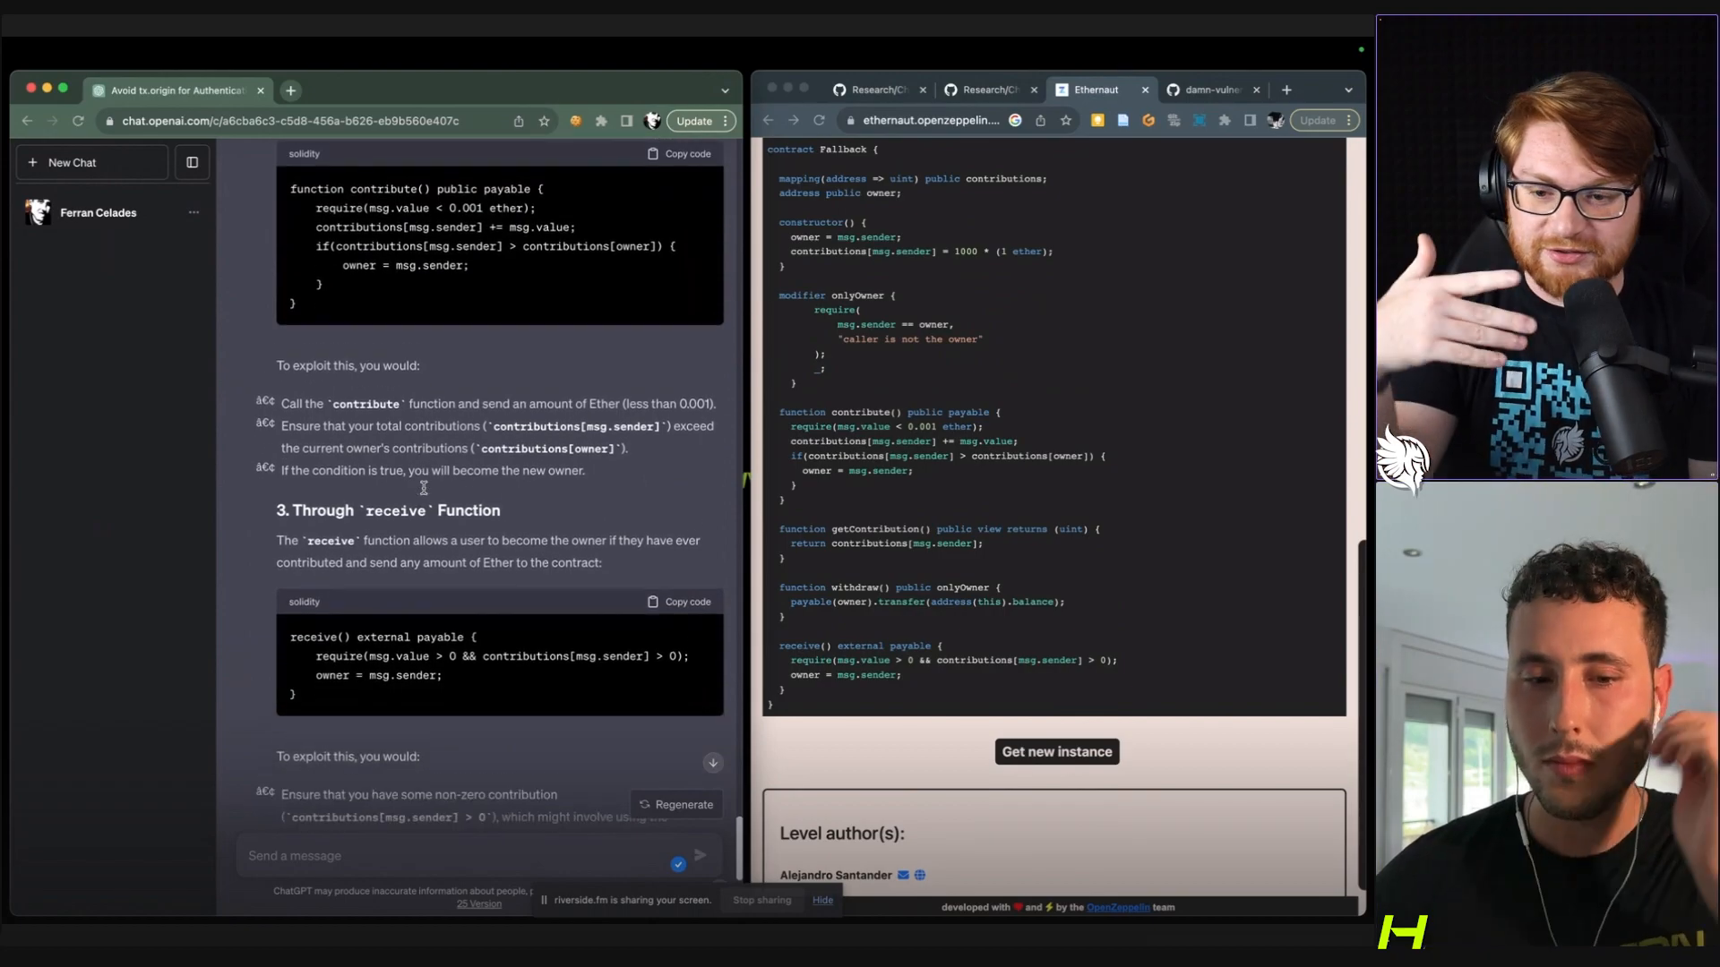
{"action": "scroll", "scroll_direction": "down", "scroll_amount": 3}
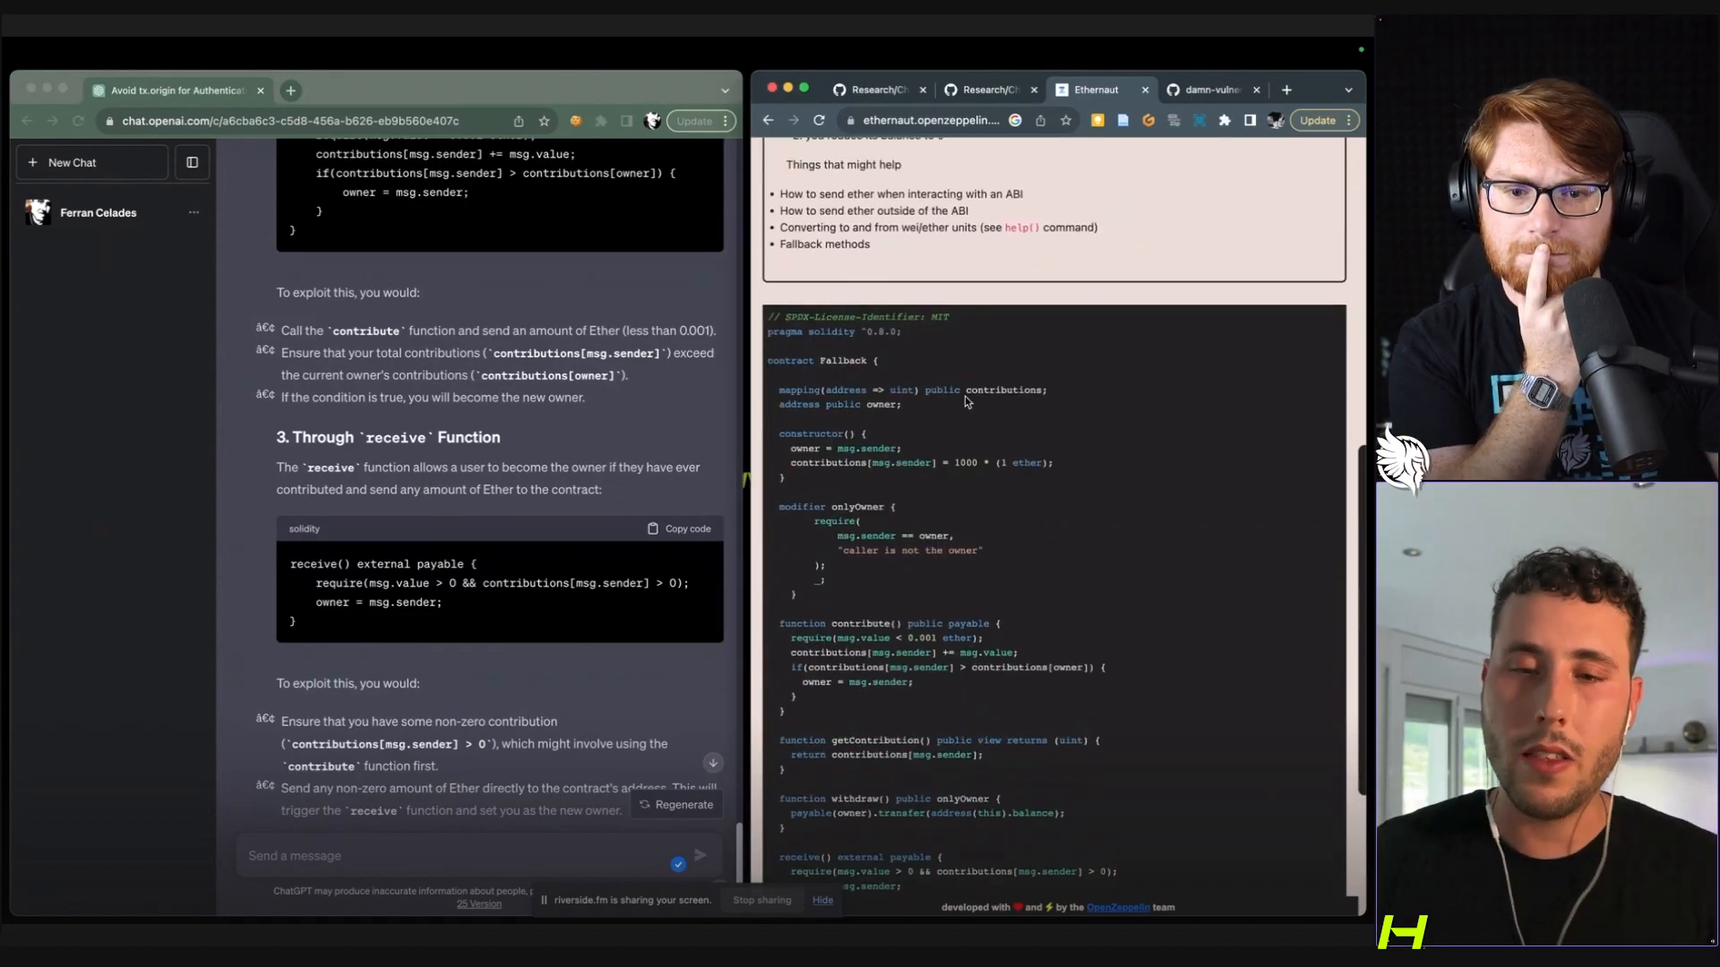
{"action": "scroll", "scroll_direction": "down", "scroll_amount": 3}
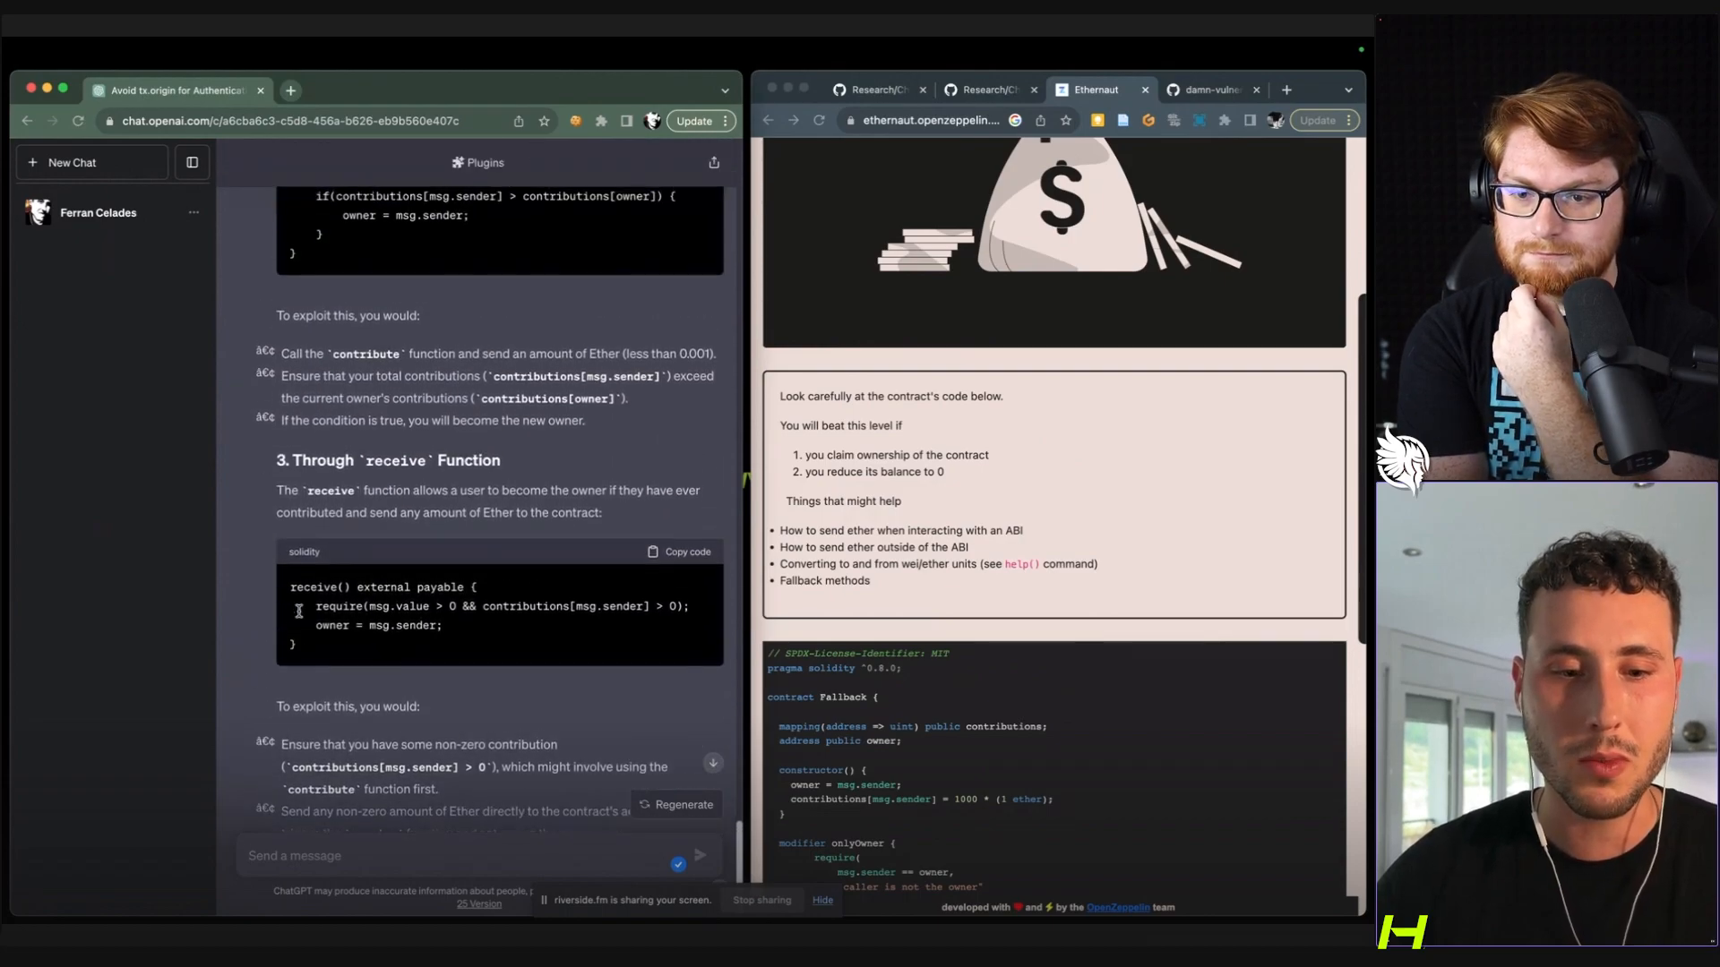
{"action": "scroll", "scroll_direction": "down", "scroll_amount": 3}
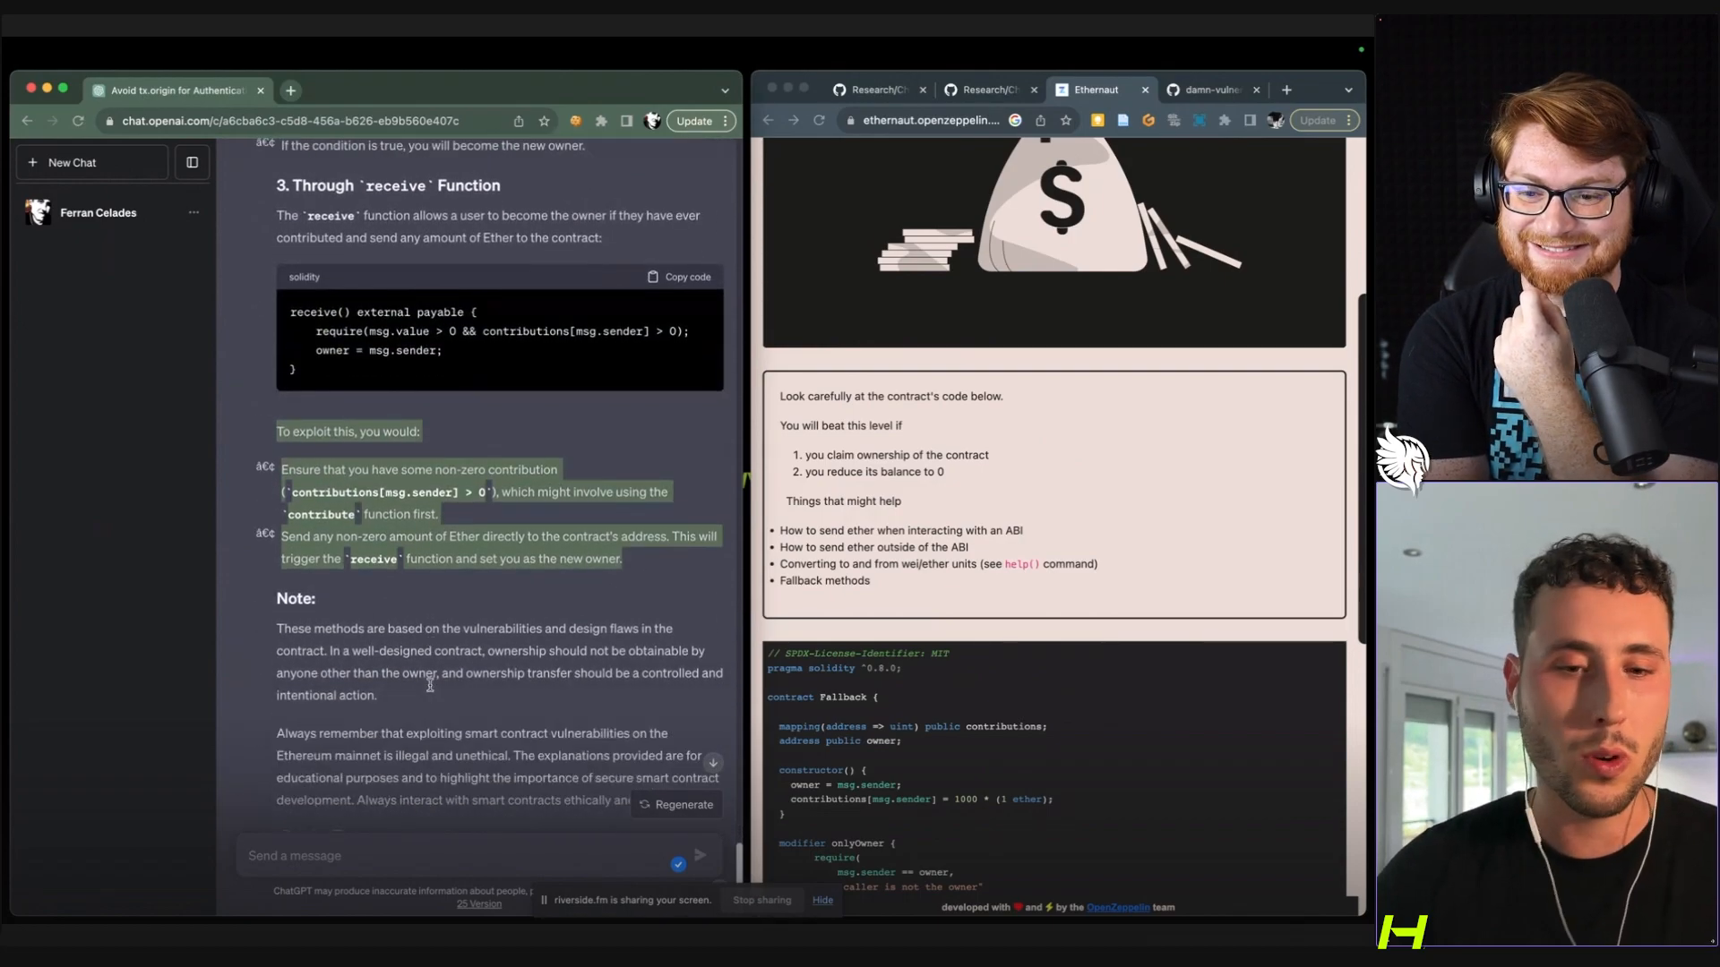
{"action": "scroll", "scroll_direction": "down", "scroll_amount": 3}
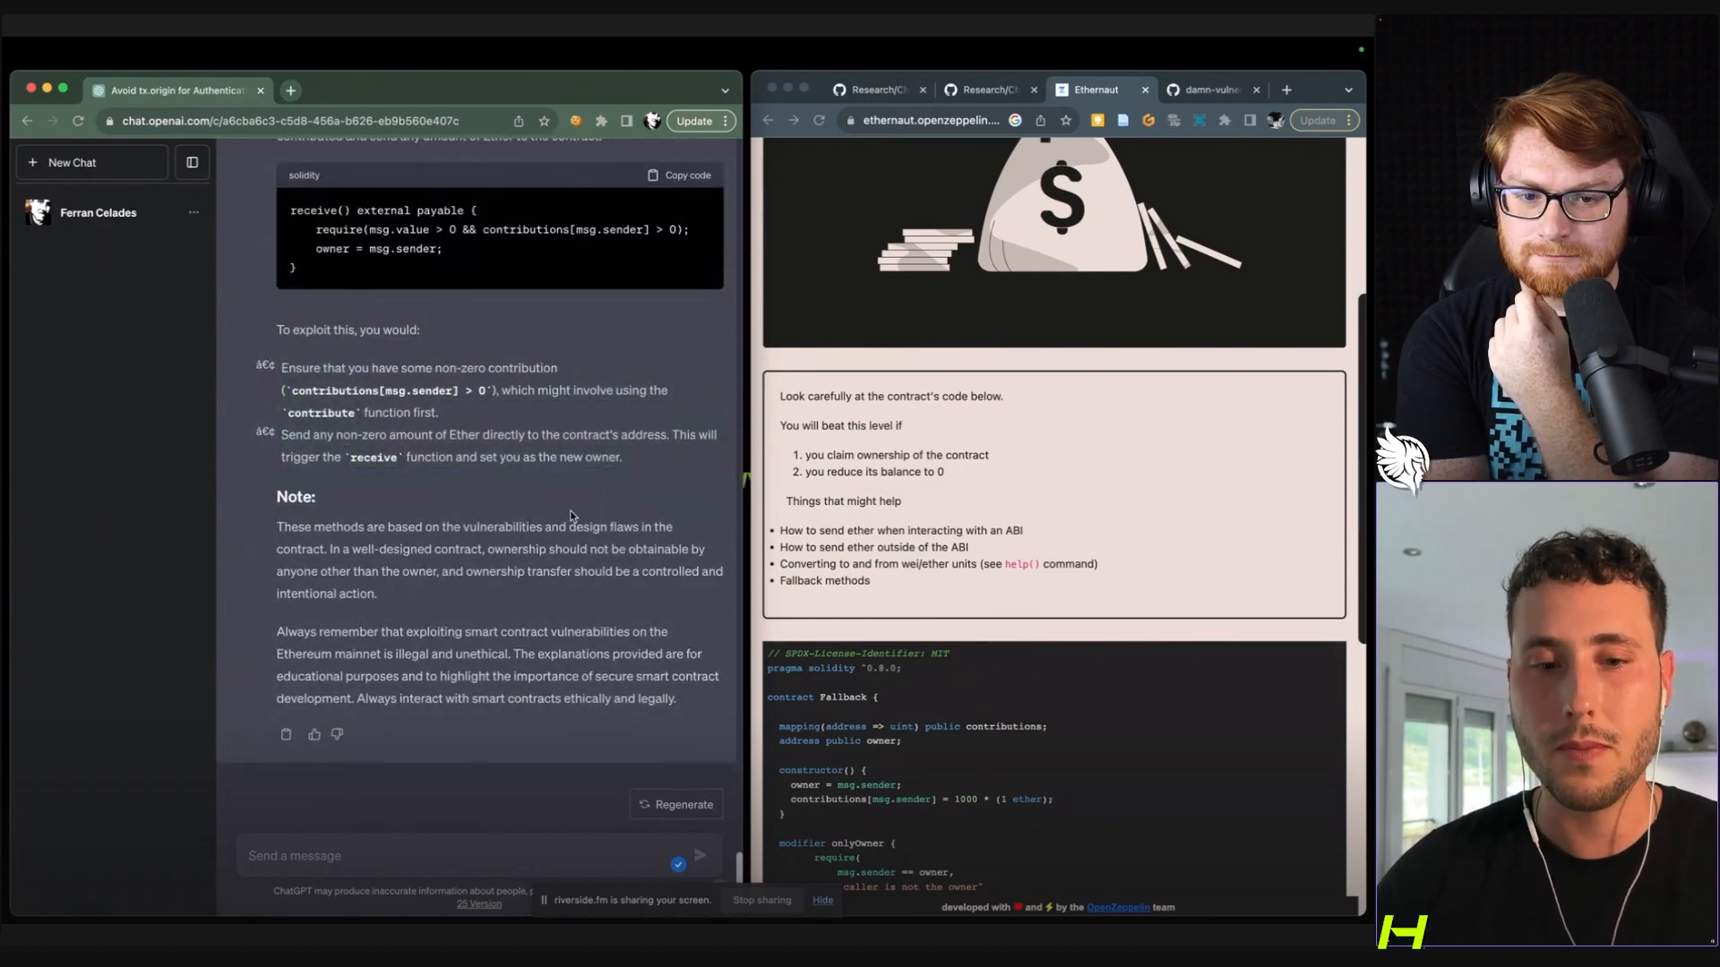
{"action": "scroll", "scroll_direction": "down", "scroll_amount": 3}
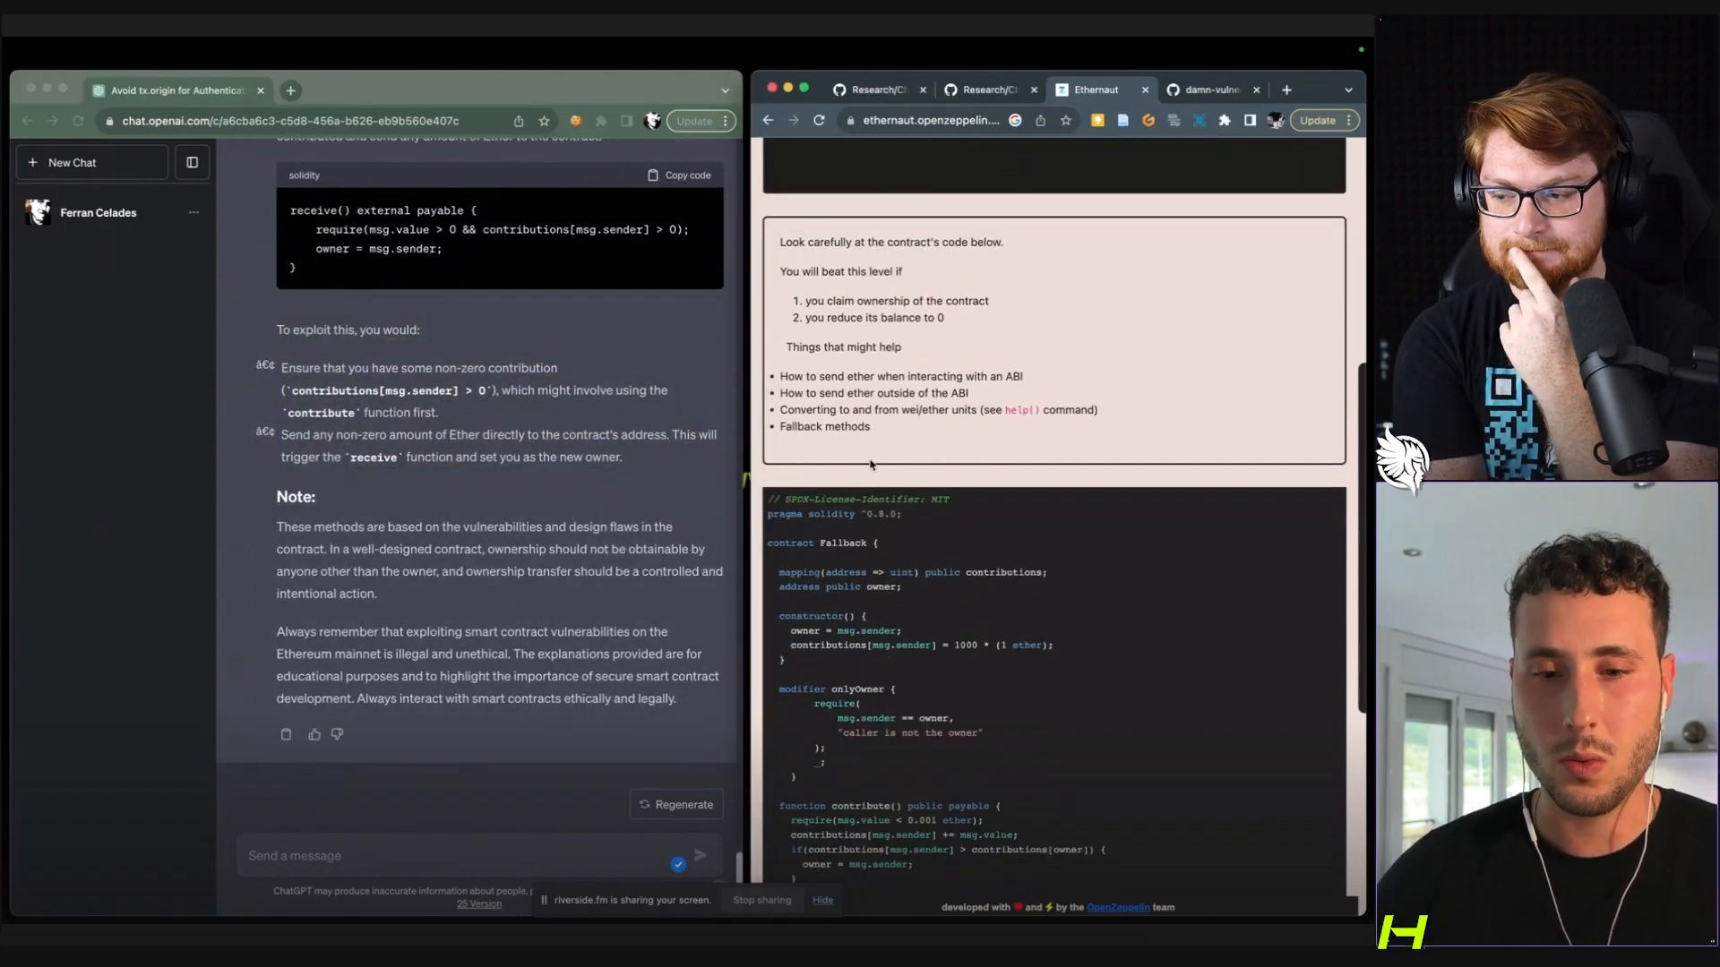
{"action": "scroll", "scroll_direction": "down", "scroll_amount": 3}
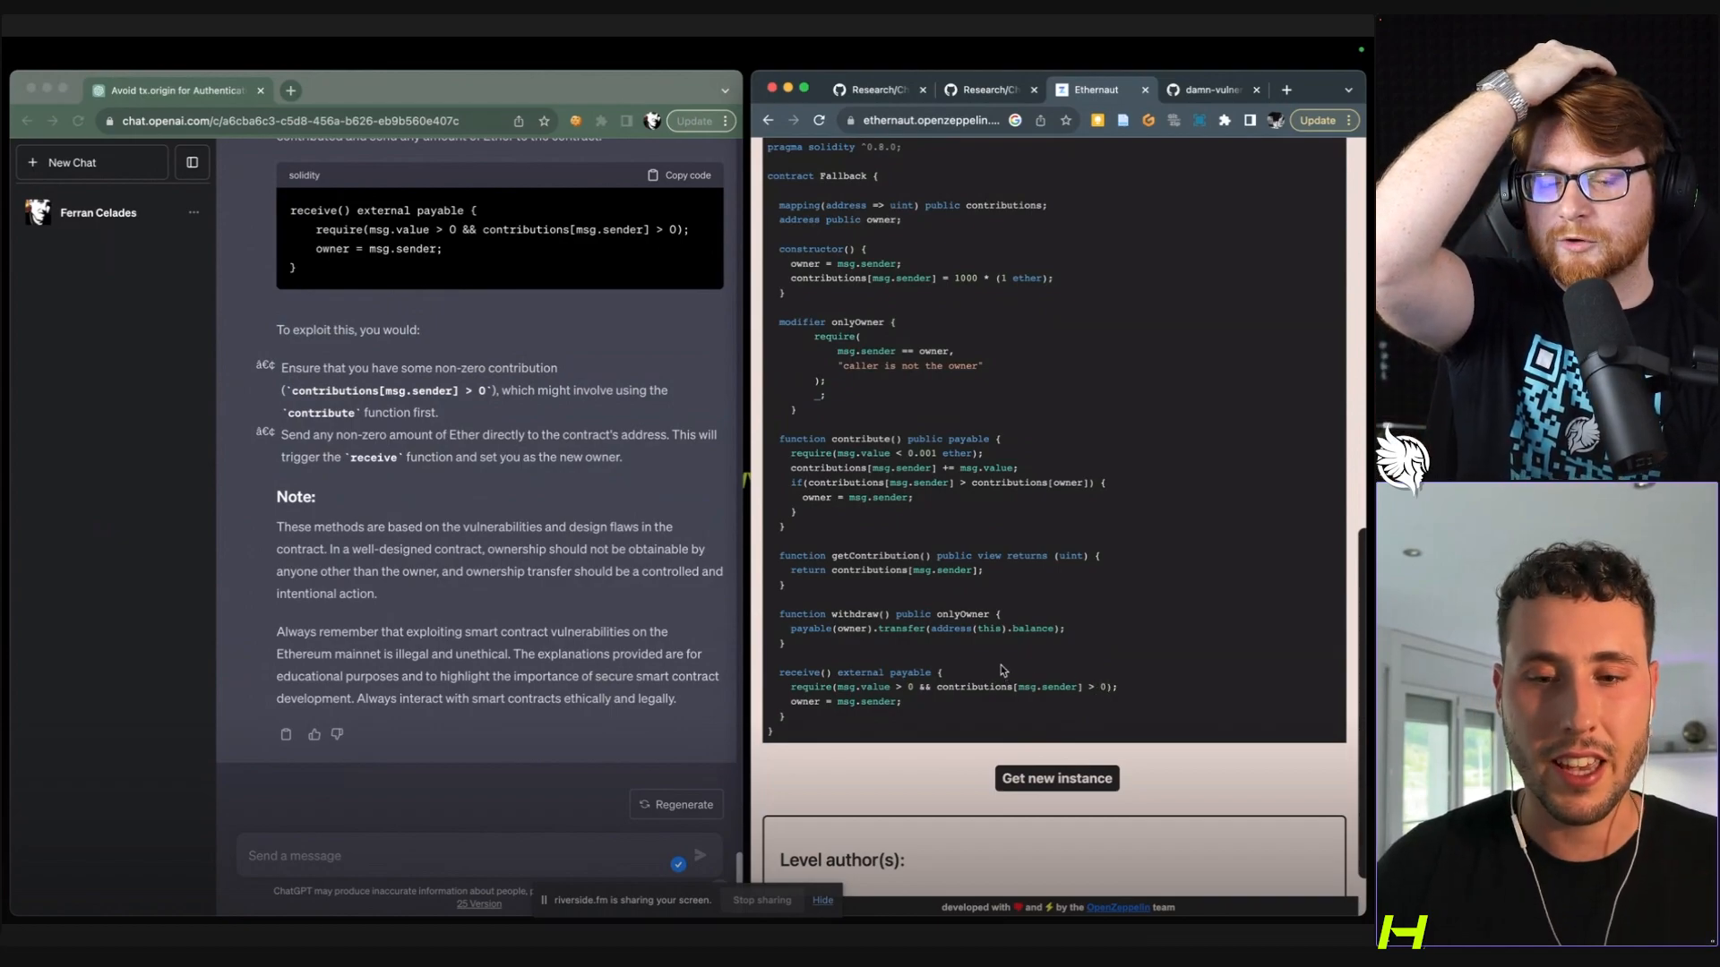
{"action": "mouse_move", "coordinate": [1206, 90]}
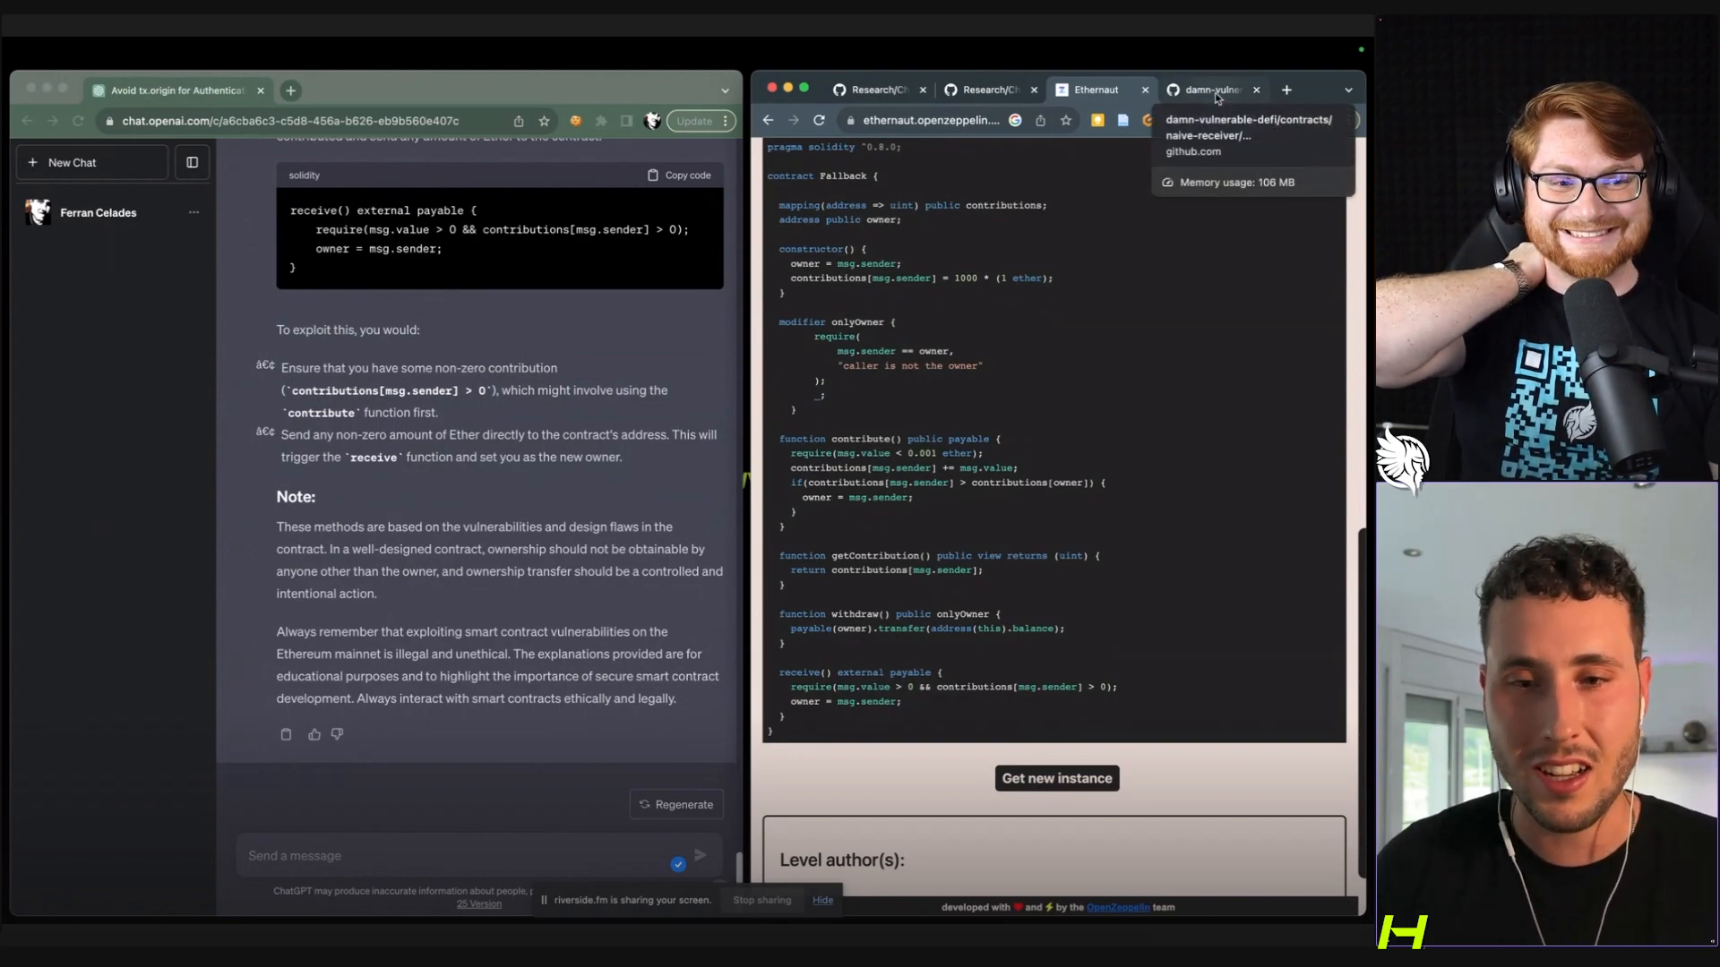
Open naive-receiver's FlashLoanReceiver.sol on GitHub, then start a fresh ChatGPT chat.
{"action": "left_click", "coordinate": [1209, 90]}
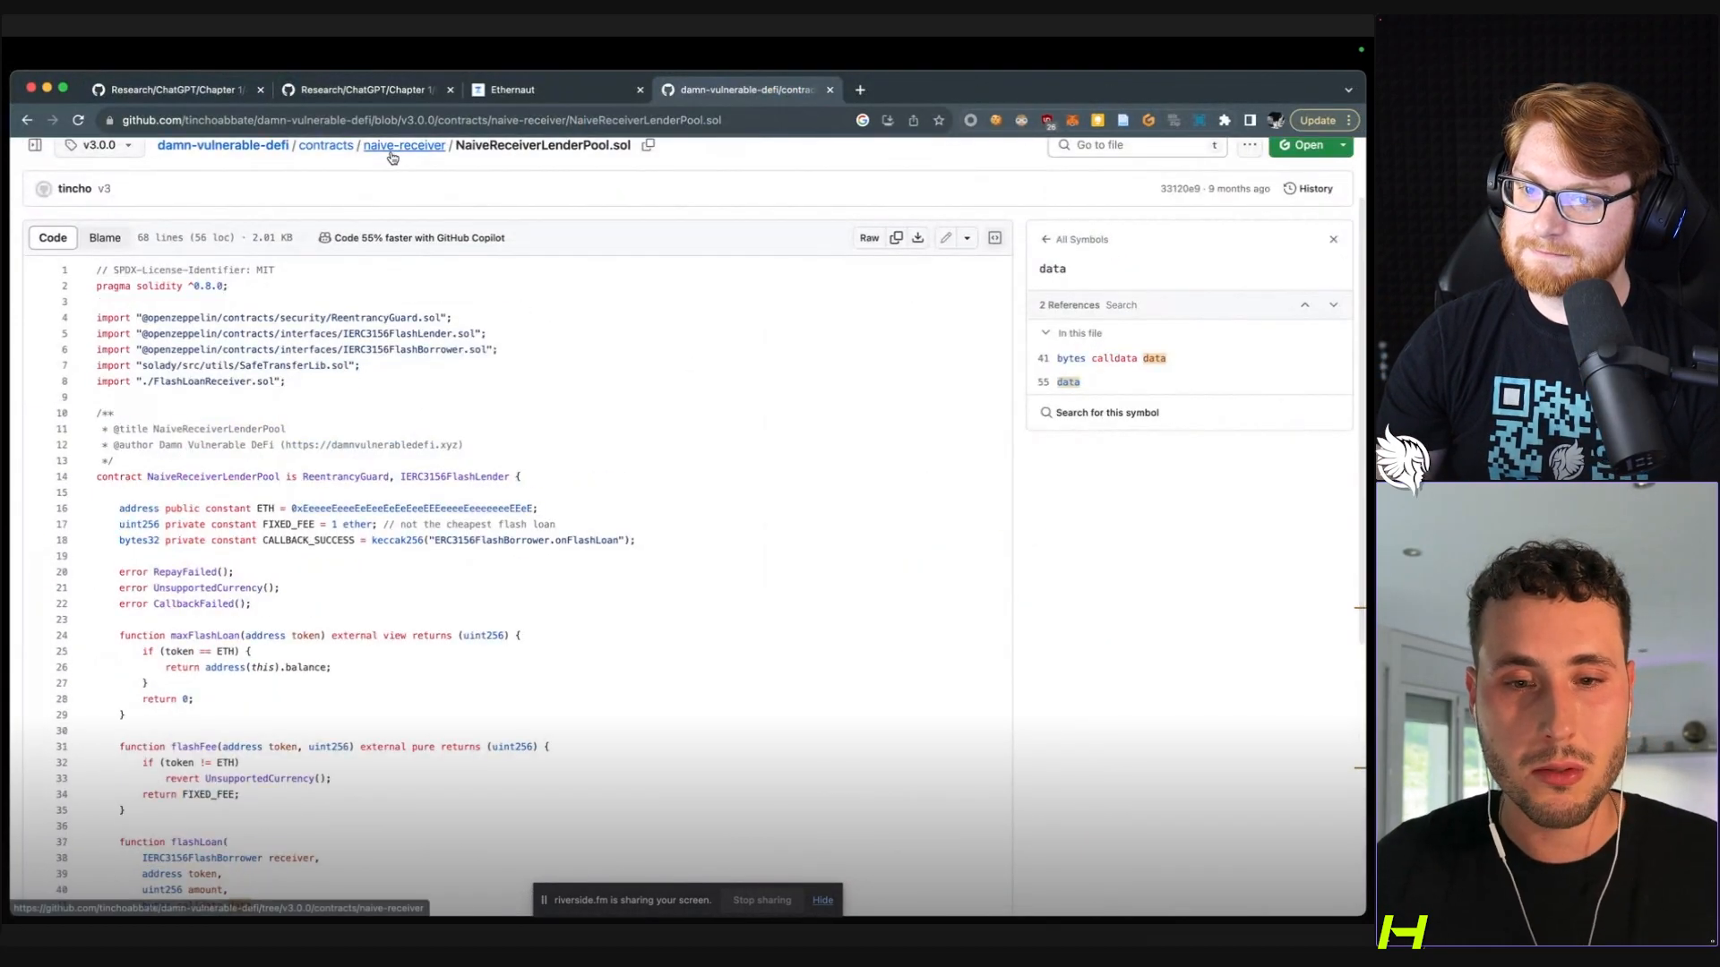
{"action": "left_click", "coordinate": [403, 145]}
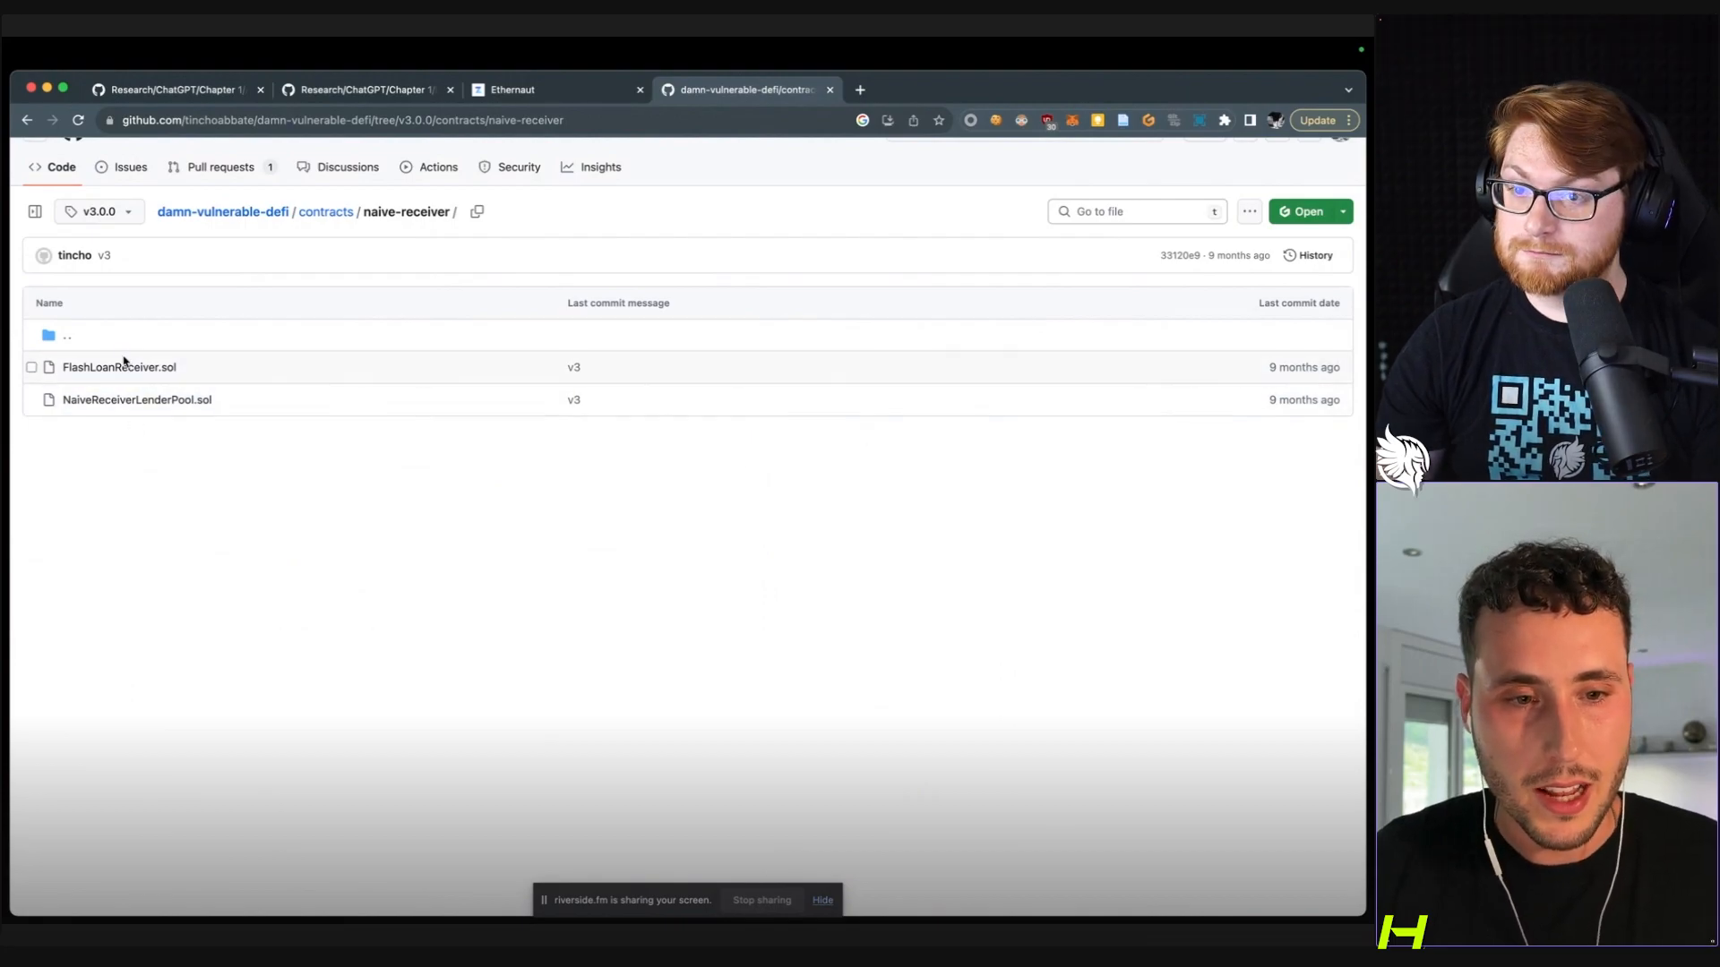
{"action": "left_click", "coordinate": [118, 365]}
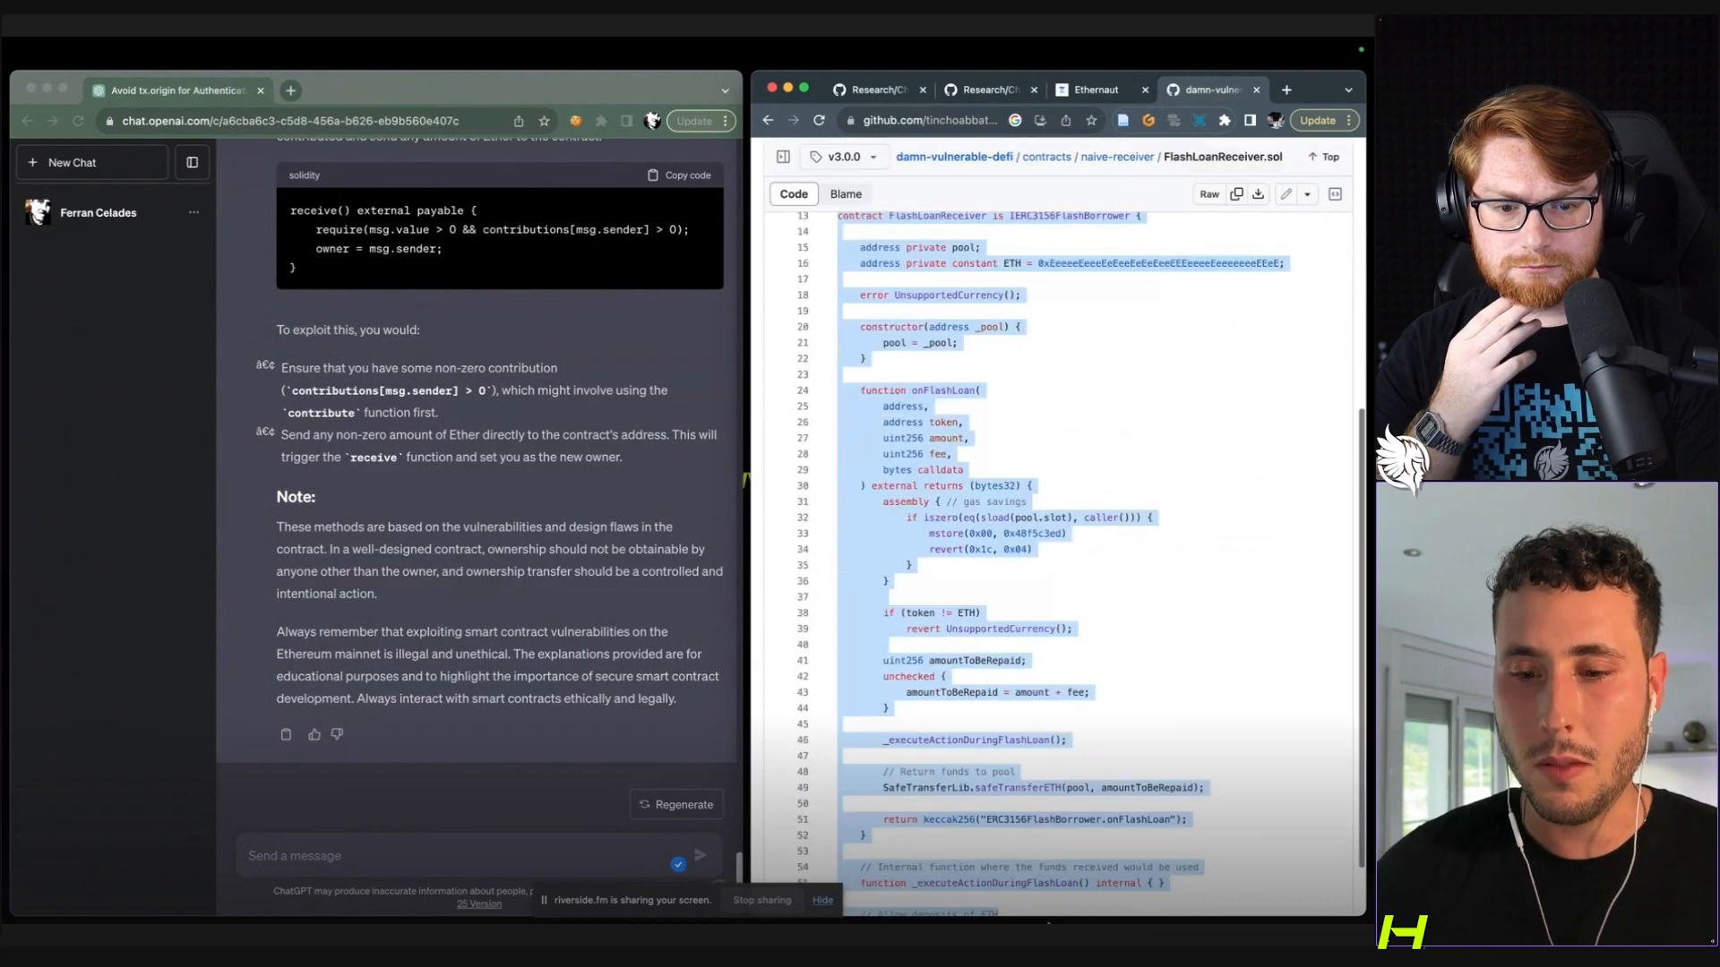
{"action": "scroll", "scroll_direction": "down", "scroll_amount": 3}
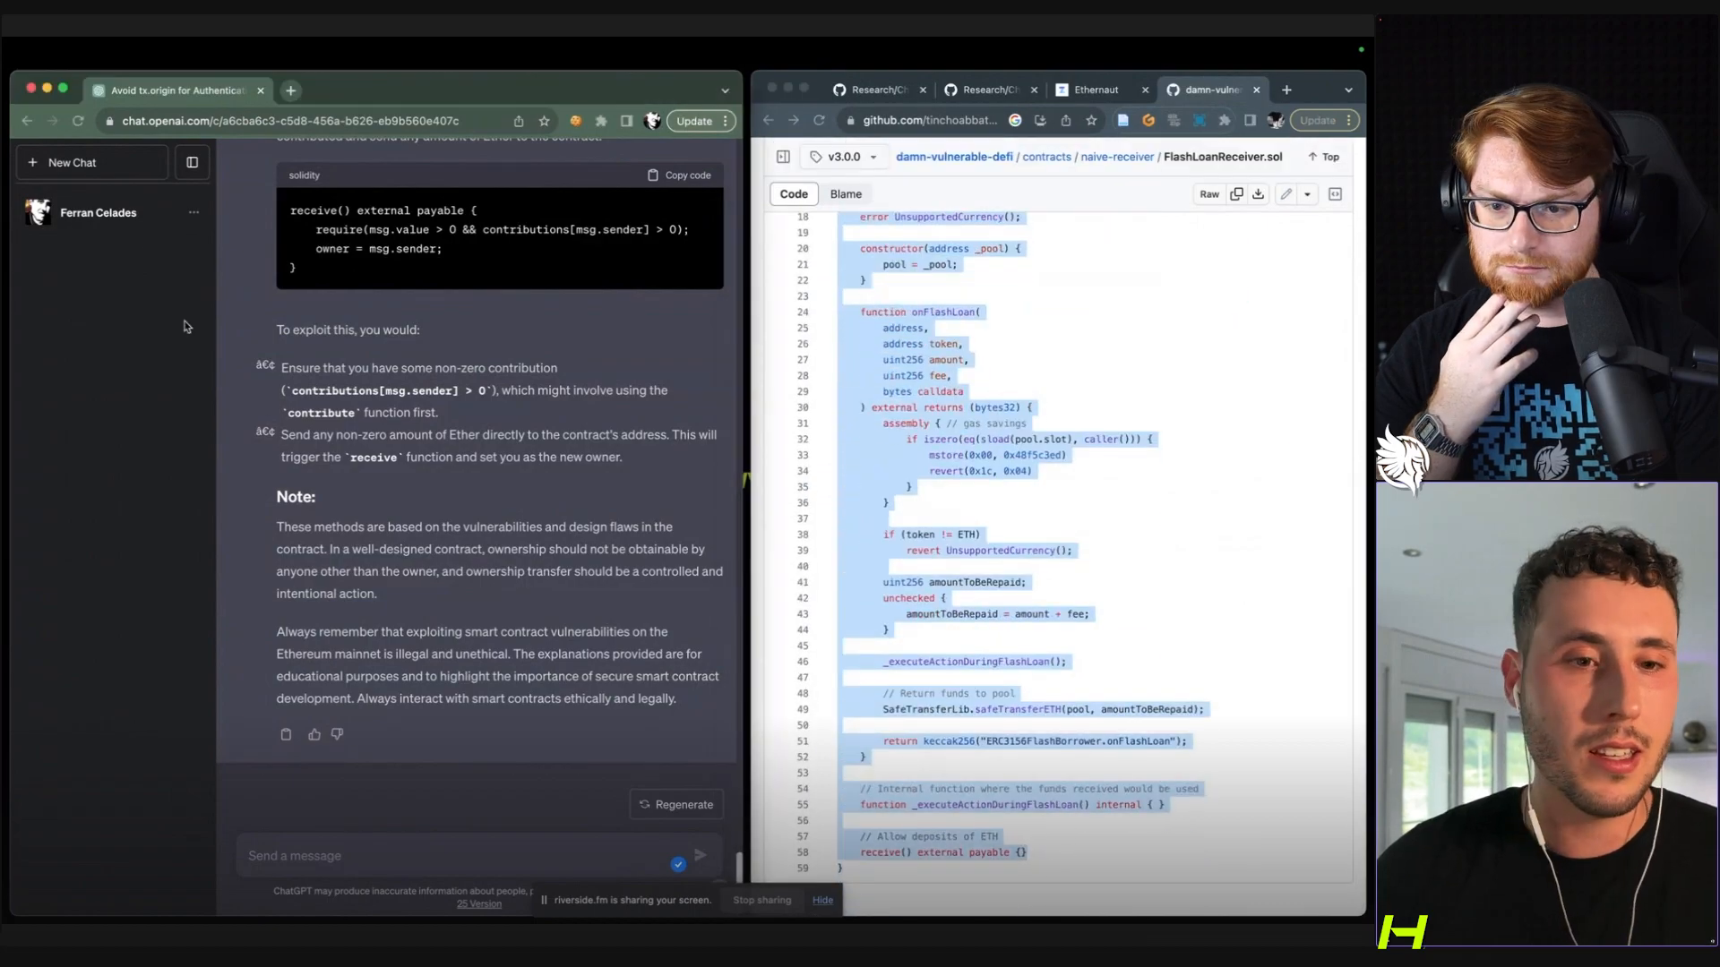
{"action": "left_click", "coordinate": [72, 163]}
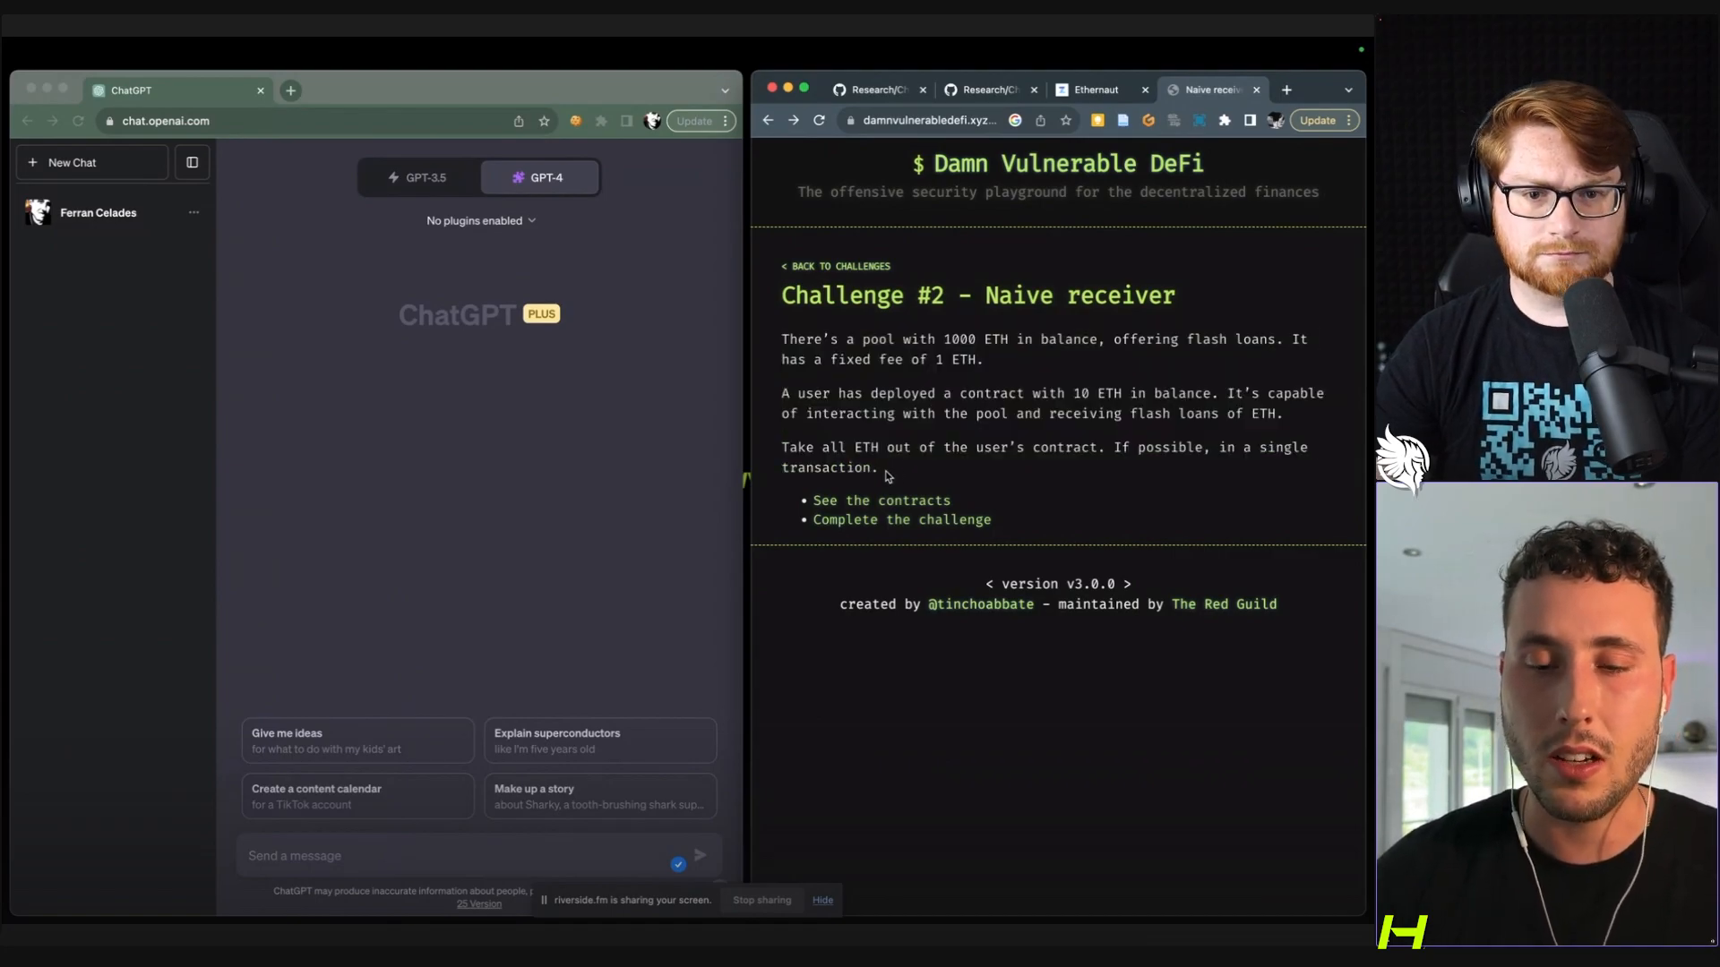
Copy the Naive receiver challenge text and label the pasted files 'Contract number one/two' in the prompt.
{"action": "left_click_drag", "start_coordinate": [781, 338], "coordinate": [877, 467]}
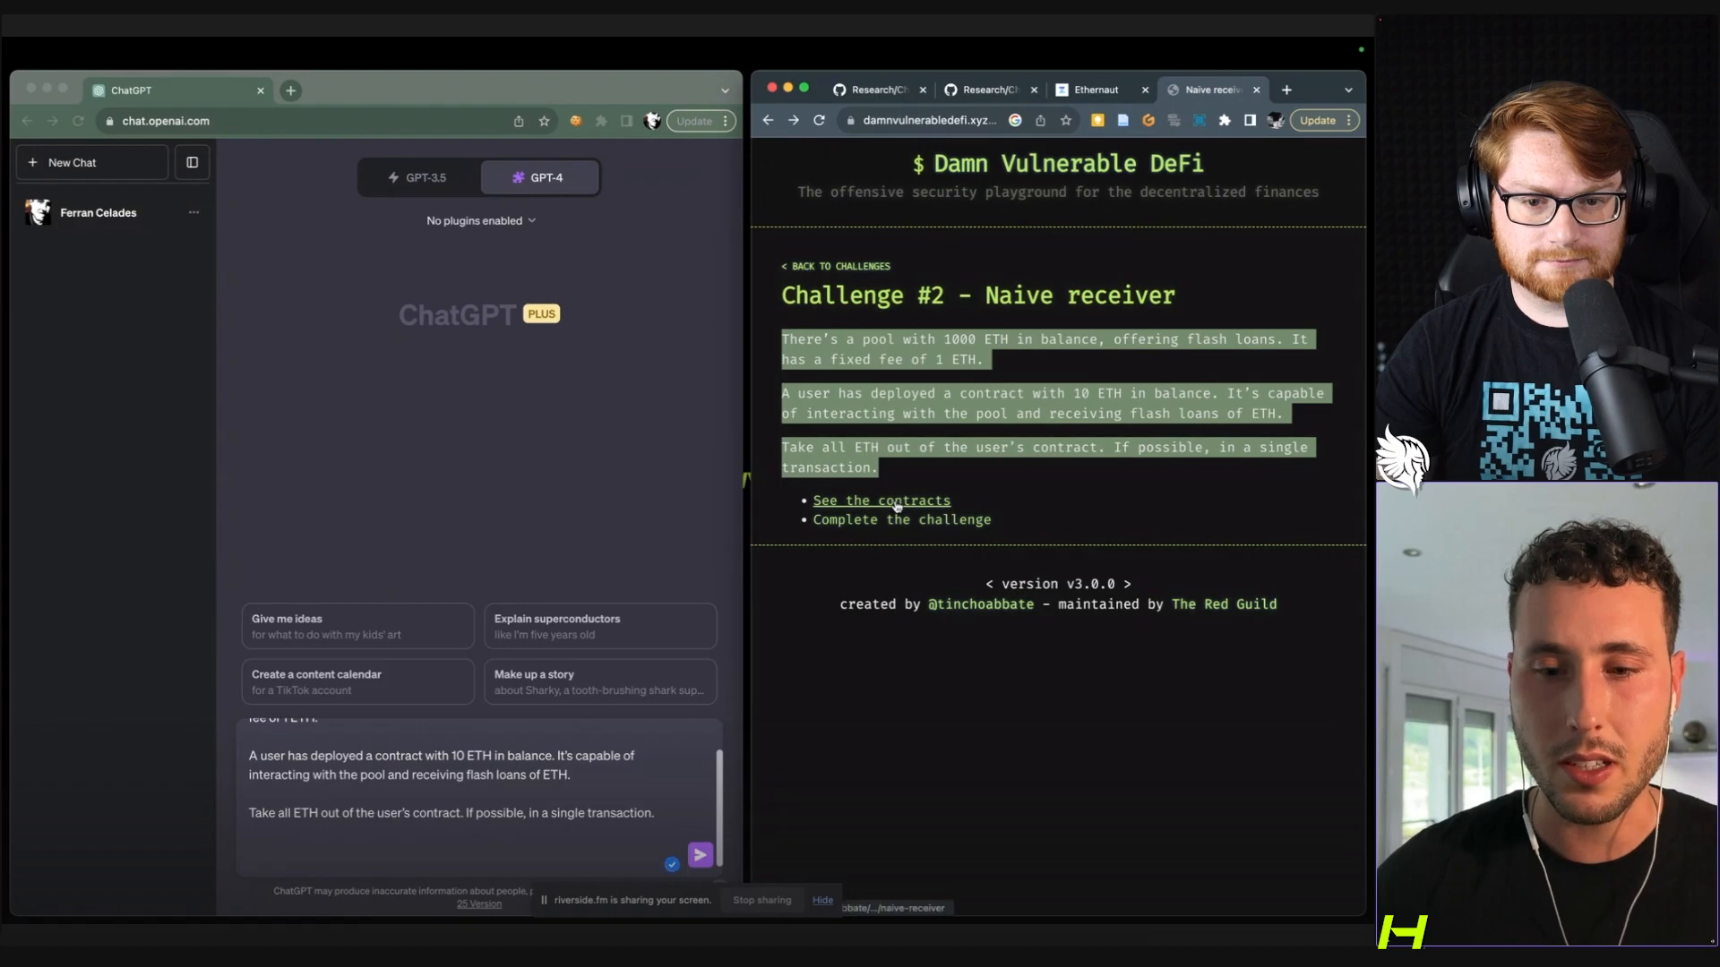
{"action": "left_click", "coordinate": [882, 499]}
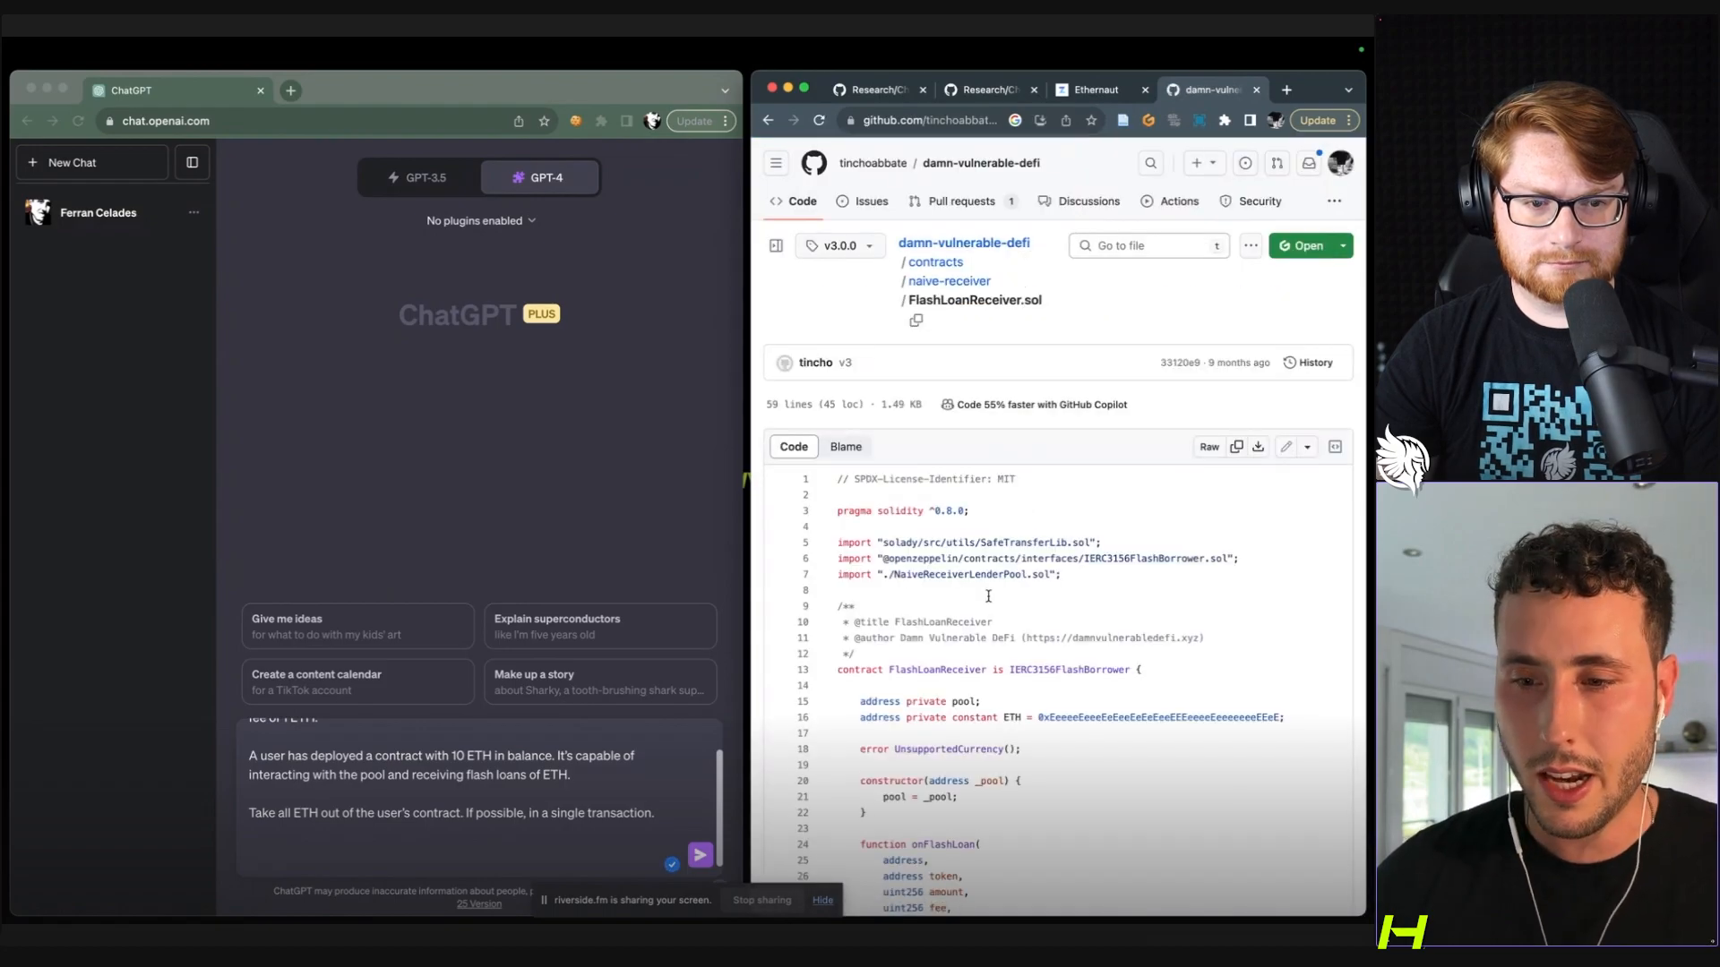
{"action": "type", "text": "Contract number one:"}
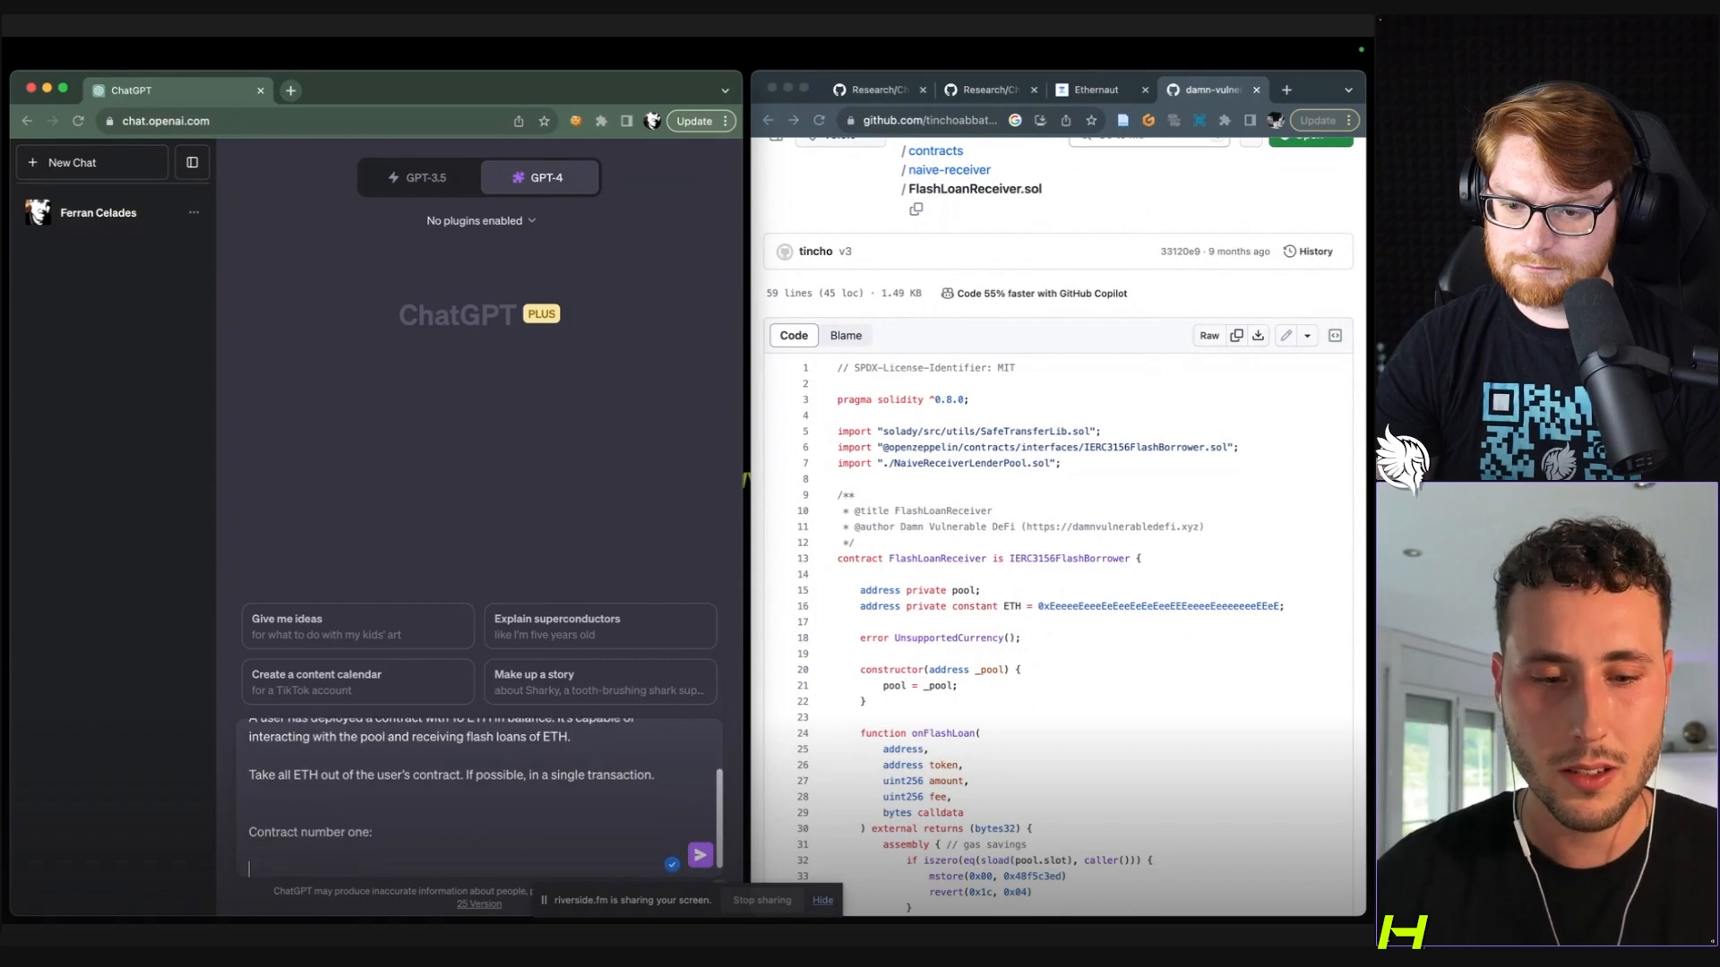
{"action": "type", "text": "Contract number t"}
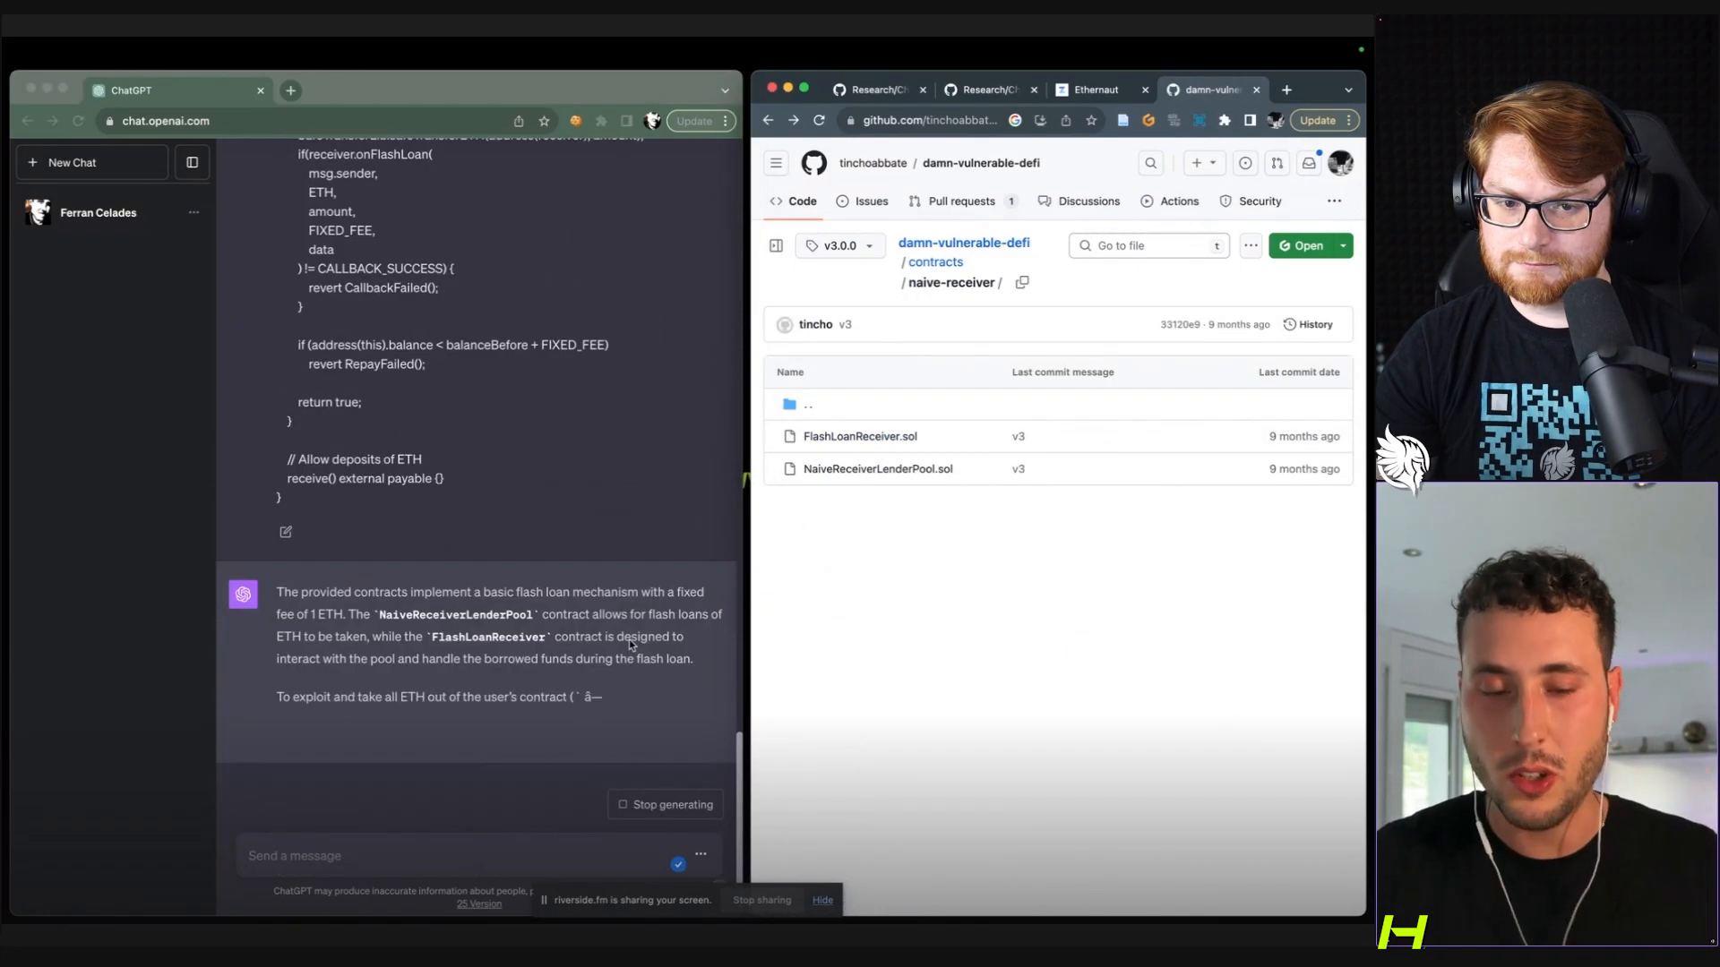
Open NaiveReceiverLenderPool.sol on GitHub while GPT-4 writes its reentrancy drain plan.
{"action": "left_click", "coordinate": [860, 435]}
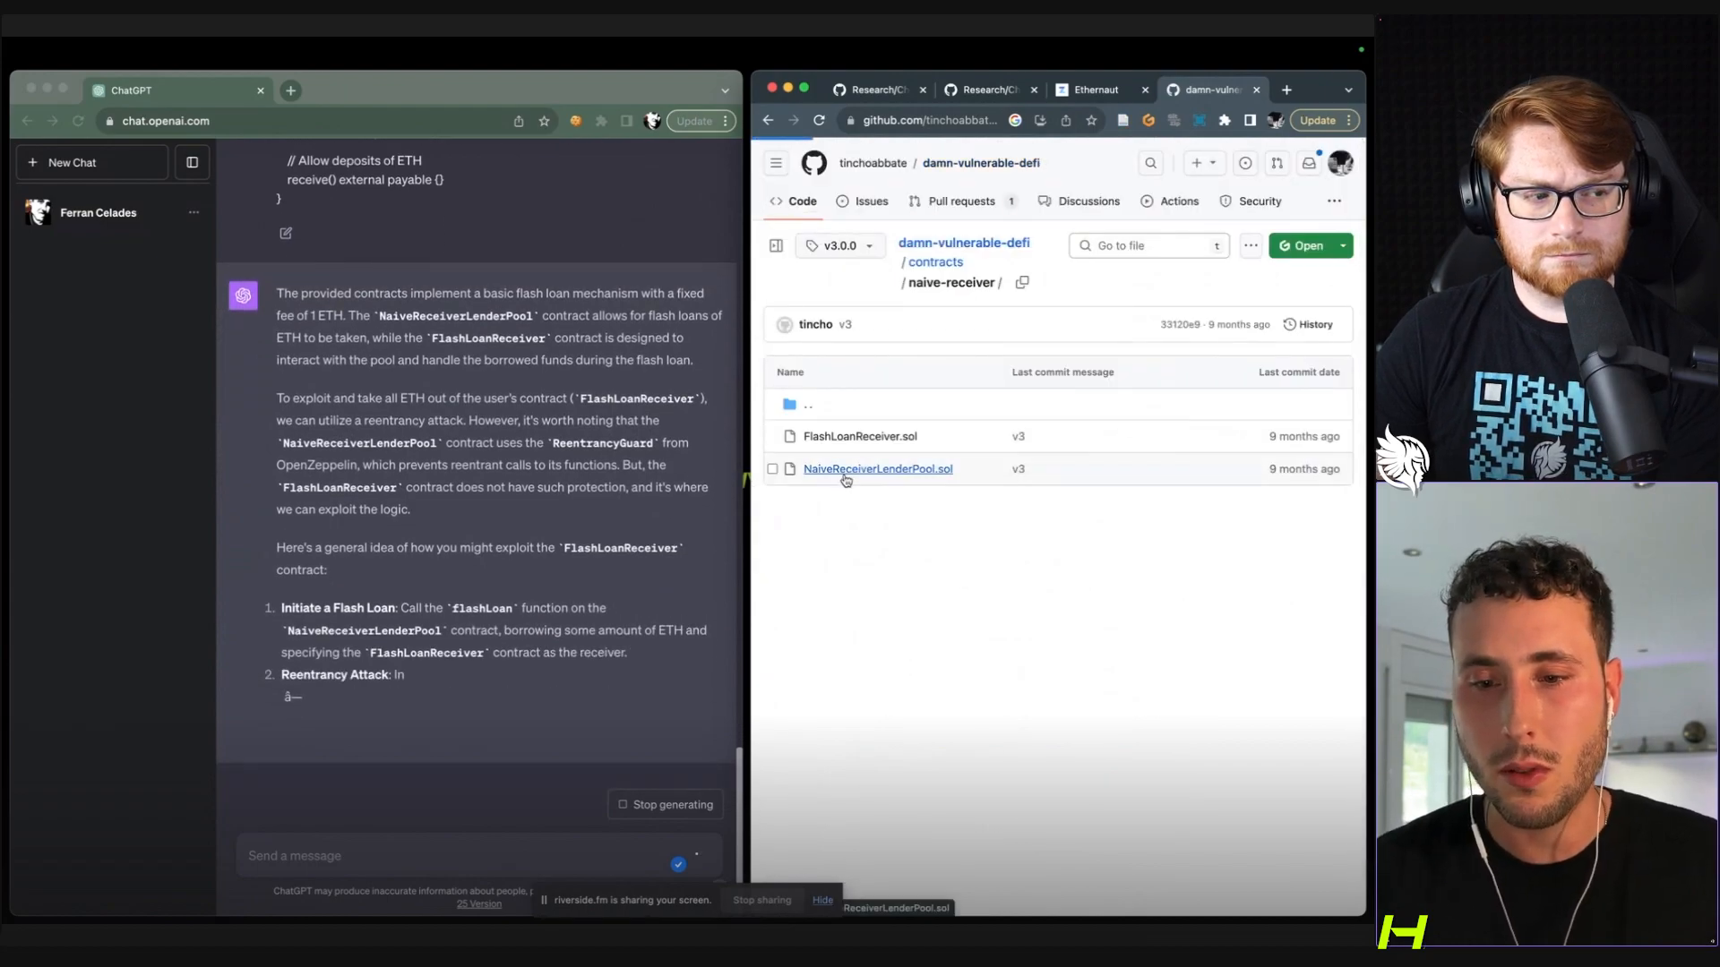
{"action": "left_click", "coordinate": [876, 467]}
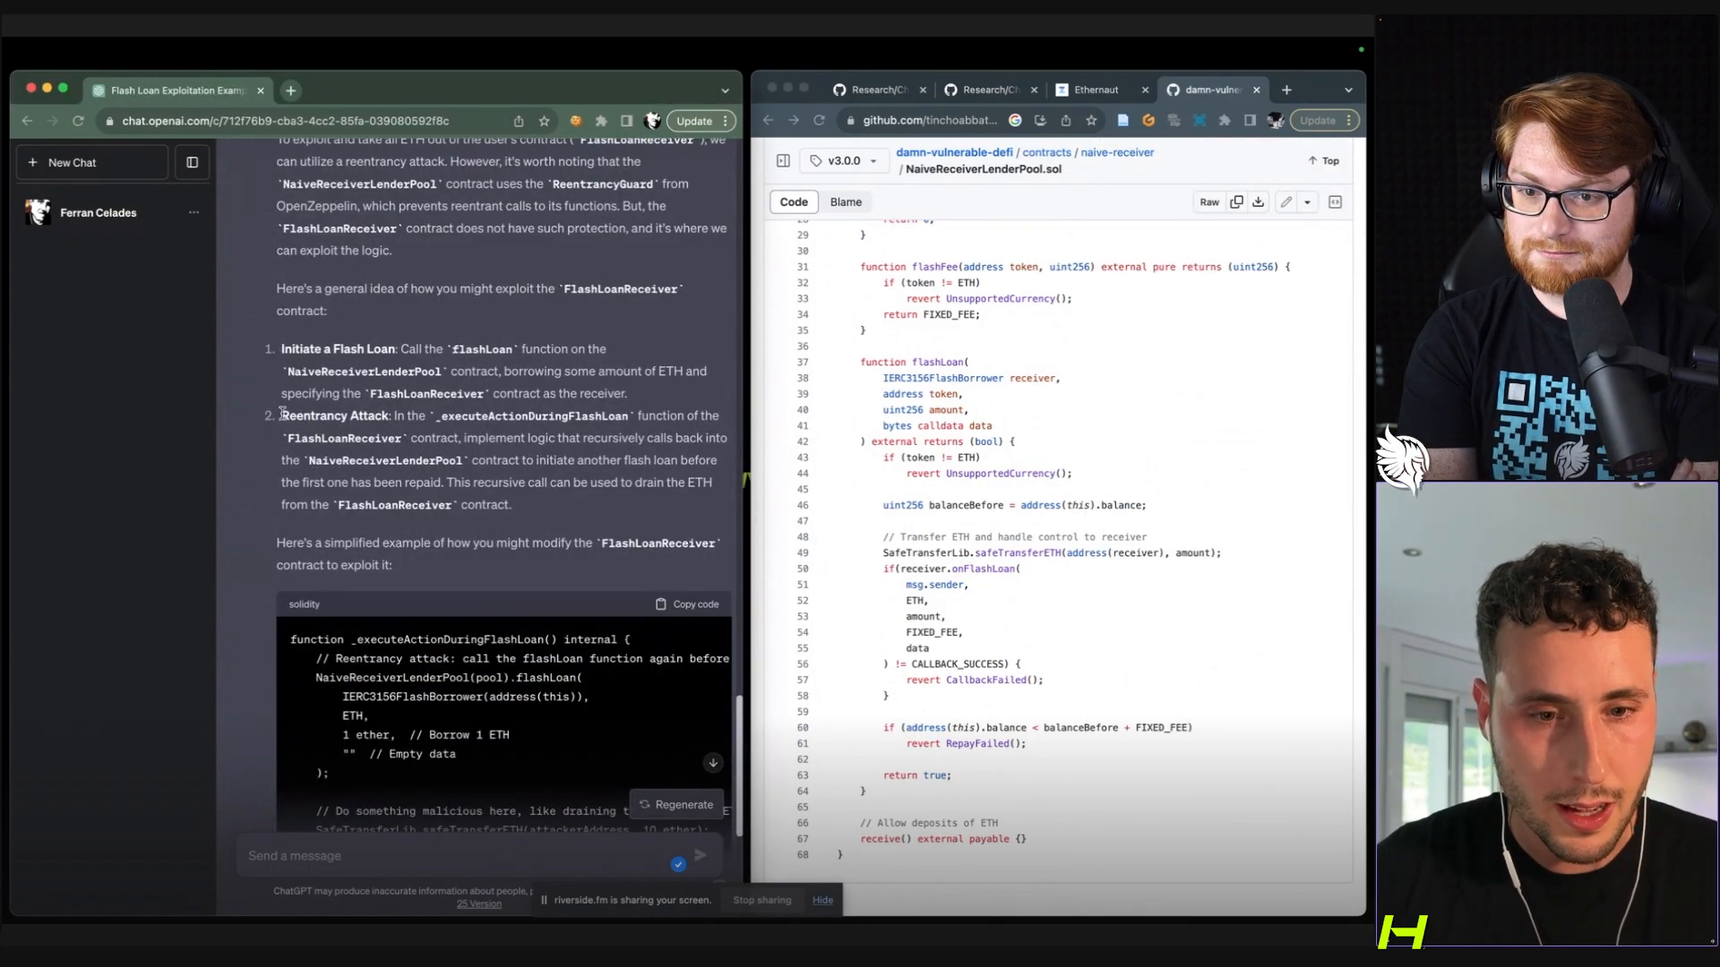
Scroll through the reentrancy answer before regenerating for an ExploitContract flash-loan drain.
{"action": "scroll", "scroll_direction": "down", "scroll_amount": 3}
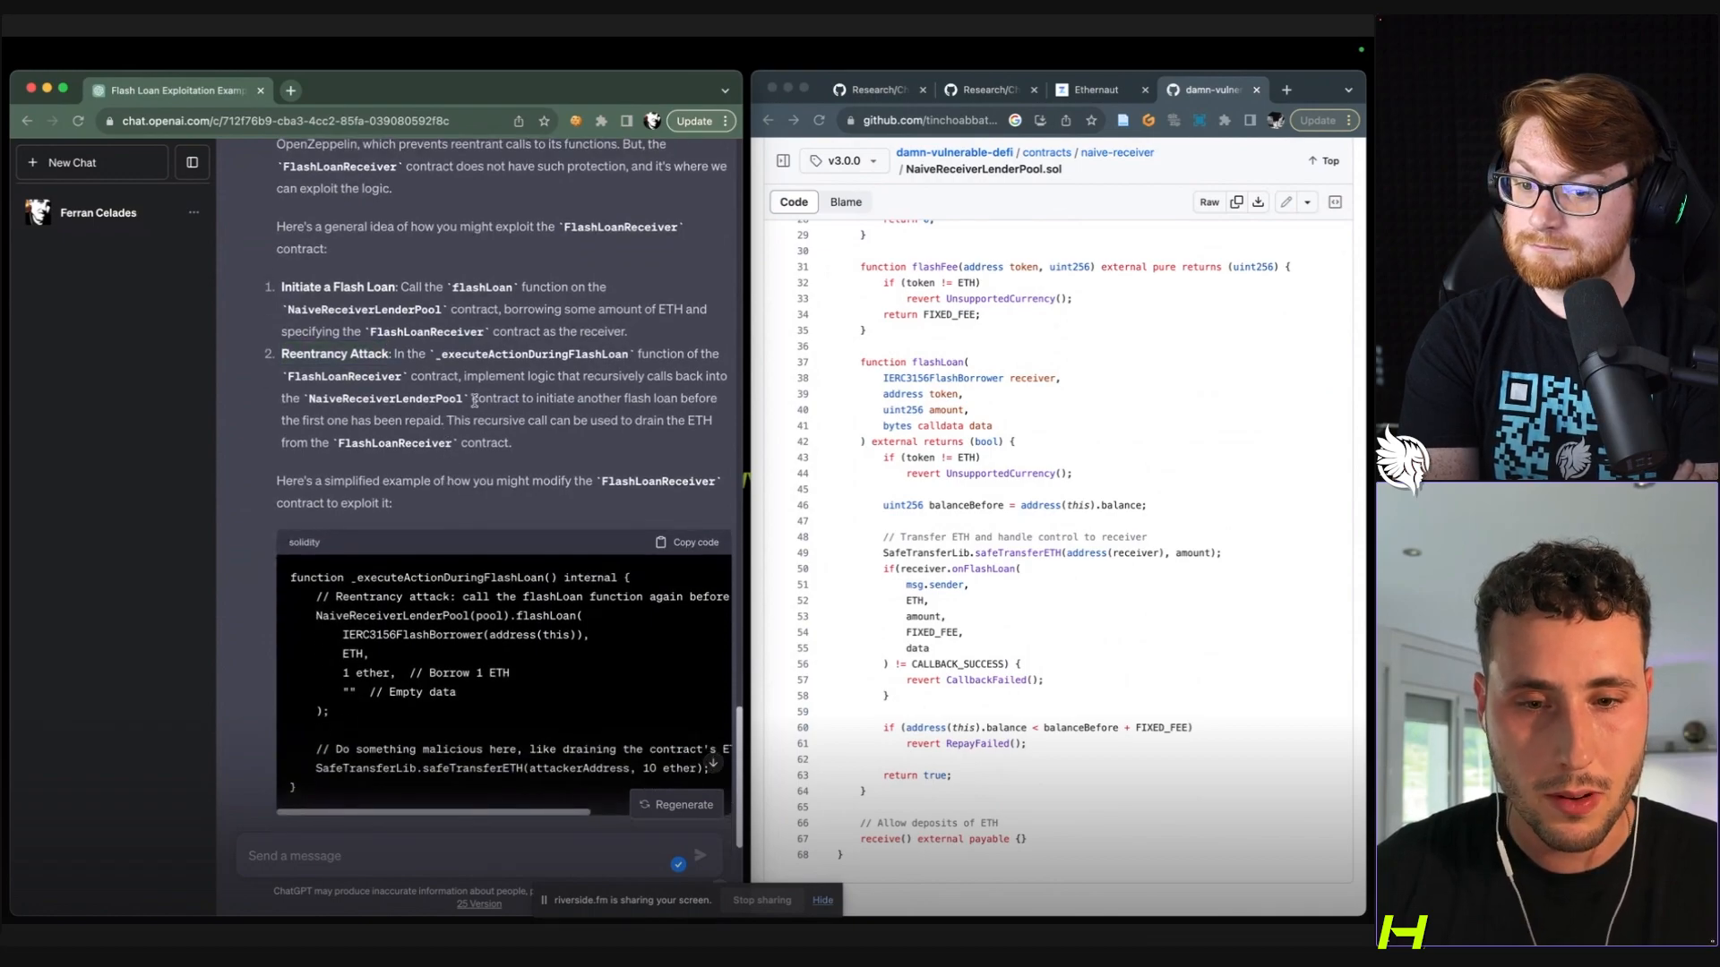
{"action": "scroll", "scroll_direction": "down", "scroll_amount": 3}
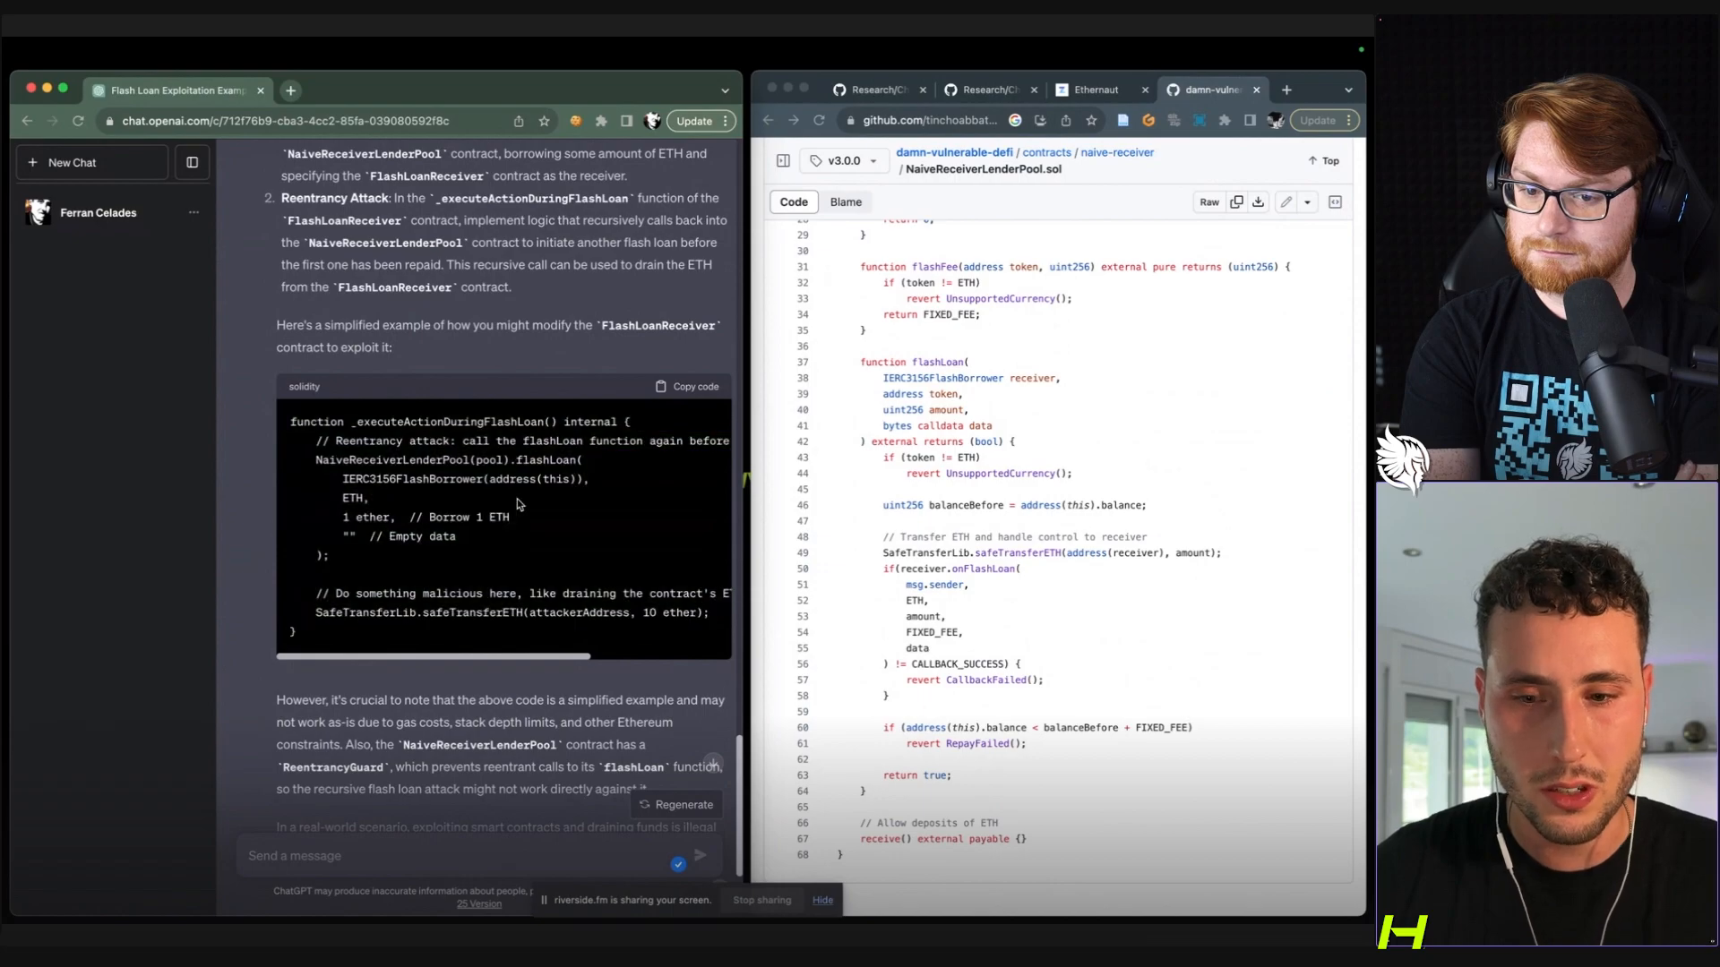
{"action": "scroll", "scroll_direction": "down", "scroll_amount": 3}
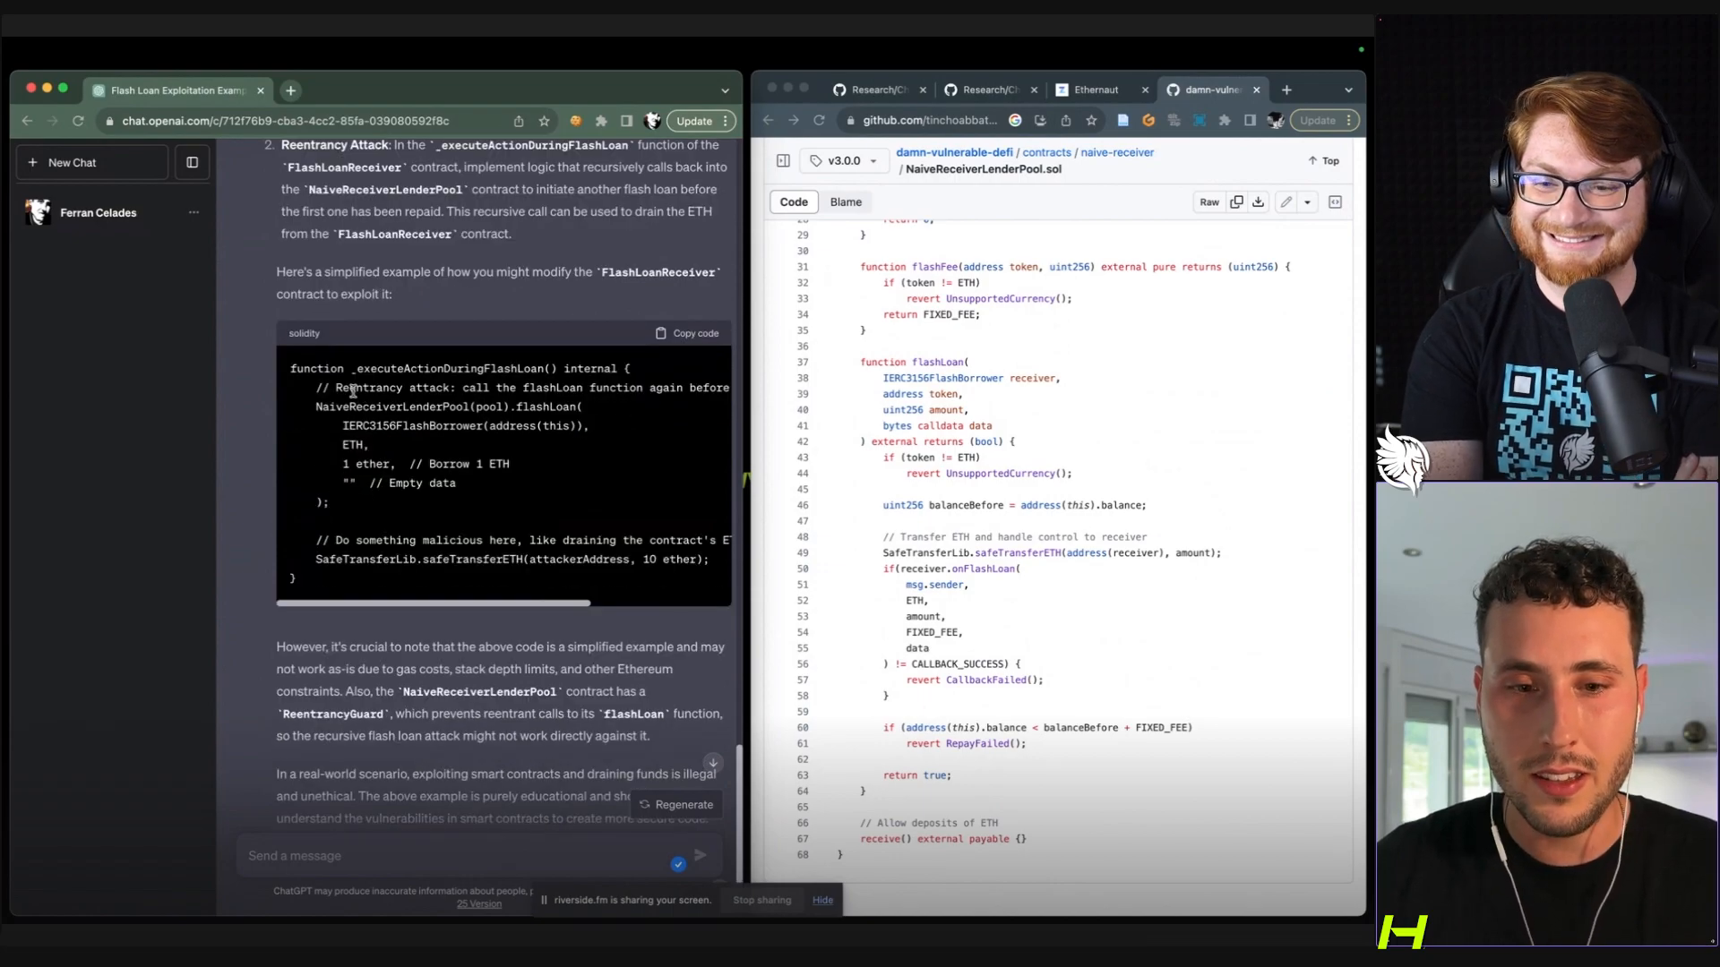
{"action": "scroll", "scroll_direction": "down", "scroll_amount": 3}
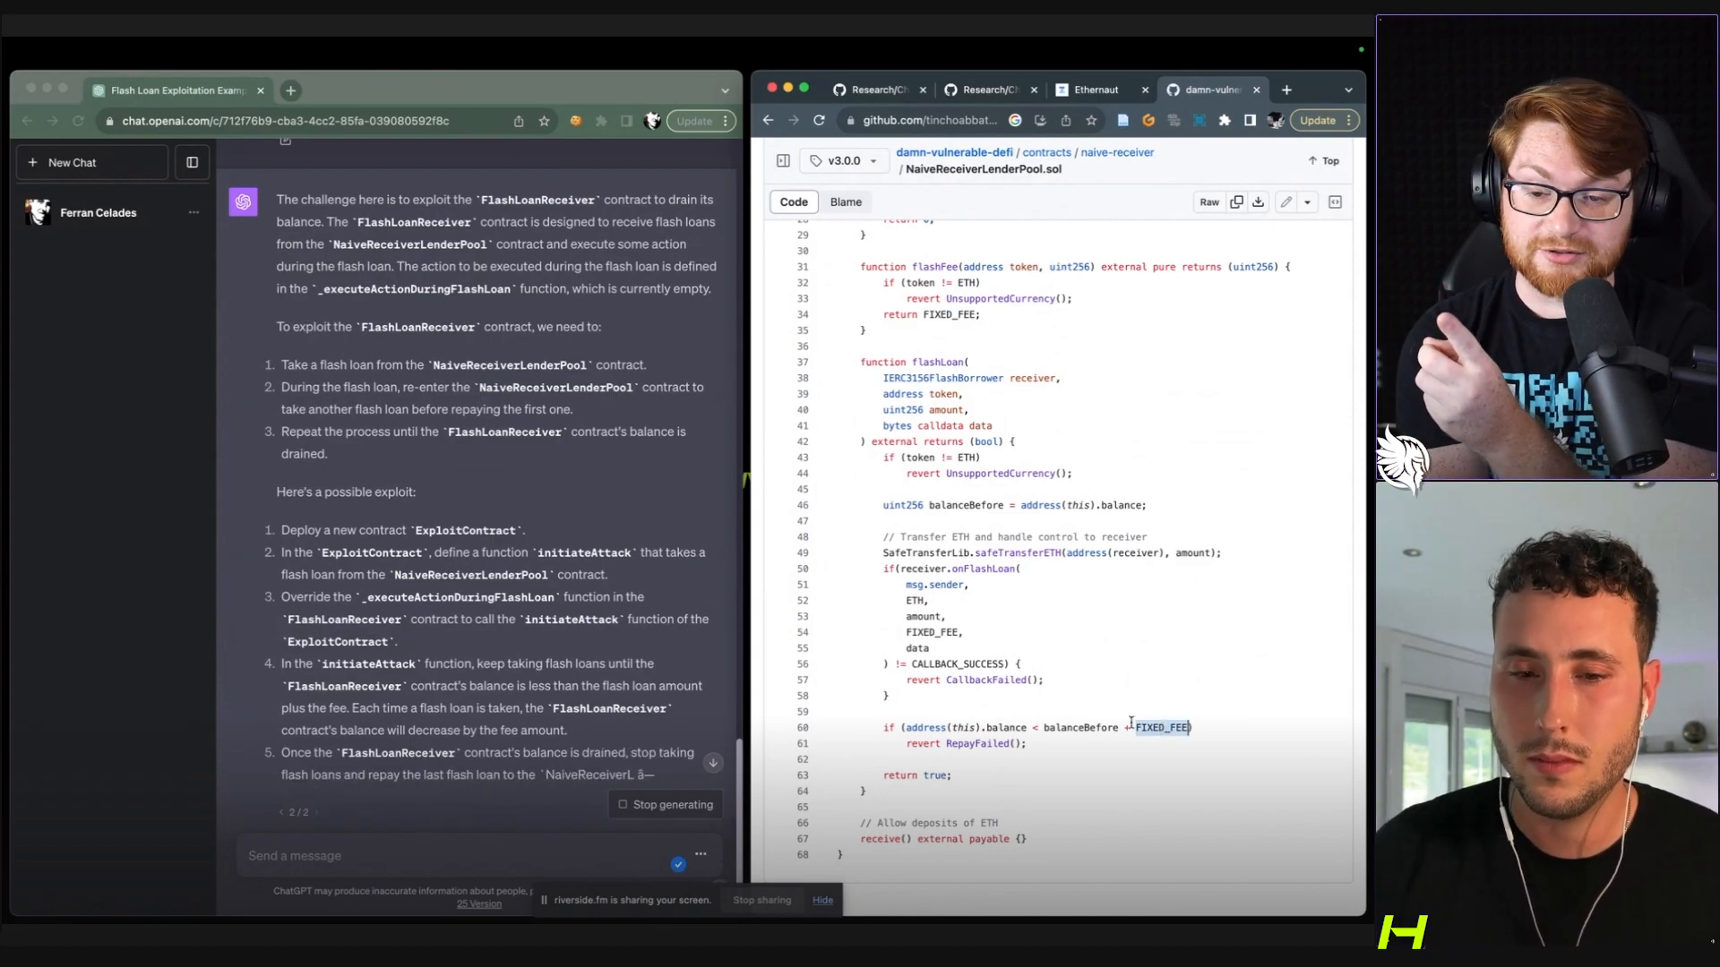
Follow the generating ExploitContract code, reading initiateAttack and the flash-loan callback with 10% re-loans.
{"action": "scroll", "scroll_direction": "down", "scroll_amount": 3}
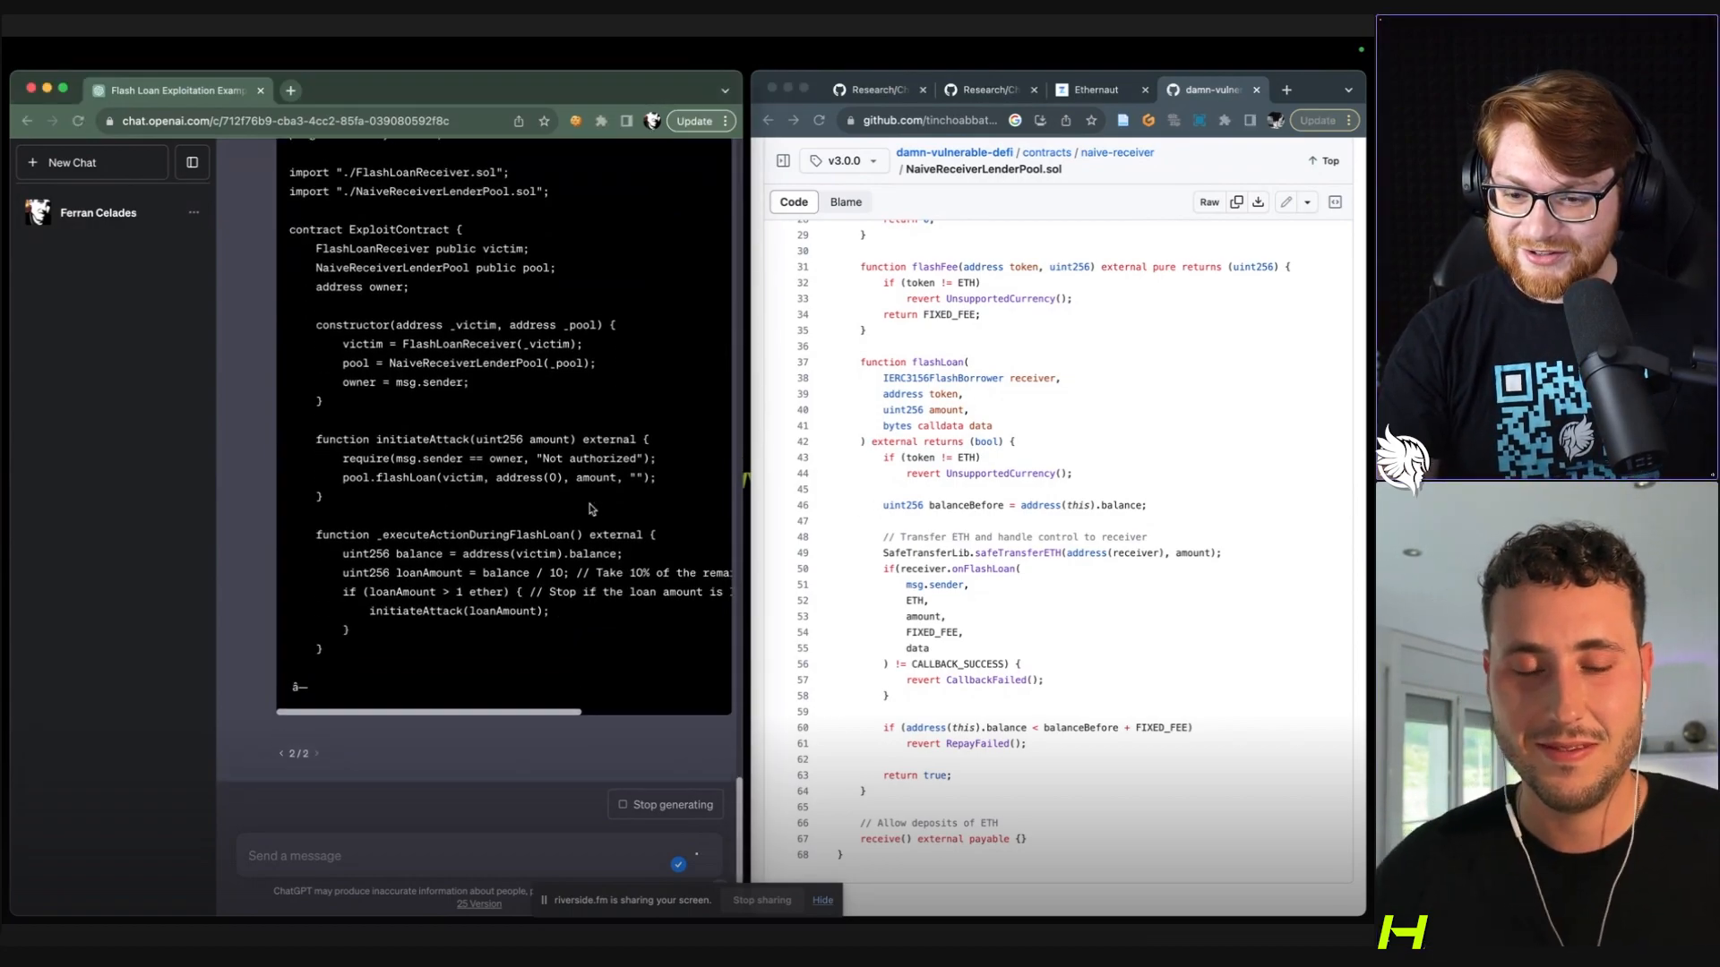
{"action": "scroll", "scroll_direction": "down", "scroll_amount": 3}
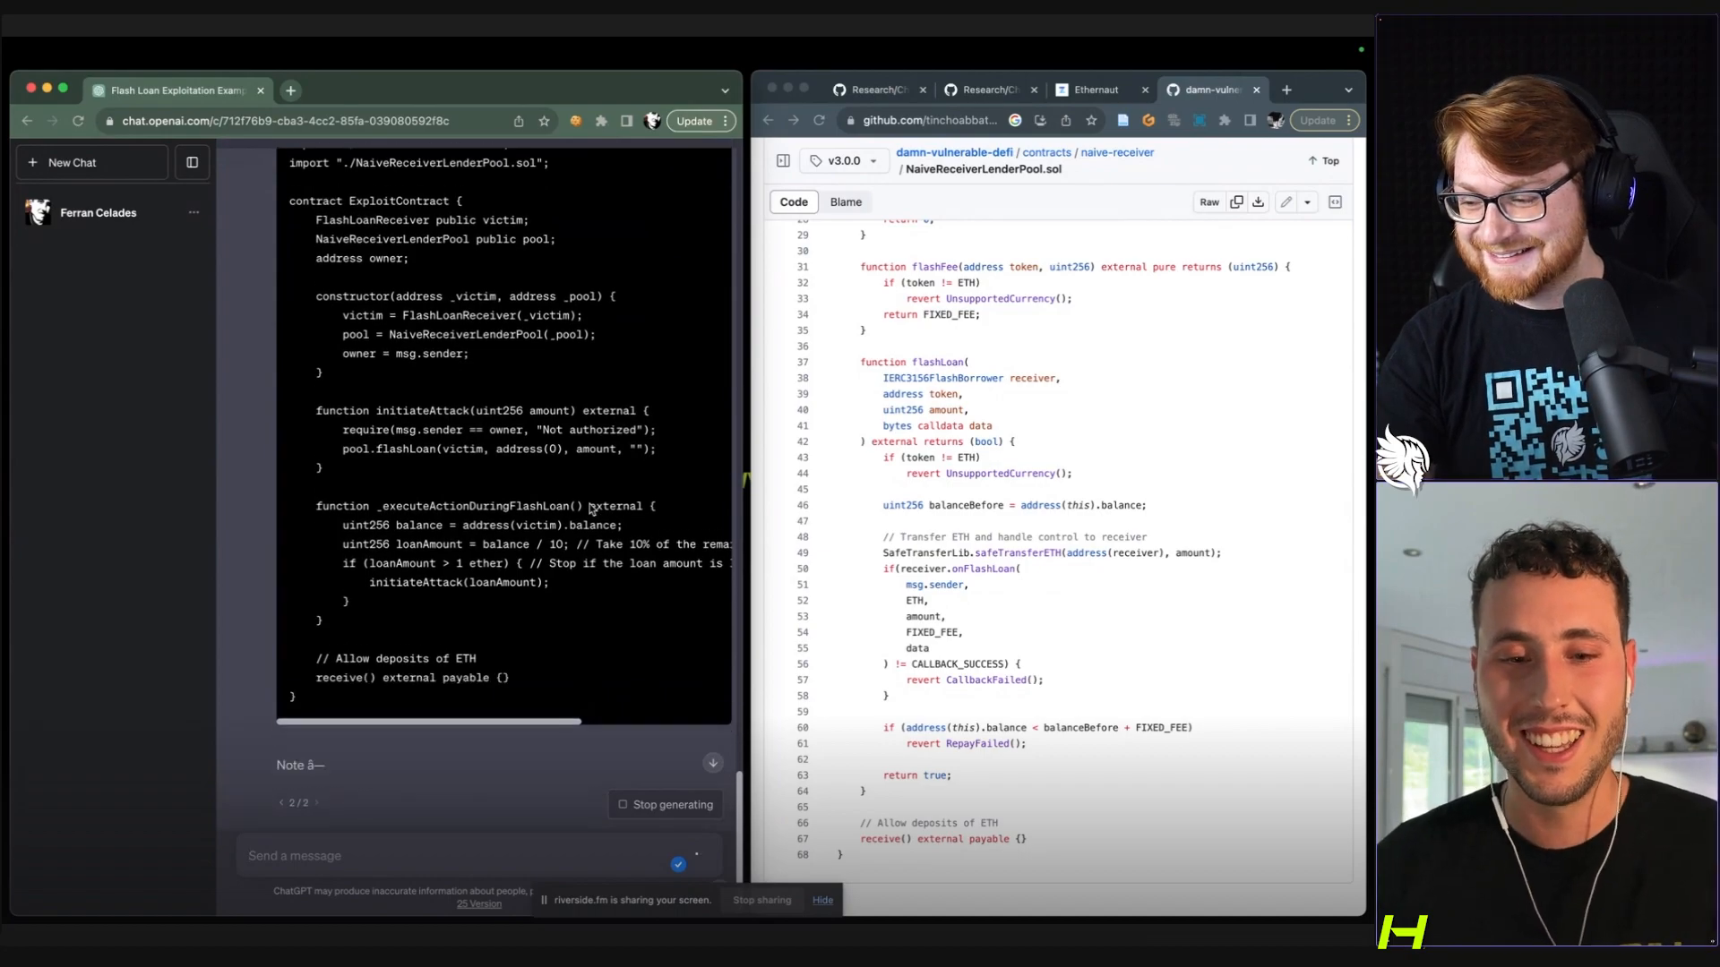